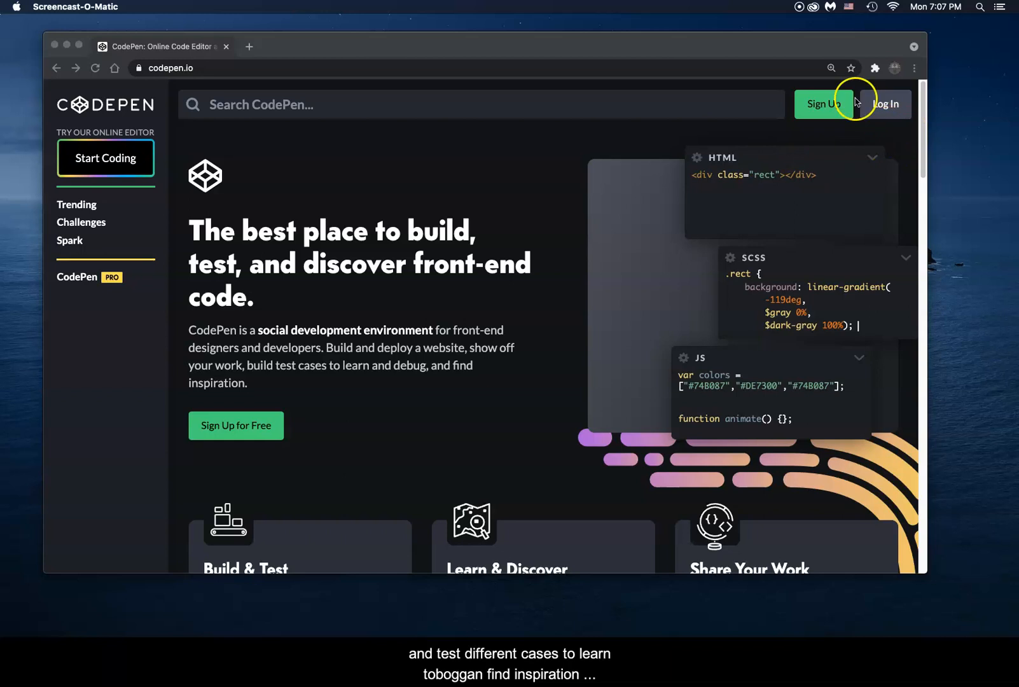
{"action": "mouse_move", "coordinate": [837, 117]}
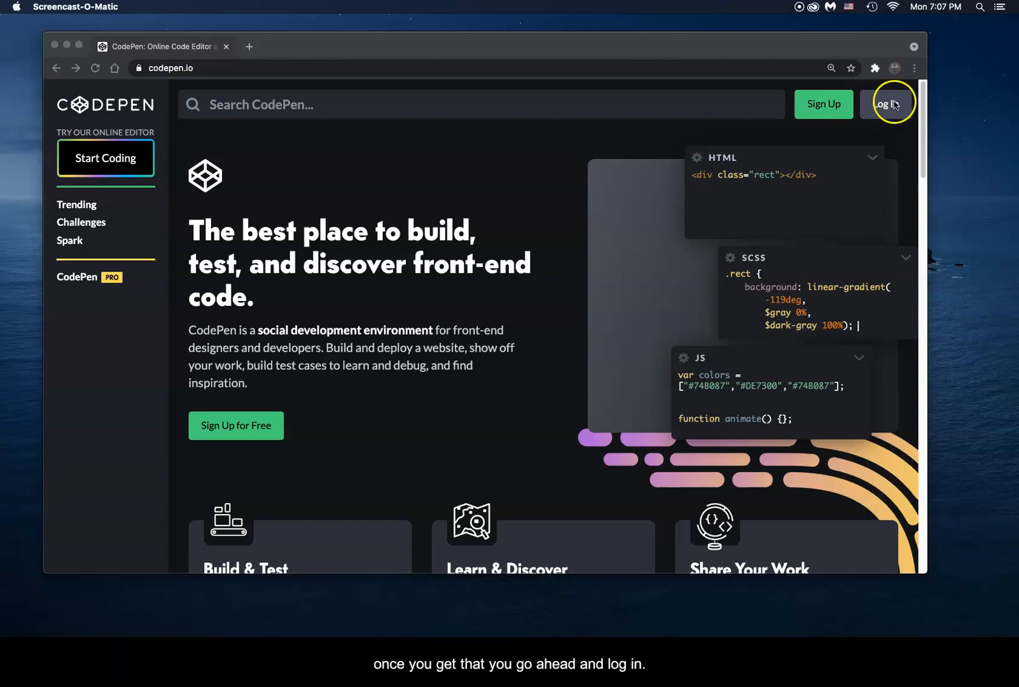
- Log in to the CodePen account with username and password to reach Your Work
{"action": "left_click", "coordinate": [889, 104]}
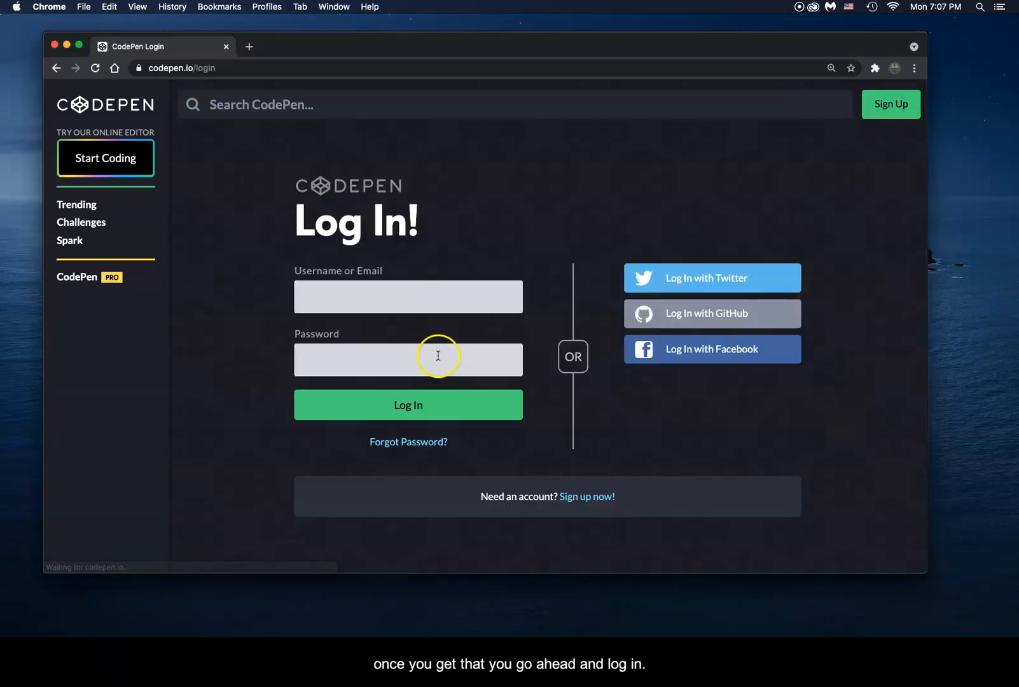
{"action": "left_click", "coordinate": [408, 404]}
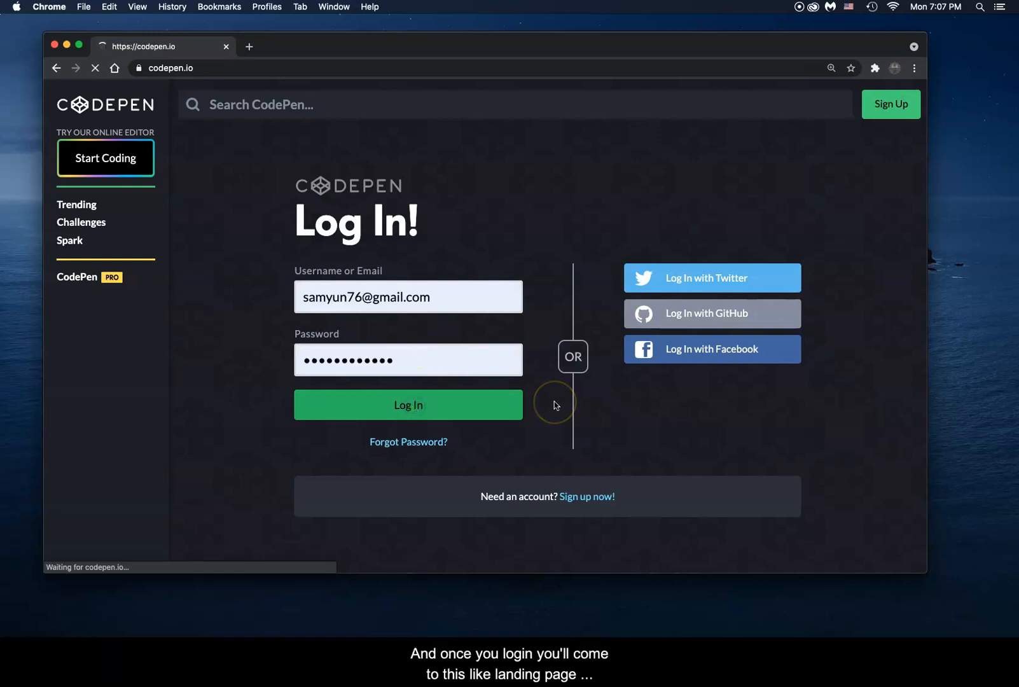
{"action": "left_click", "coordinate": [407, 404]}
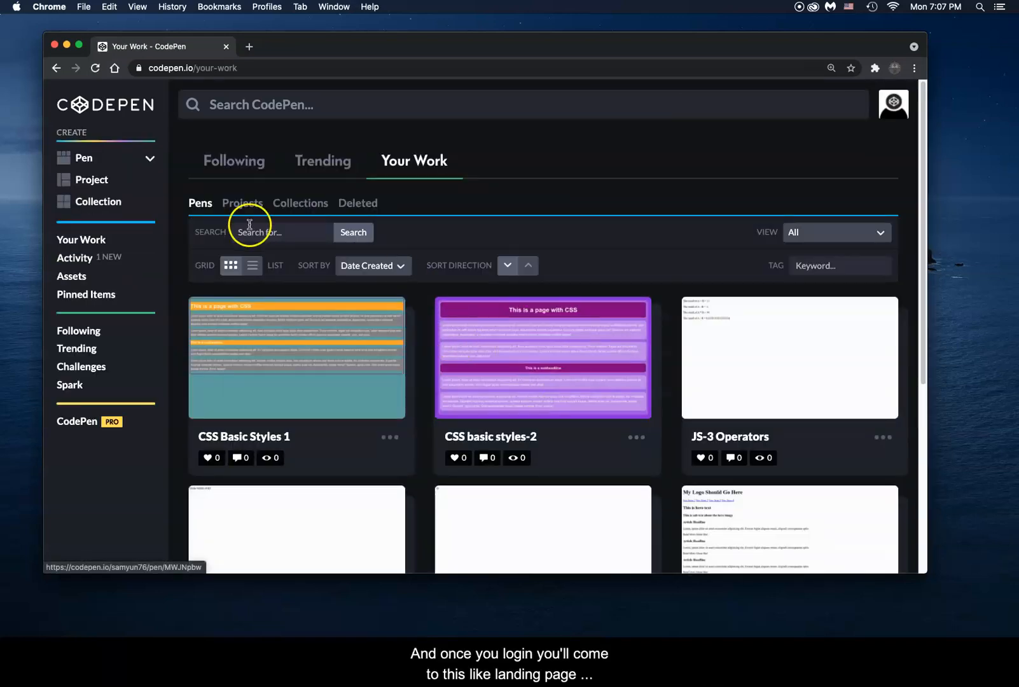
{"action": "mouse_move", "coordinate": [237, 179]}
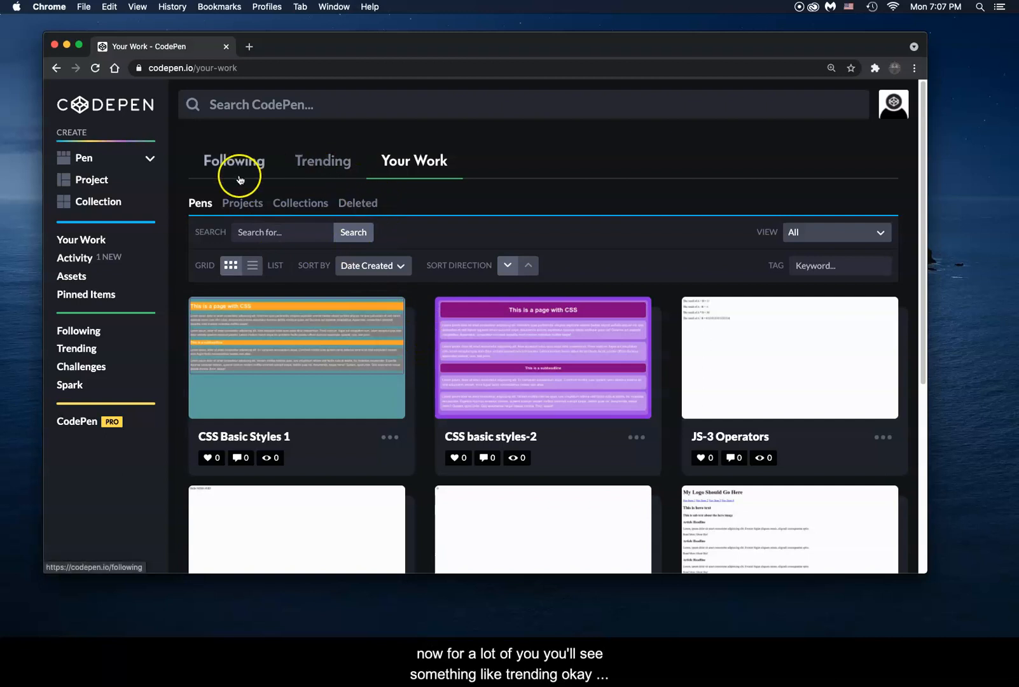
- Browse the Trending feed of other people's popular pens
{"action": "left_click", "coordinate": [322, 160]}
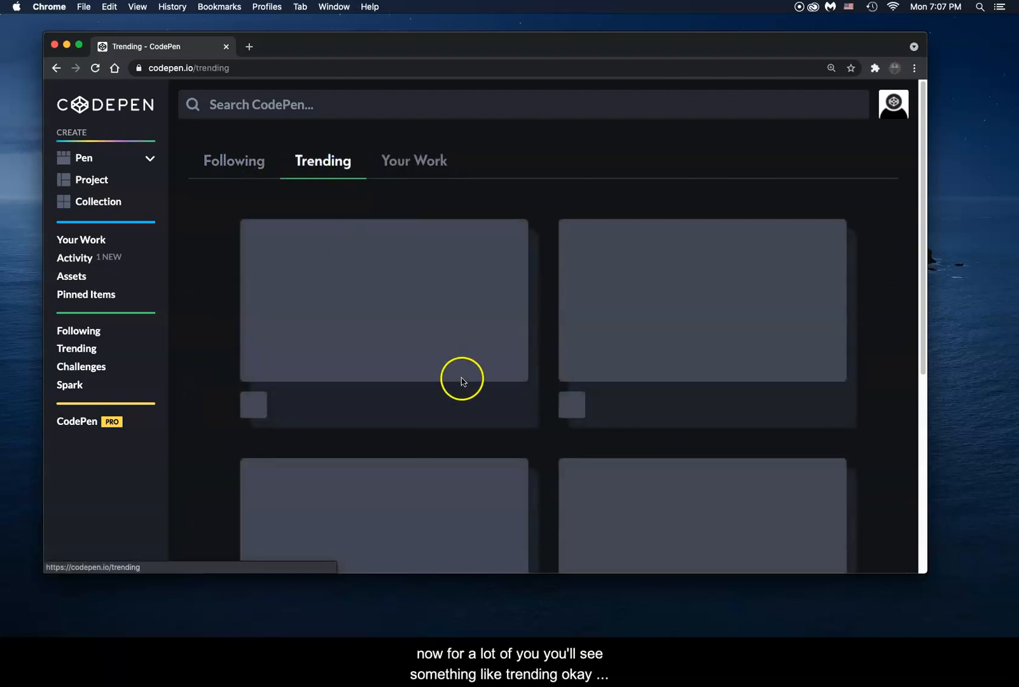
{"action": "mouse_move", "coordinate": [383, 383]}
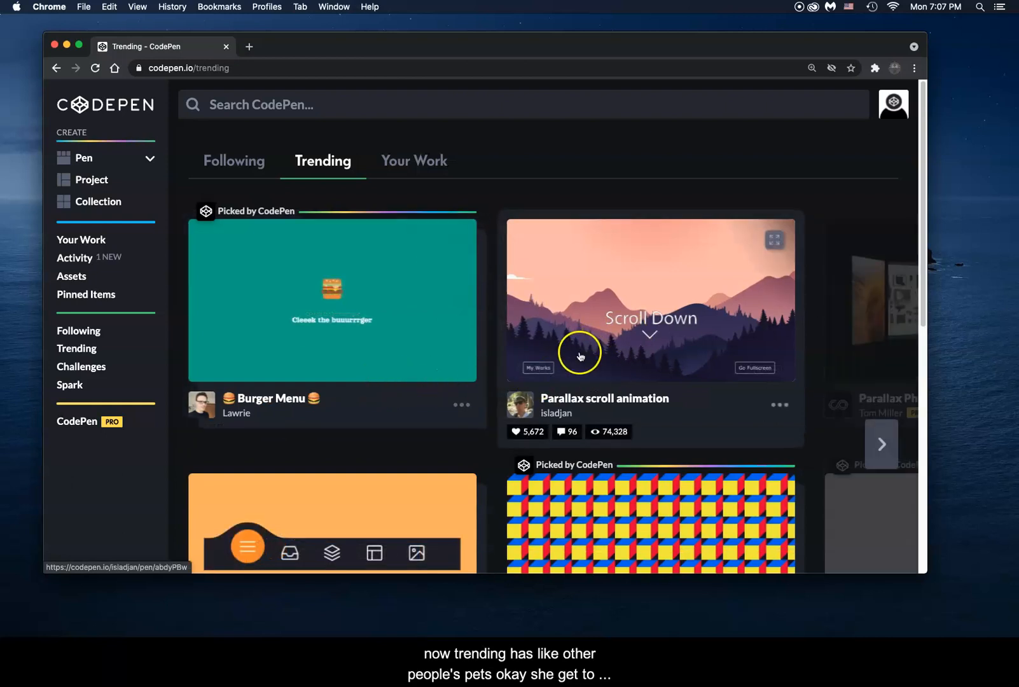
{"action": "mouse_move", "coordinate": [700, 379]}
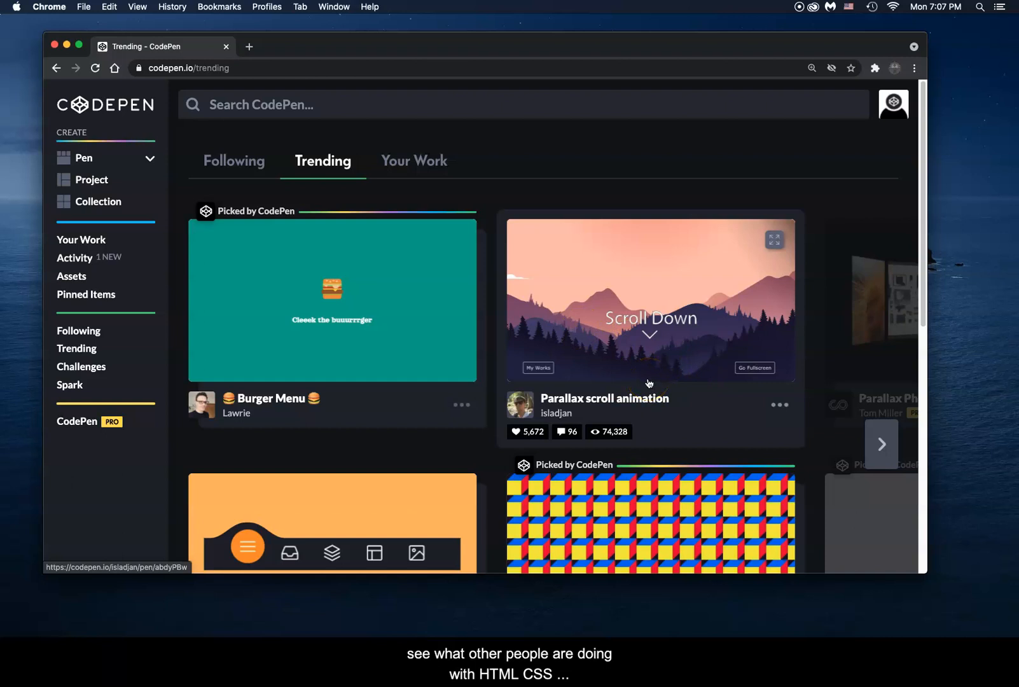
{"action": "scroll", "scroll_direction": "down", "scroll_amount": 3}
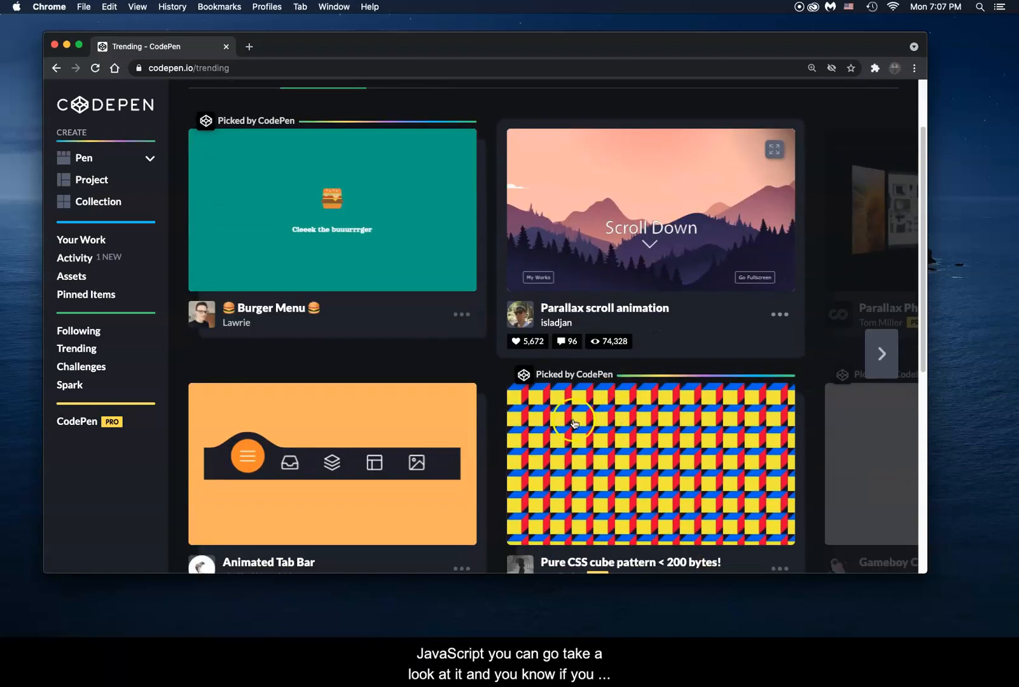
{"action": "mouse_move", "coordinate": [460, 382]}
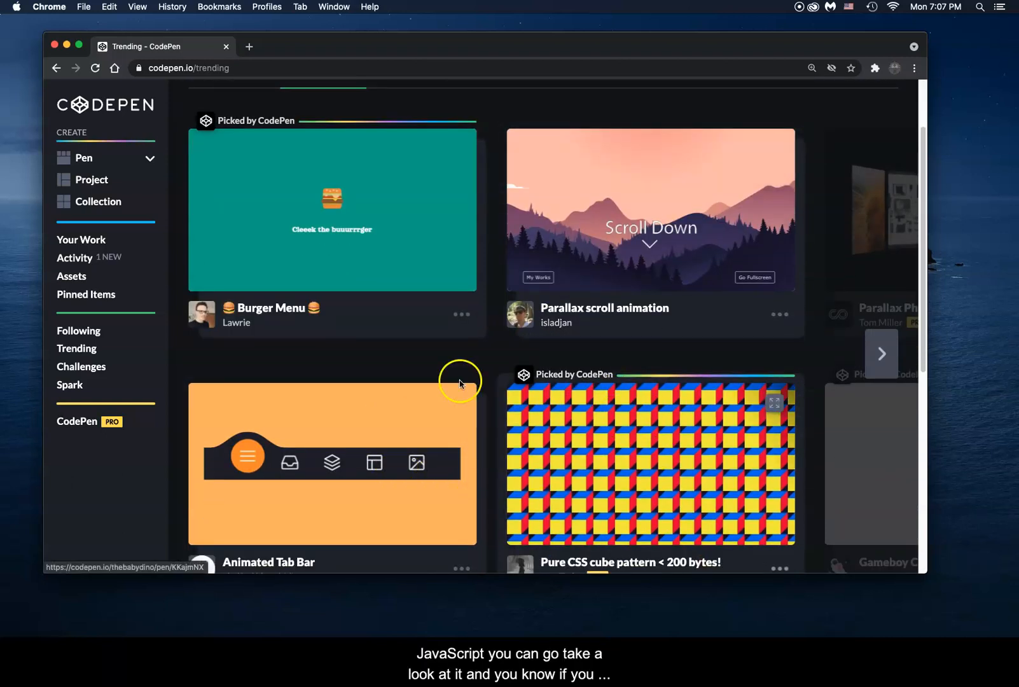
{"action": "scroll", "scroll_direction": "down", "scroll_amount": 3}
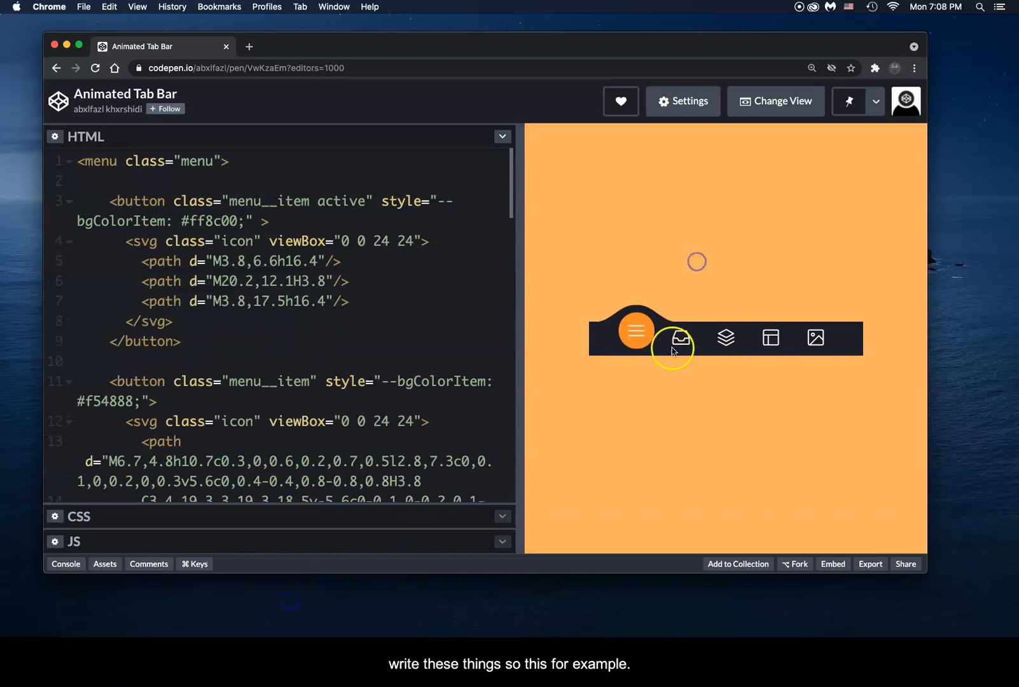
- Try the Animated Tab Bar preview by switching between its tab items, ending on the image tab
{"action": "left_click", "coordinate": [681, 336]}
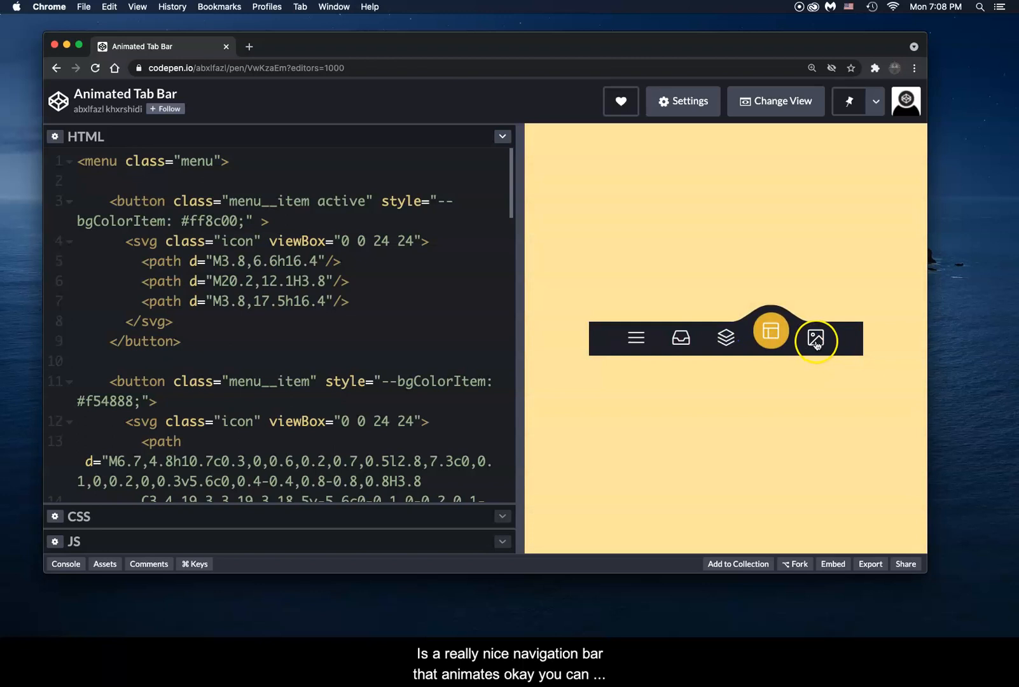
{"action": "left_click", "coordinate": [635, 337]}
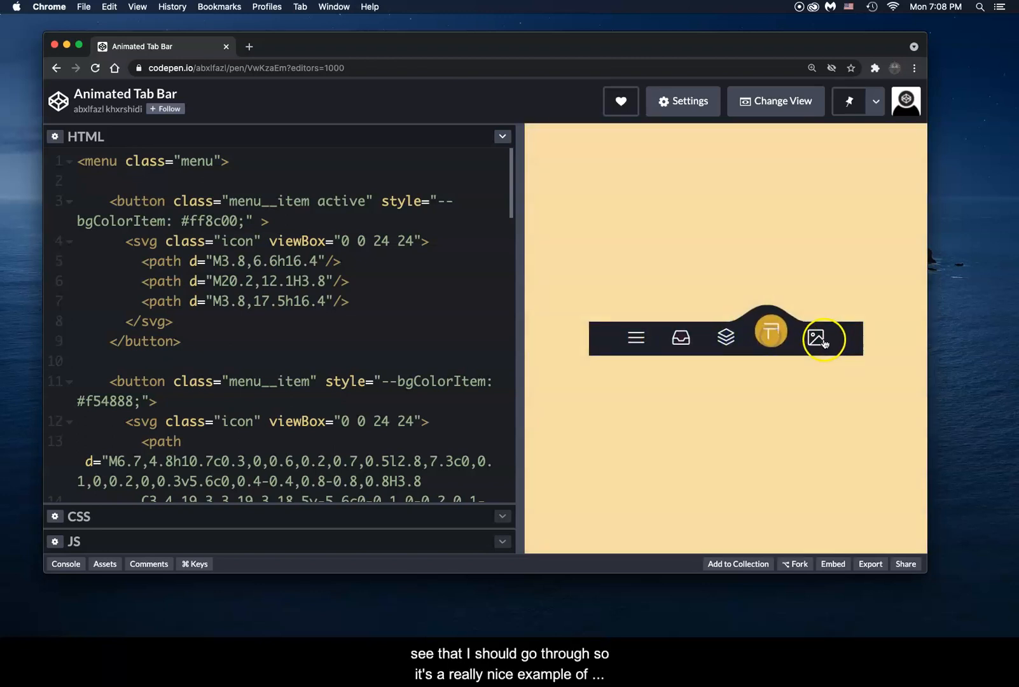
{"action": "left_click", "coordinate": [822, 338]}
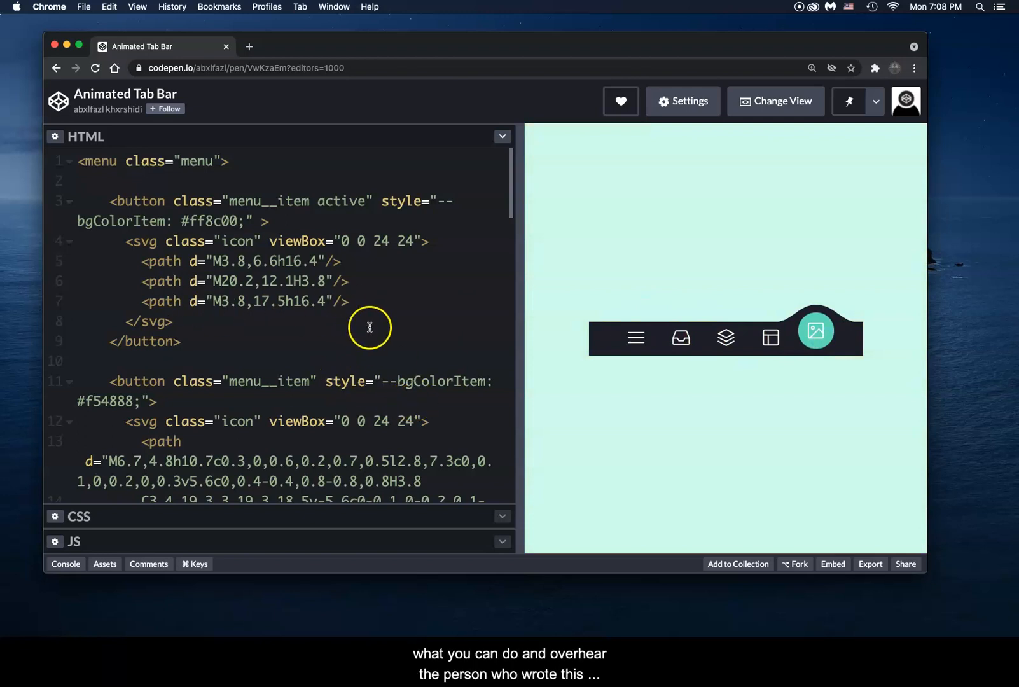
{"action": "mouse_move", "coordinate": [184, 270]}
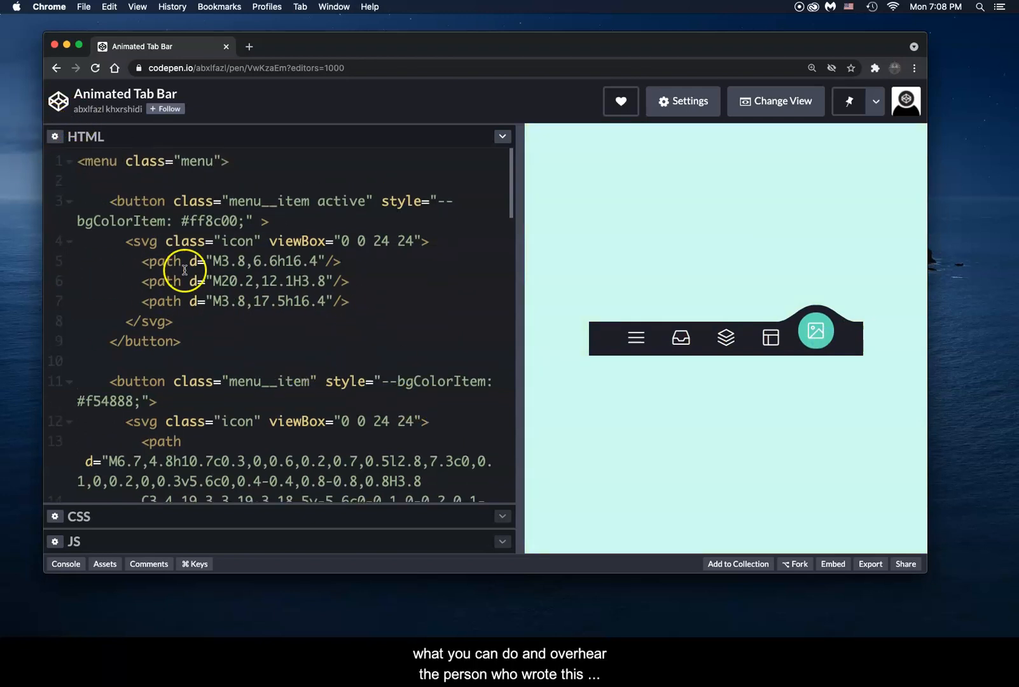
{"action": "mouse_move", "coordinate": [348, 371]}
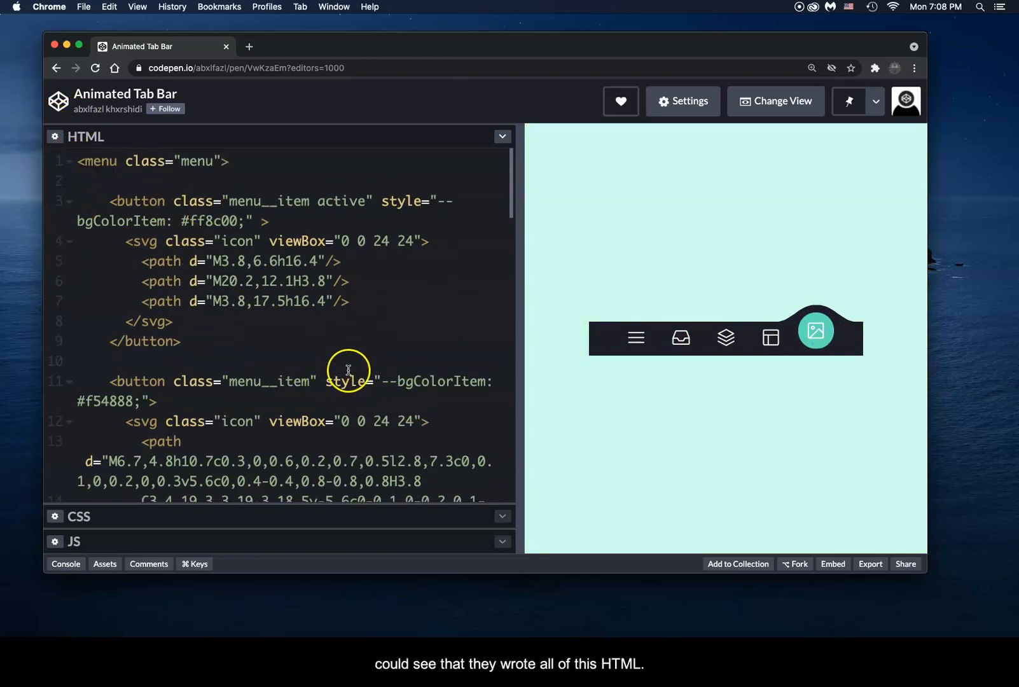
- Read through the pen's code, switching to the CSS panel and scrolling
{"action": "scroll", "scroll_direction": "down", "scroll_amount": 3}
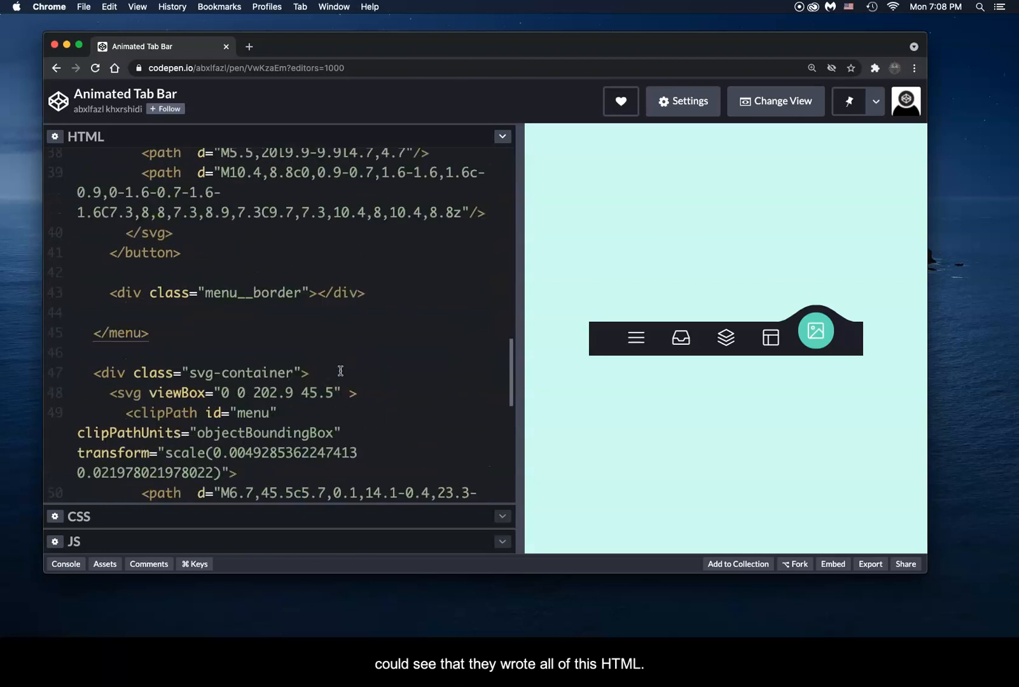
{"action": "left_click", "coordinate": [77, 161]}
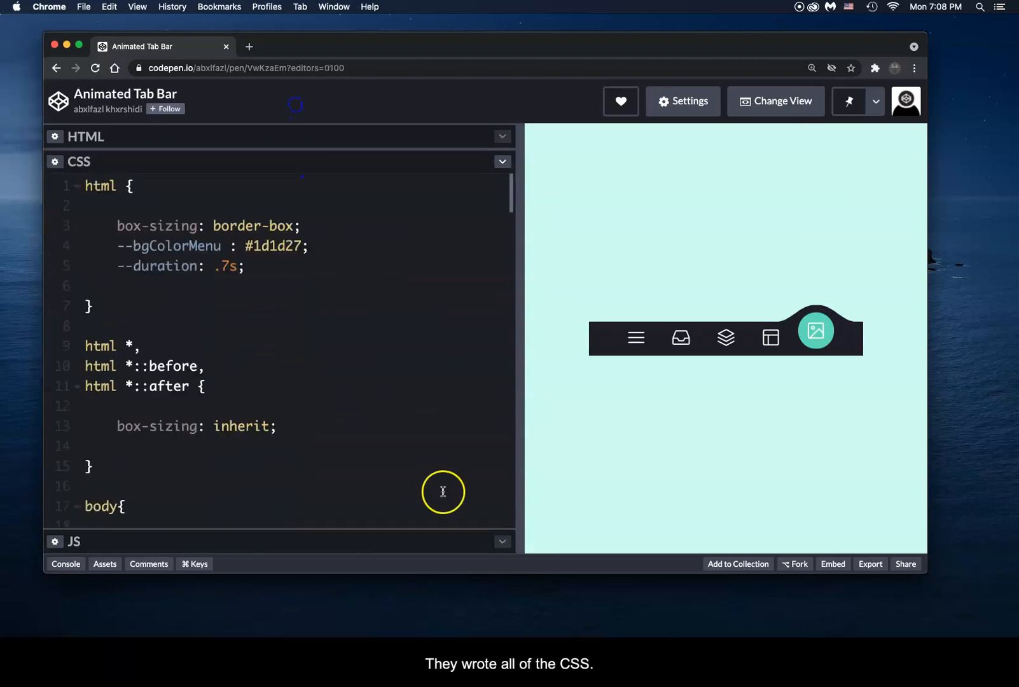
{"action": "scroll", "scroll_direction": "down", "scroll_amount": 3}
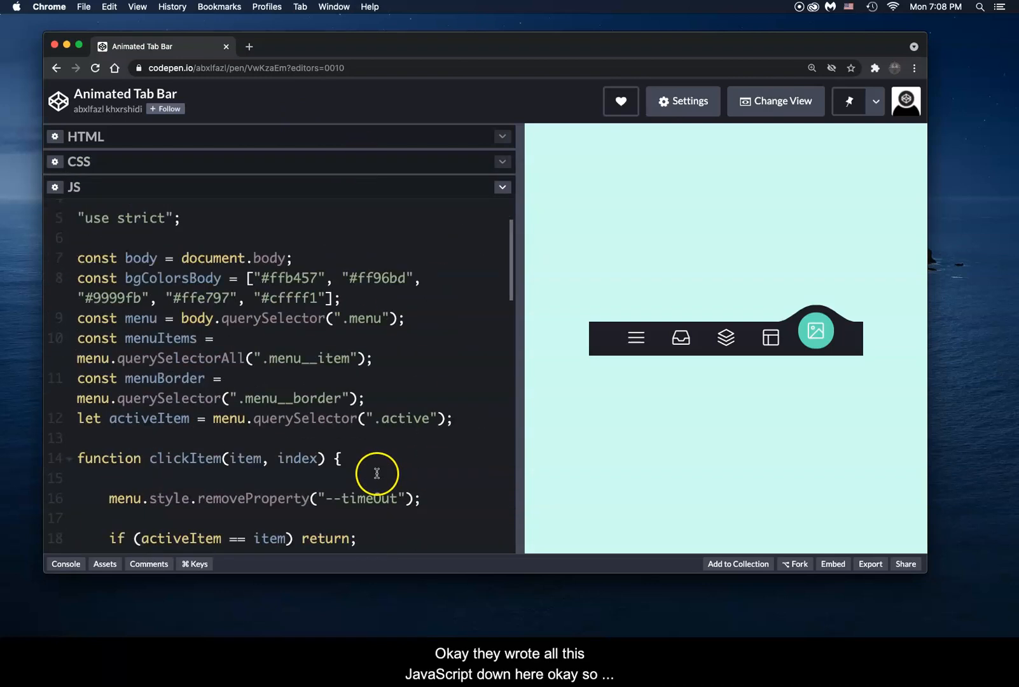
{"action": "scroll", "scroll_direction": "down", "scroll_amount": 3}
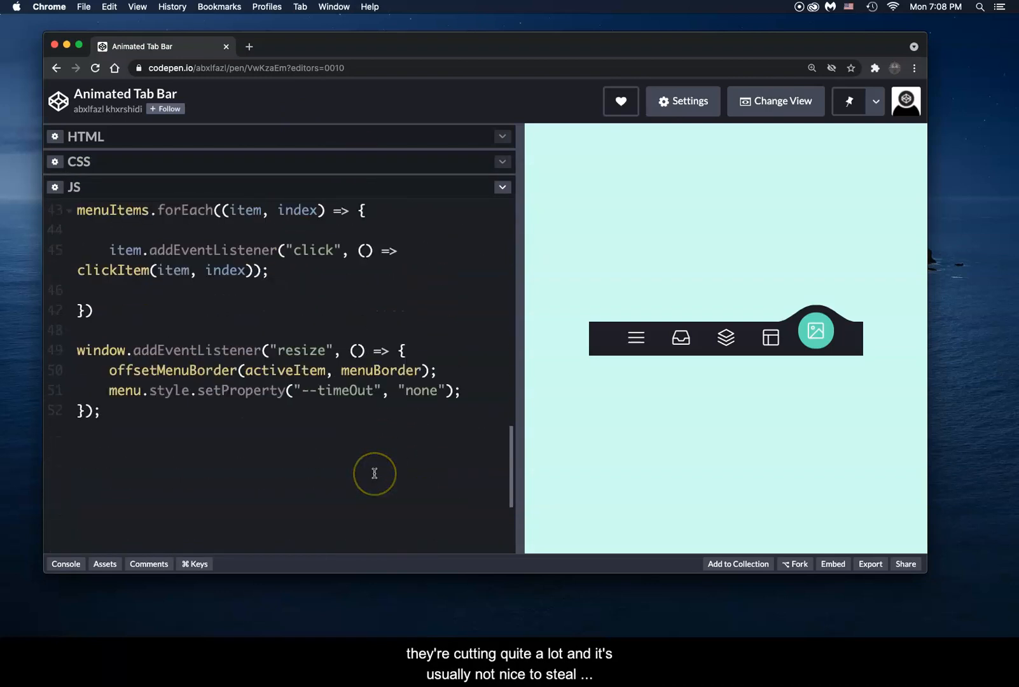
{"action": "scroll", "scroll_direction": "up", "scroll_amount": 3}
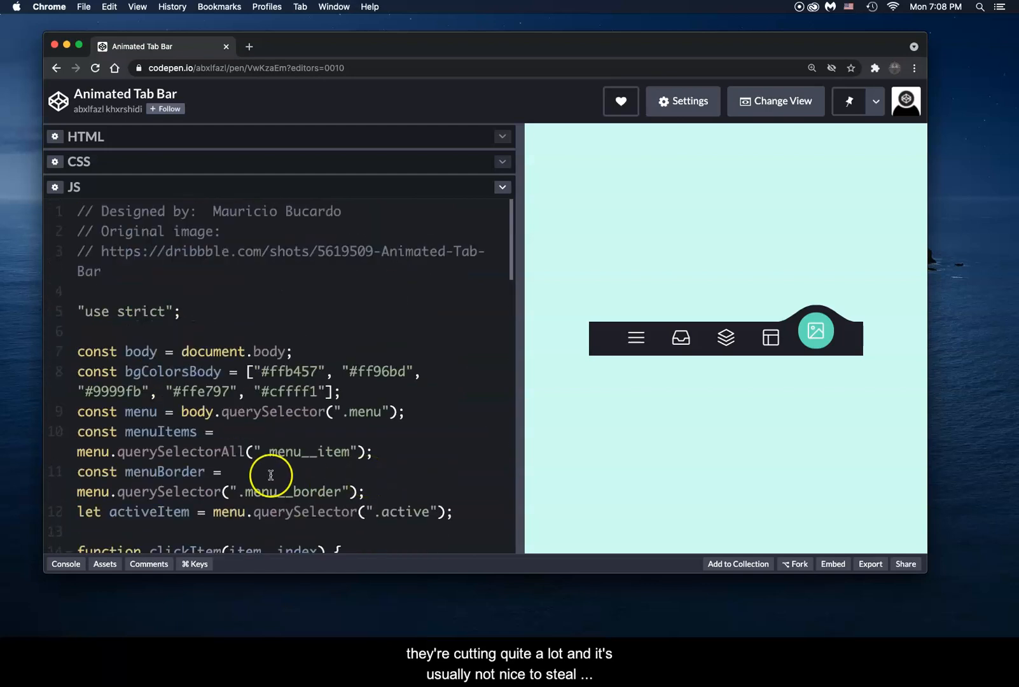
{"action": "mouse_move", "coordinate": [626, 260]}
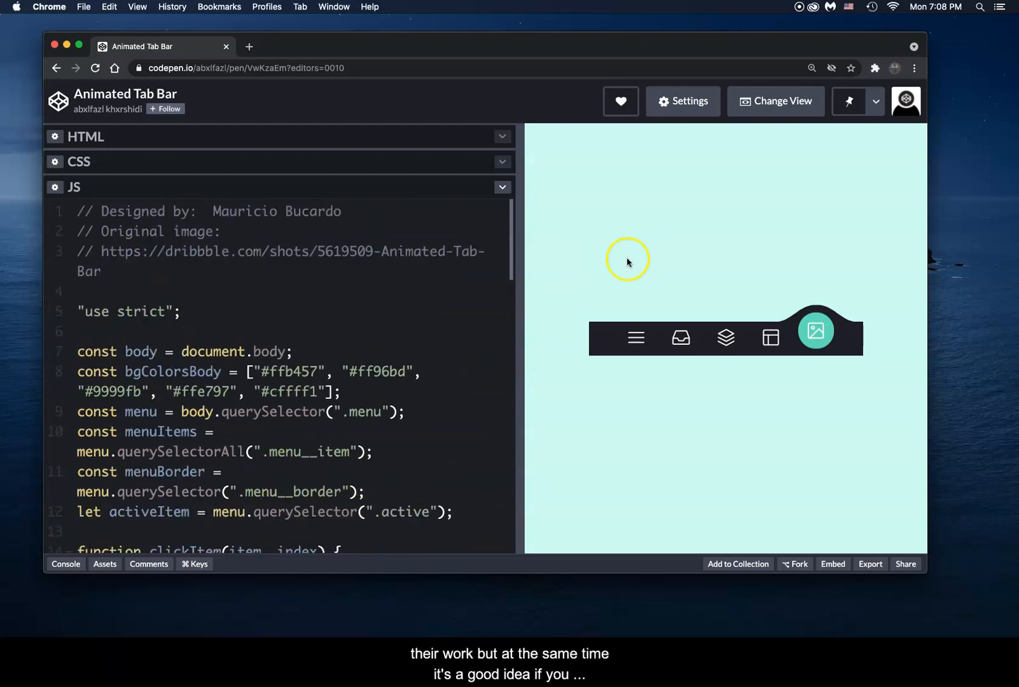
{"action": "mouse_move", "coordinate": [373, 362]}
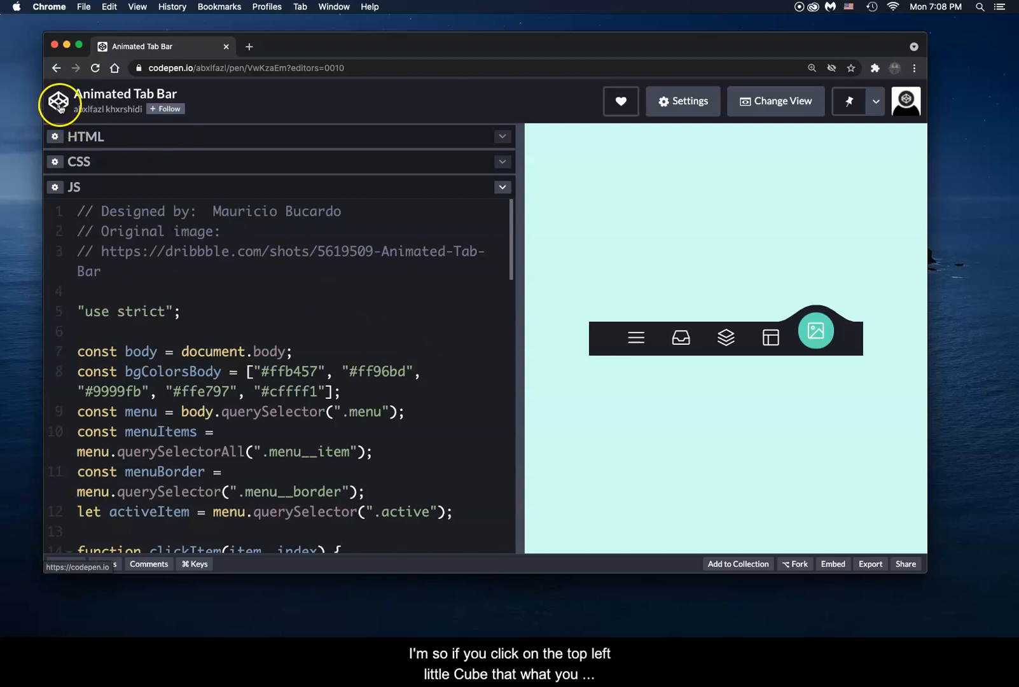
- Leave the Animated Tab Bar pen using the CodePen logo
{"action": "left_click", "coordinate": [58, 100]}
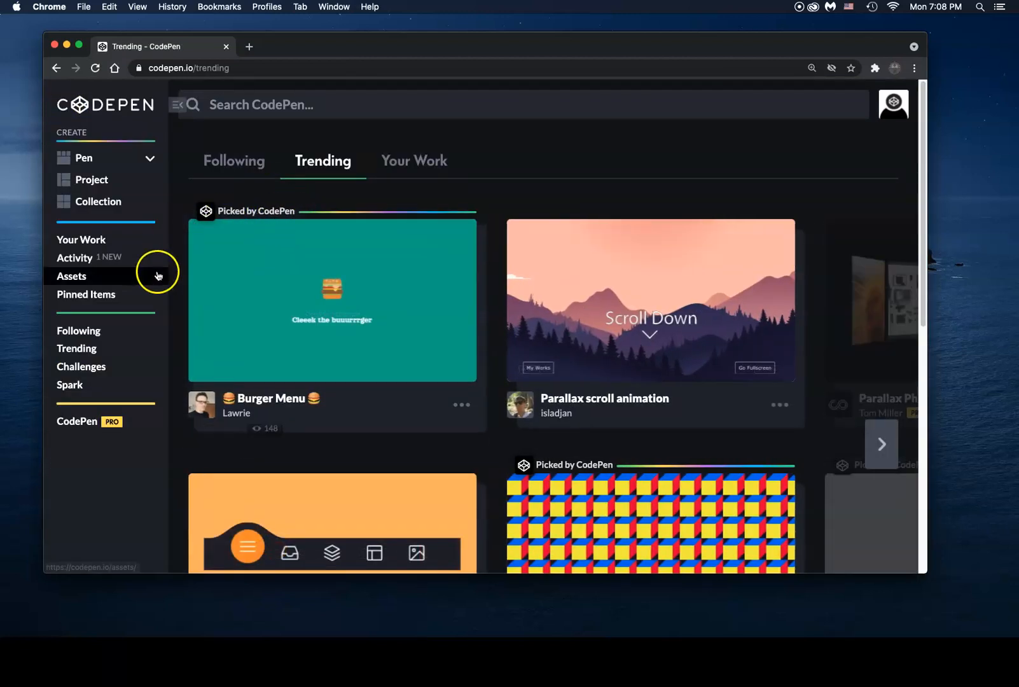
{"action": "mouse_move", "coordinate": [82, 157]}
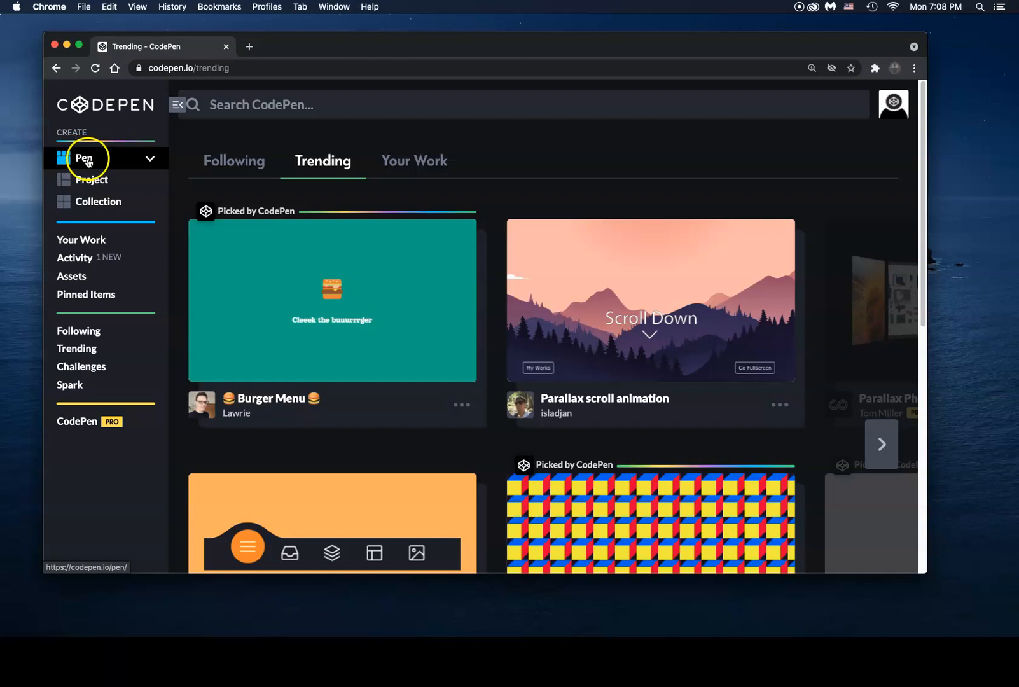
- Start a brand-new empty pen and place the cursor in its HTML and CSS editors
{"action": "left_click", "coordinate": [85, 157]}
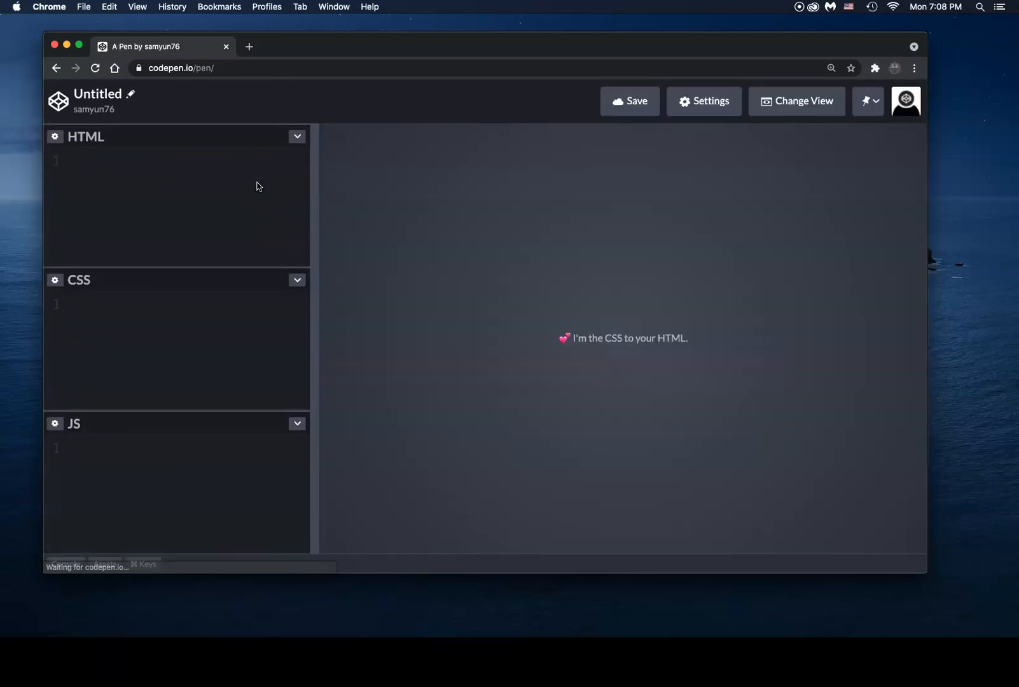
{"action": "mouse_move", "coordinate": [109, 178]}
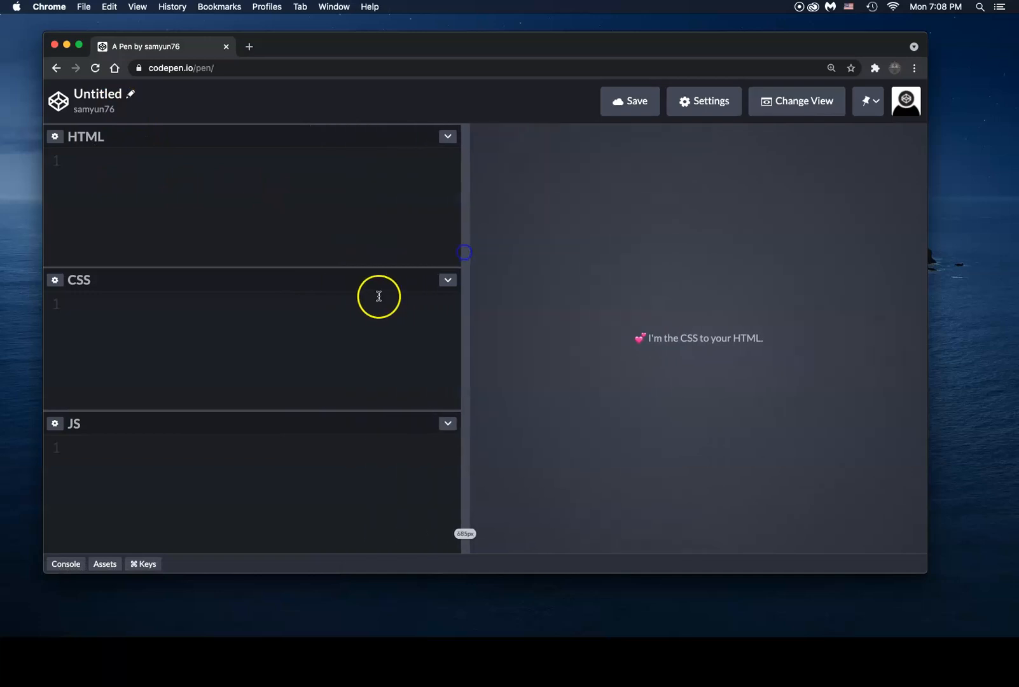
{"action": "mouse_move", "coordinate": [328, 525]}
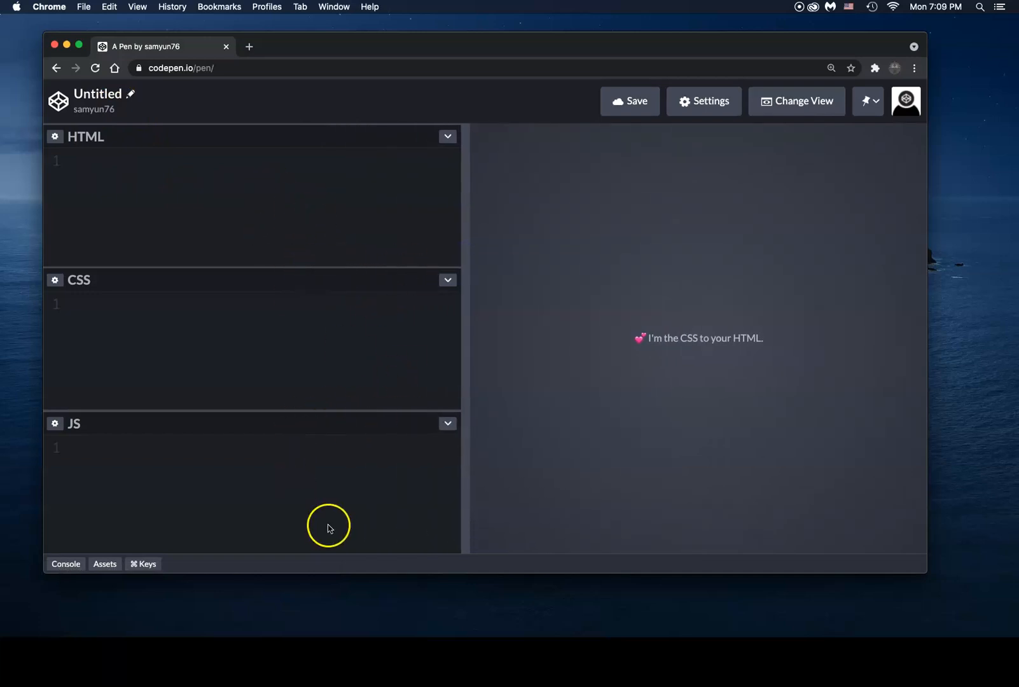
{"action": "mouse_move", "coordinate": [112, 169]}
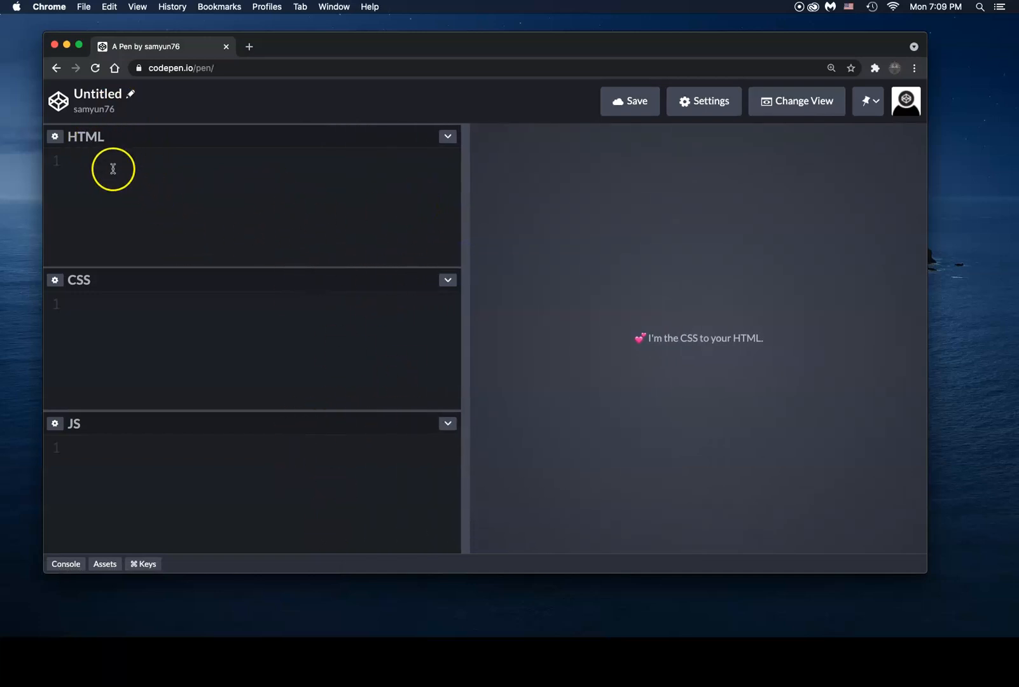
{"action": "left_click", "coordinate": [112, 161]}
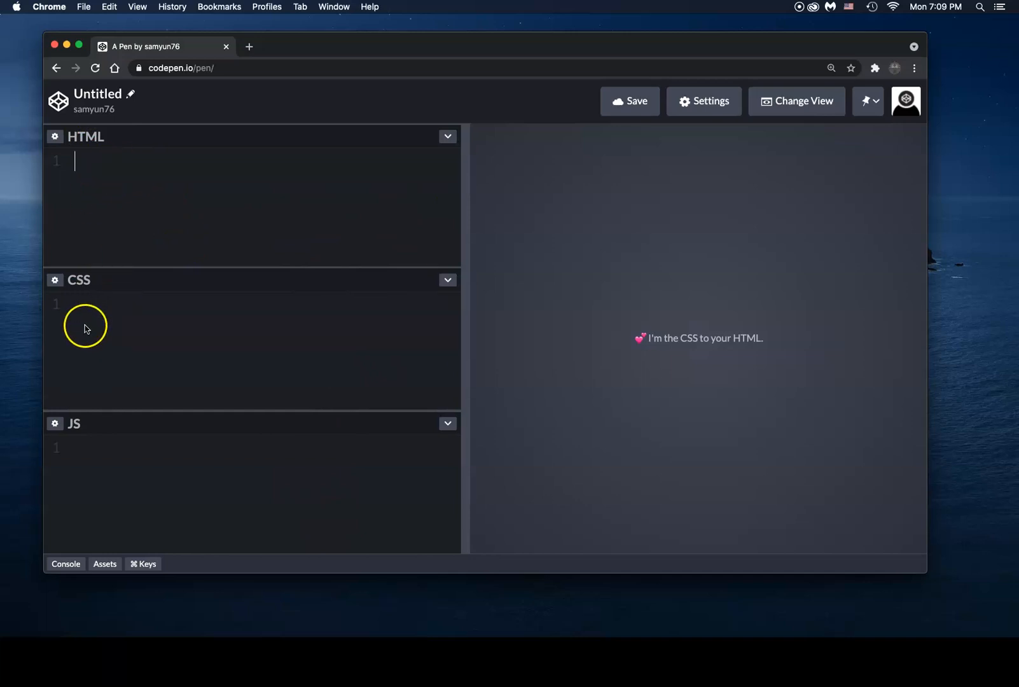
{"action": "mouse_move", "coordinate": [88, 479]}
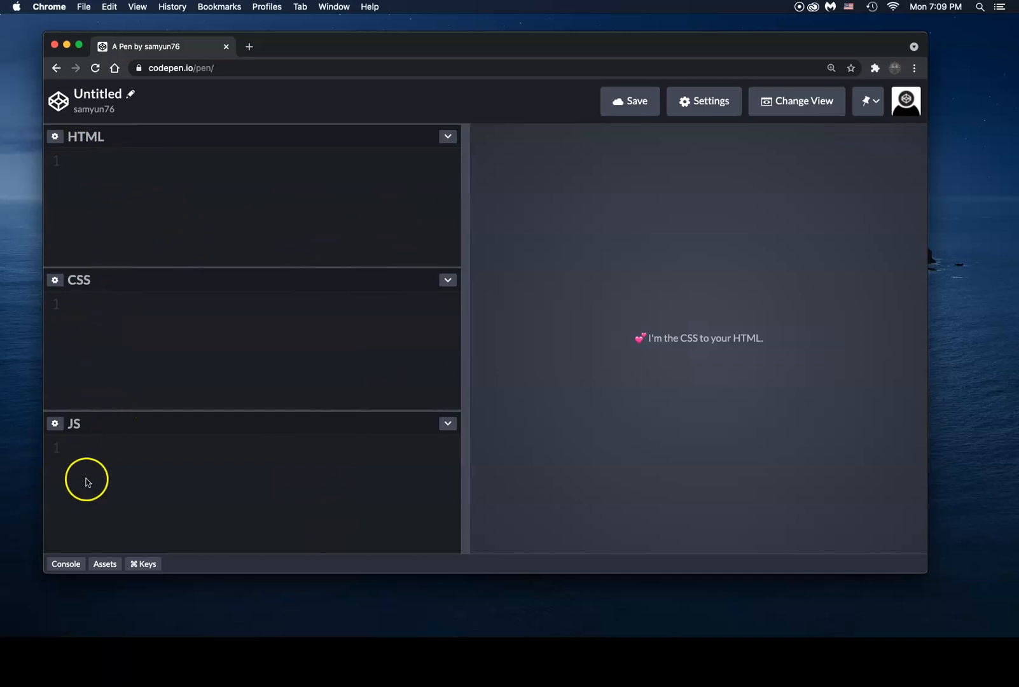
{"action": "mouse_move", "coordinate": [74, 455]}
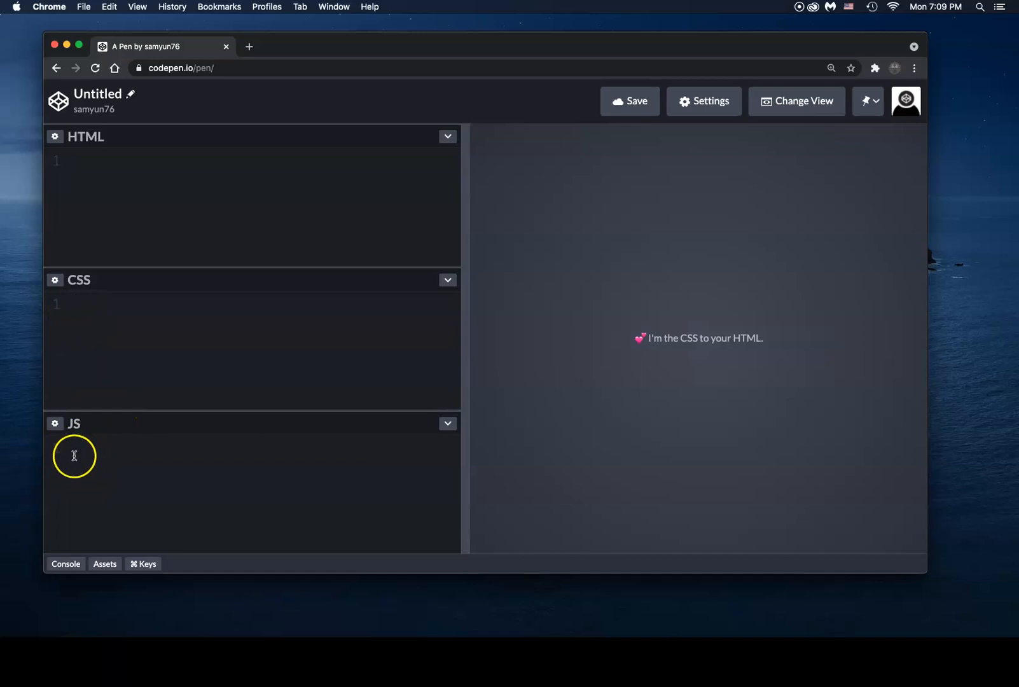
{"action": "left_click", "coordinate": [227, 304]}
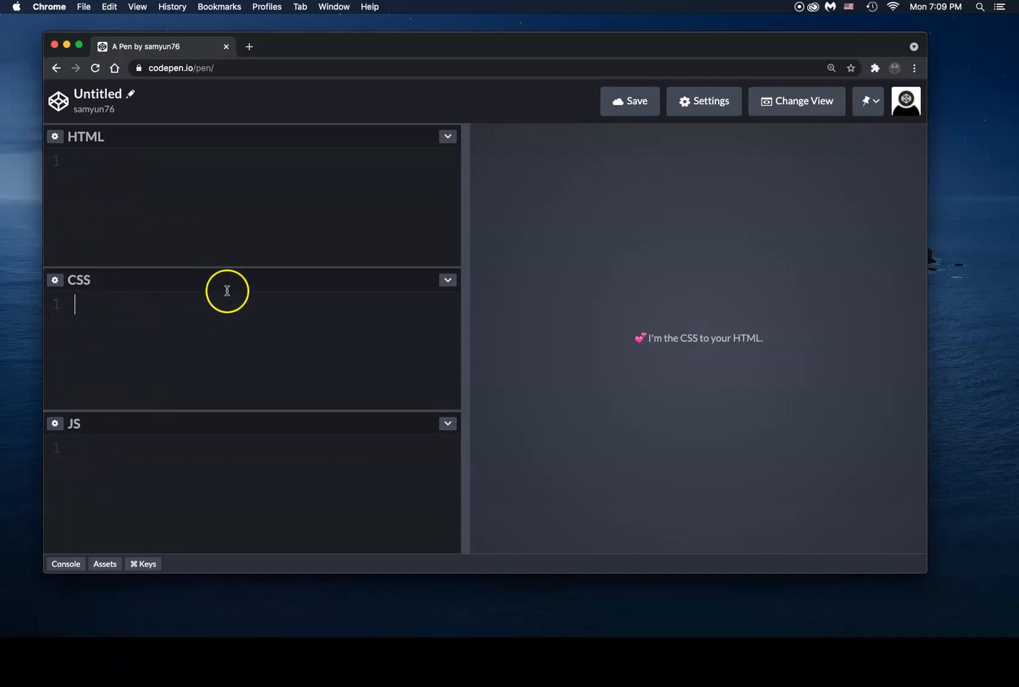
{"action": "mouse_move", "coordinate": [246, 280]}
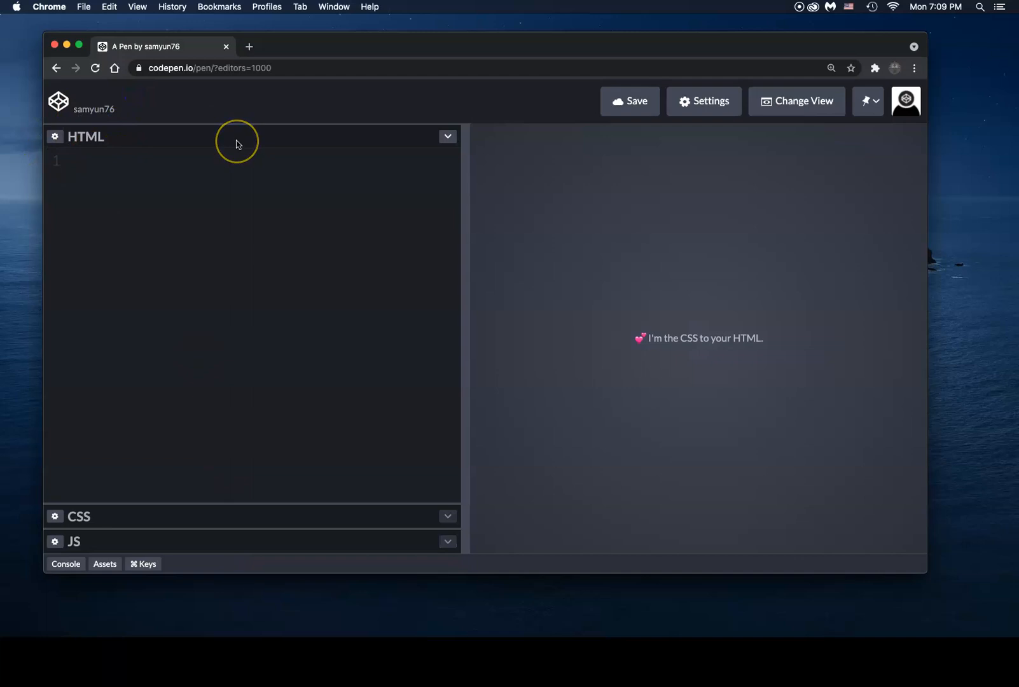
- Name the new pen 'Test-demo'
{"action": "type", "text": "Test-demo"}
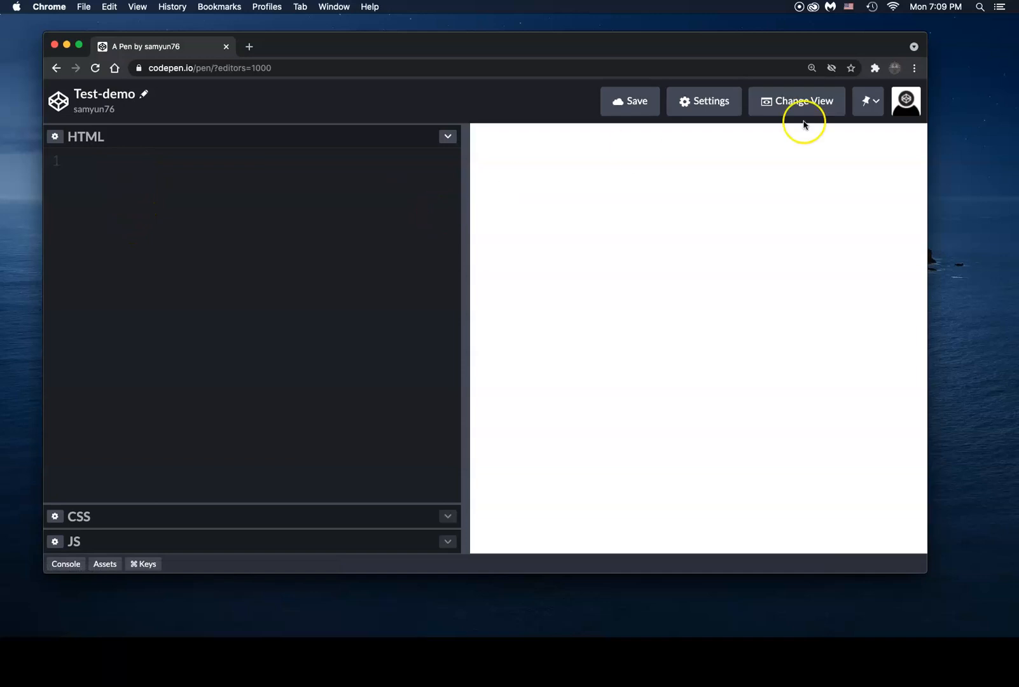
{"action": "mouse_move", "coordinate": [278, 149]}
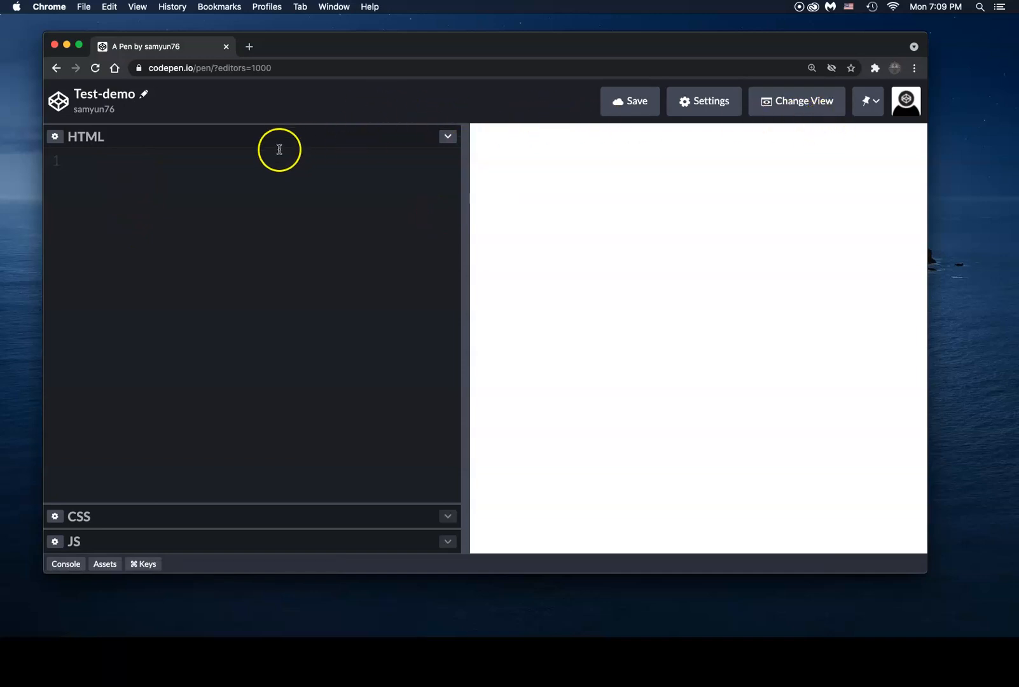
{"action": "mouse_move", "coordinate": [386, 318]}
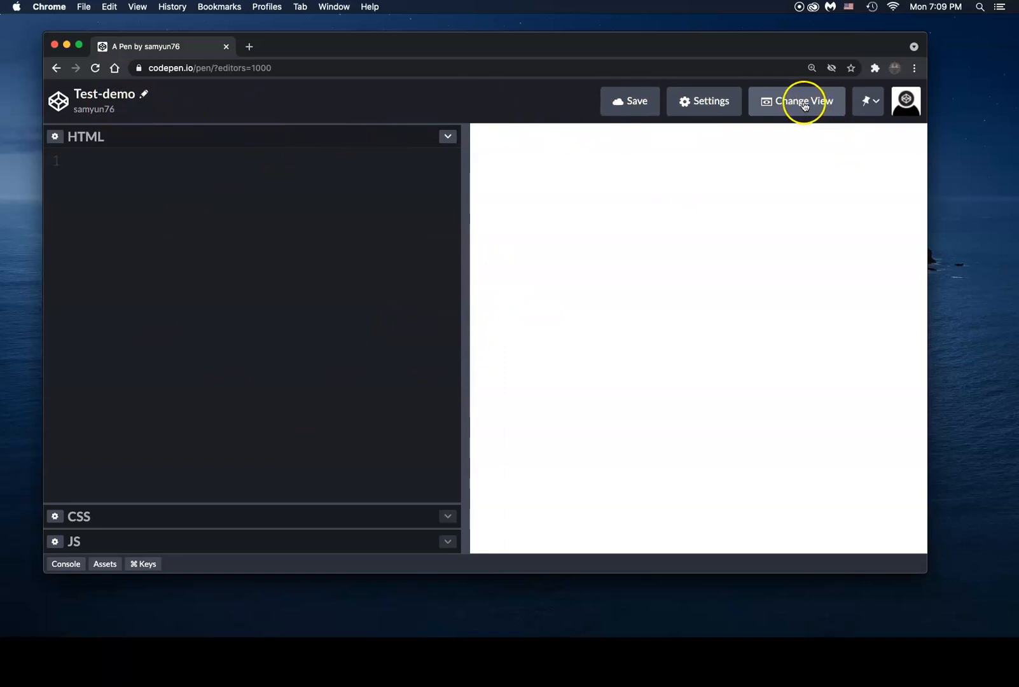
{"action": "left_click", "coordinate": [795, 100]}
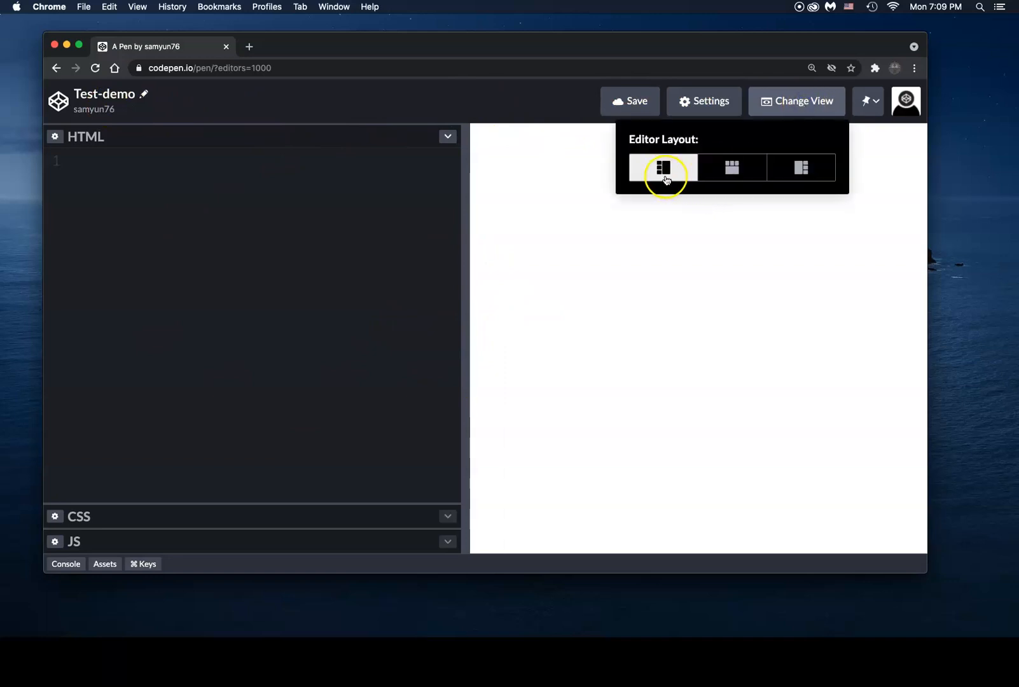
{"action": "mouse_move", "coordinate": [635, 322]}
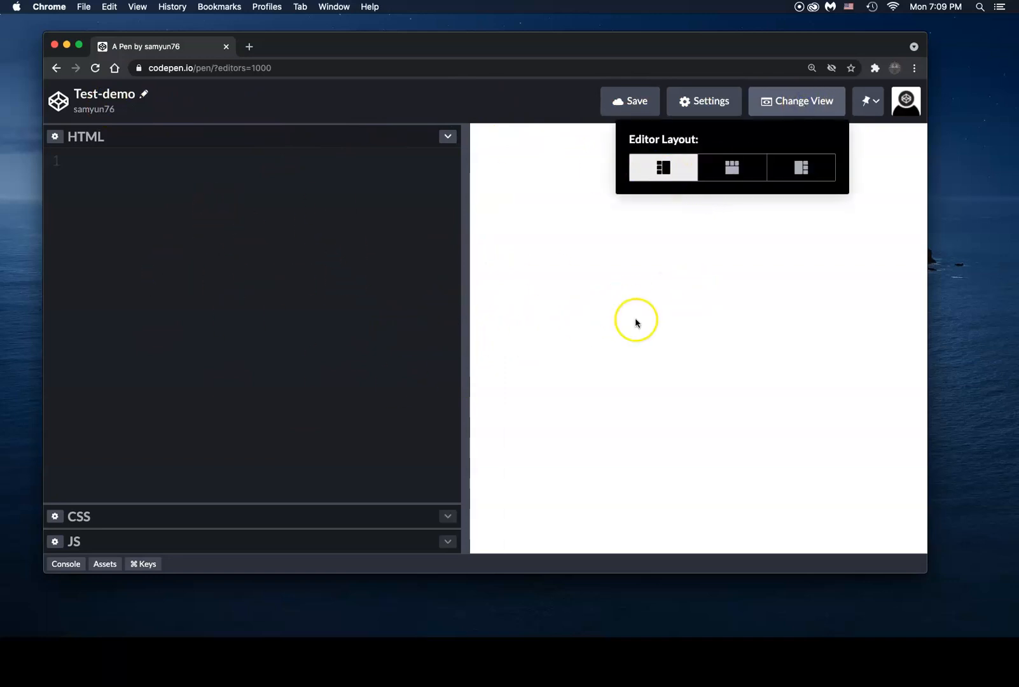
{"action": "left_click", "coordinate": [730, 168]}
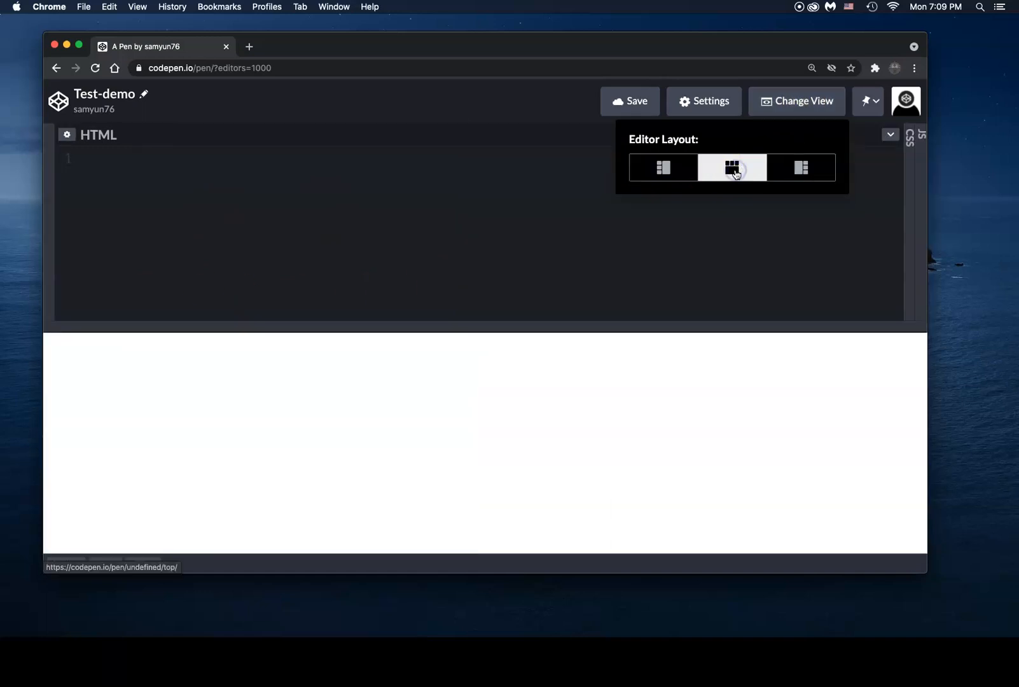
{"action": "left_click", "coordinate": [730, 168]}
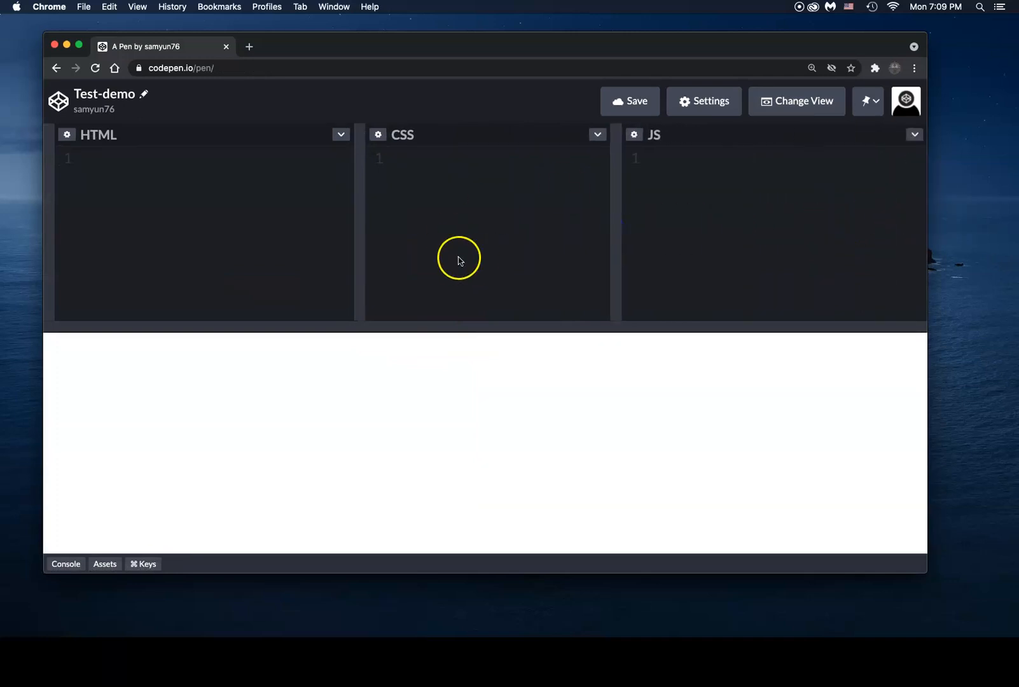
{"action": "left_click", "coordinate": [797, 100]}
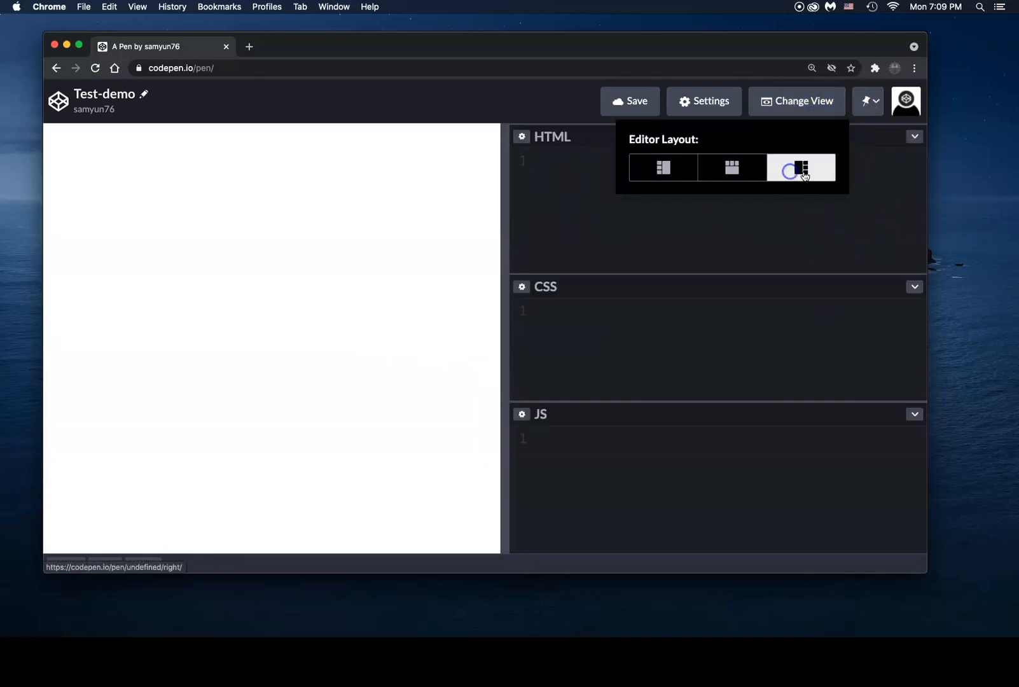
{"action": "left_click", "coordinate": [800, 167]}
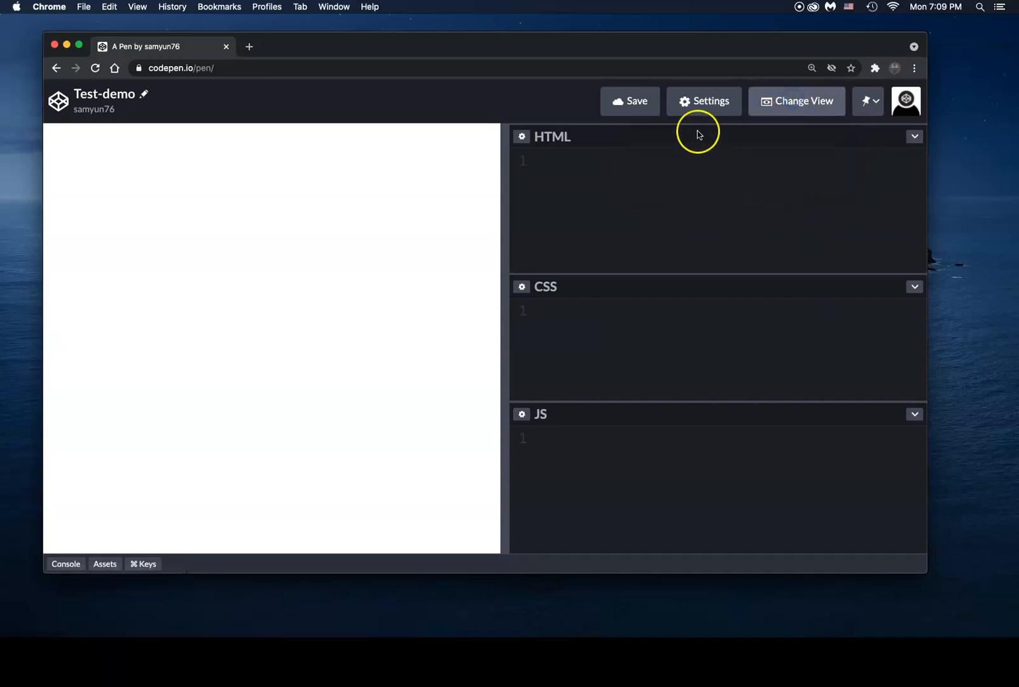
{"action": "mouse_move", "coordinate": [724, 274]}
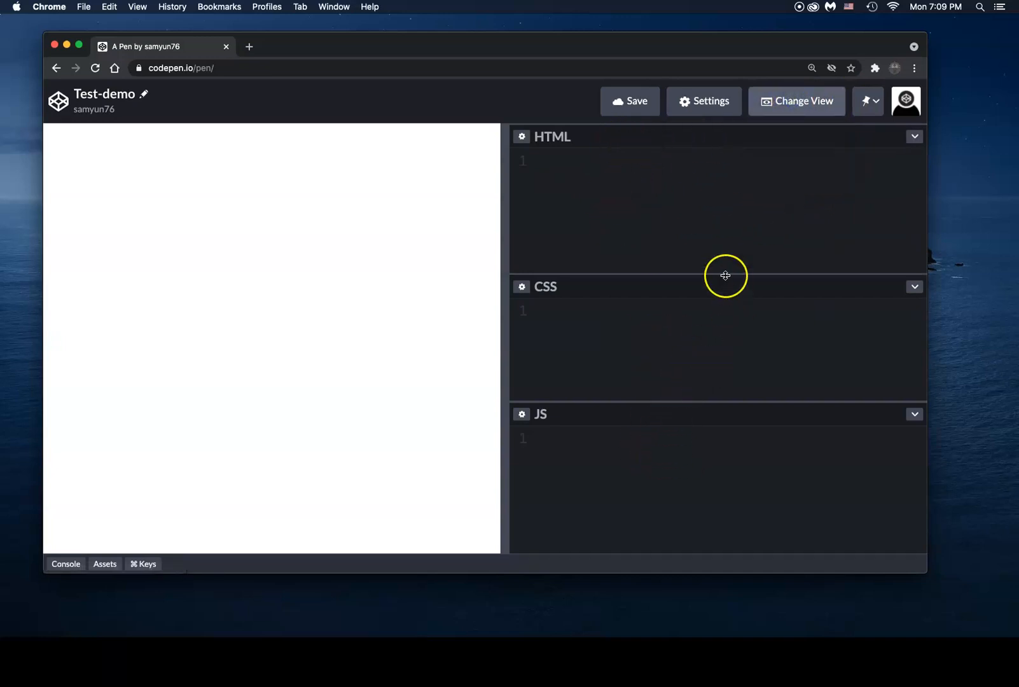
{"action": "left_click", "coordinate": [795, 100]}
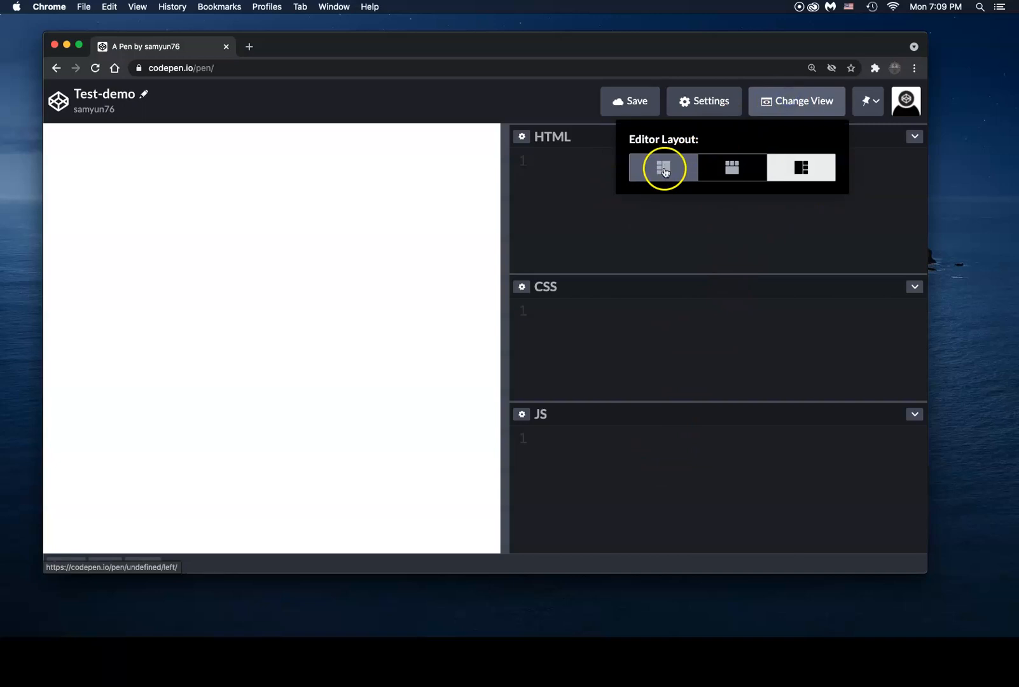
{"action": "left_click", "coordinate": [662, 168]}
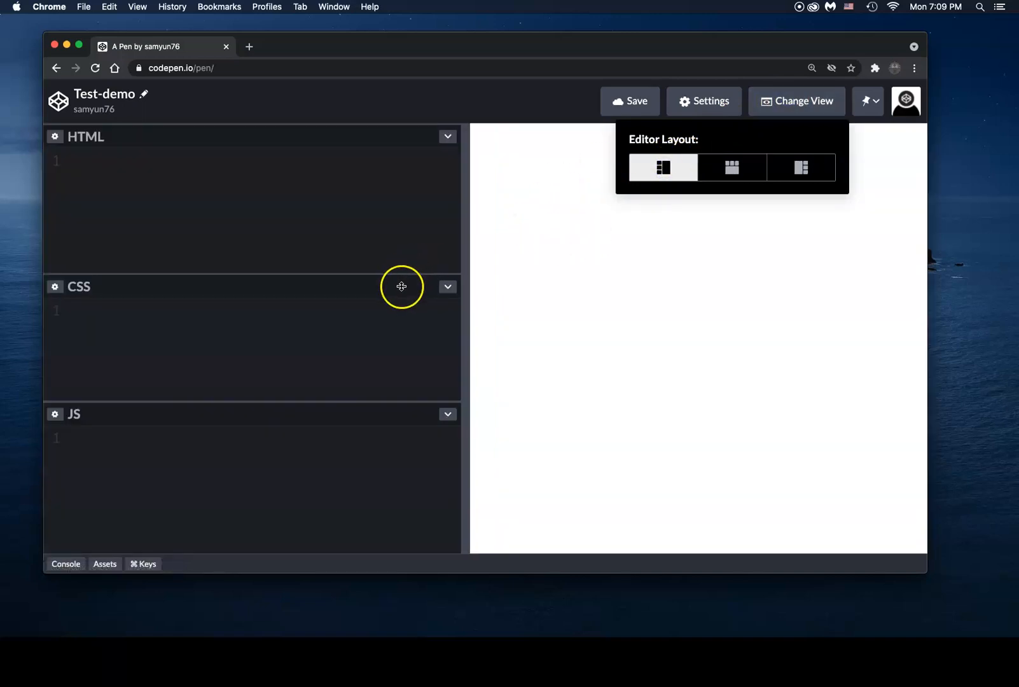
{"action": "left_click", "coordinate": [663, 167]}
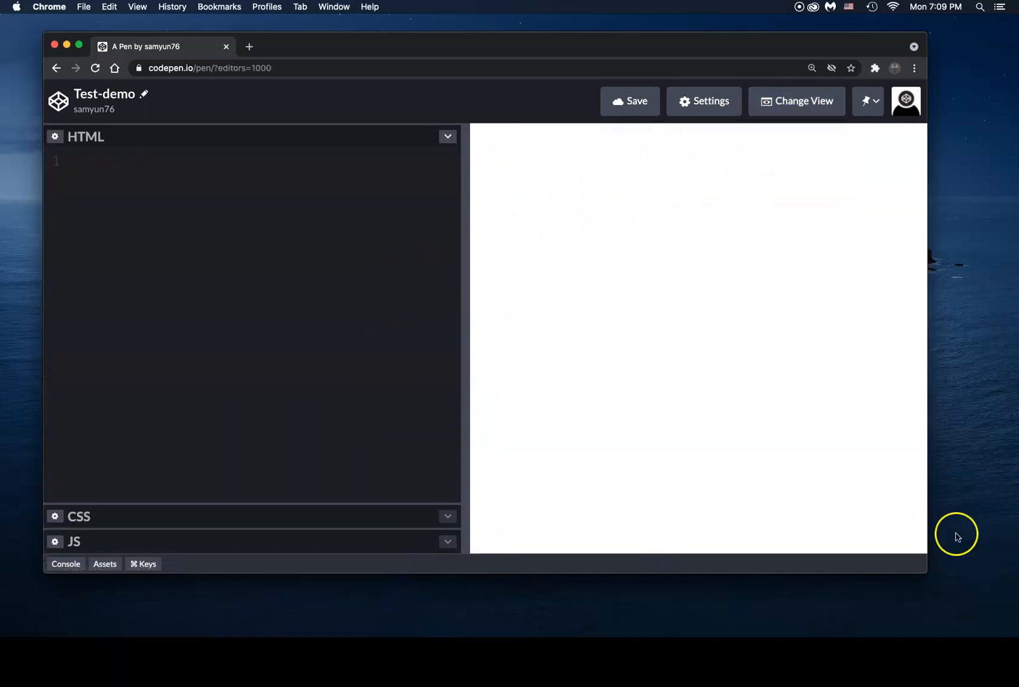
{"action": "mouse_move", "coordinate": [616, 263]}
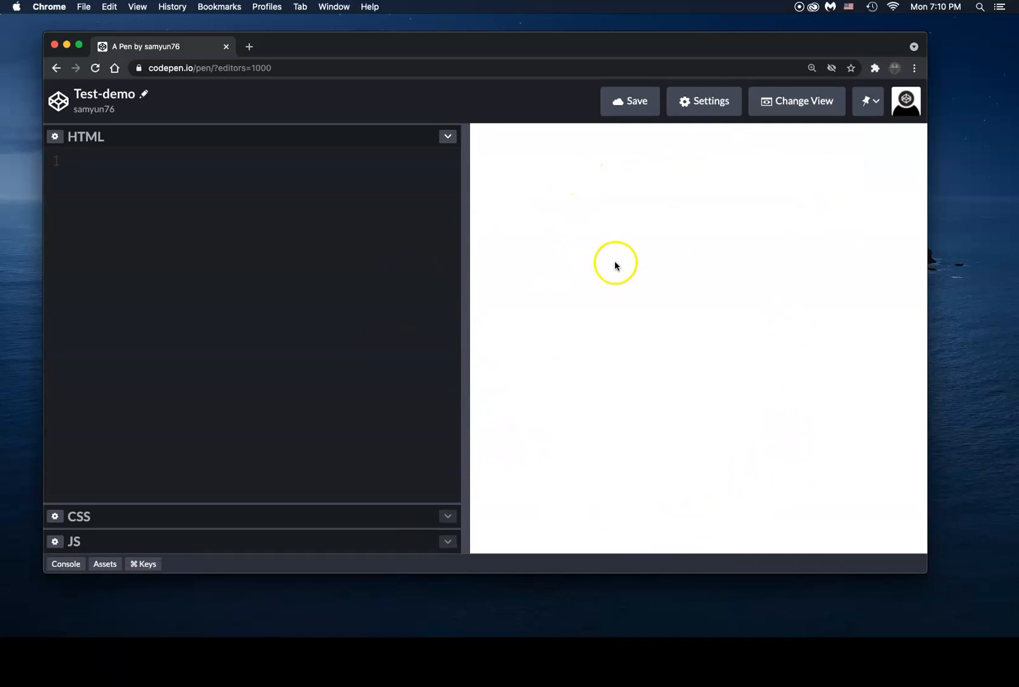
{"action": "mouse_move", "coordinate": [239, 518]}
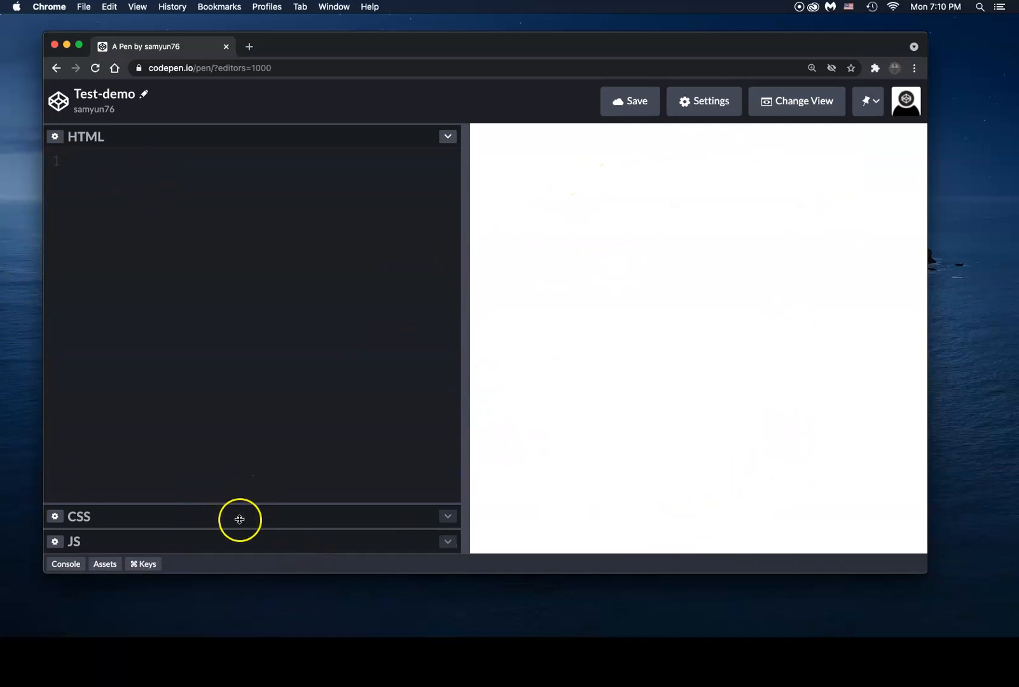
{"action": "mouse_move", "coordinate": [285, 337]}
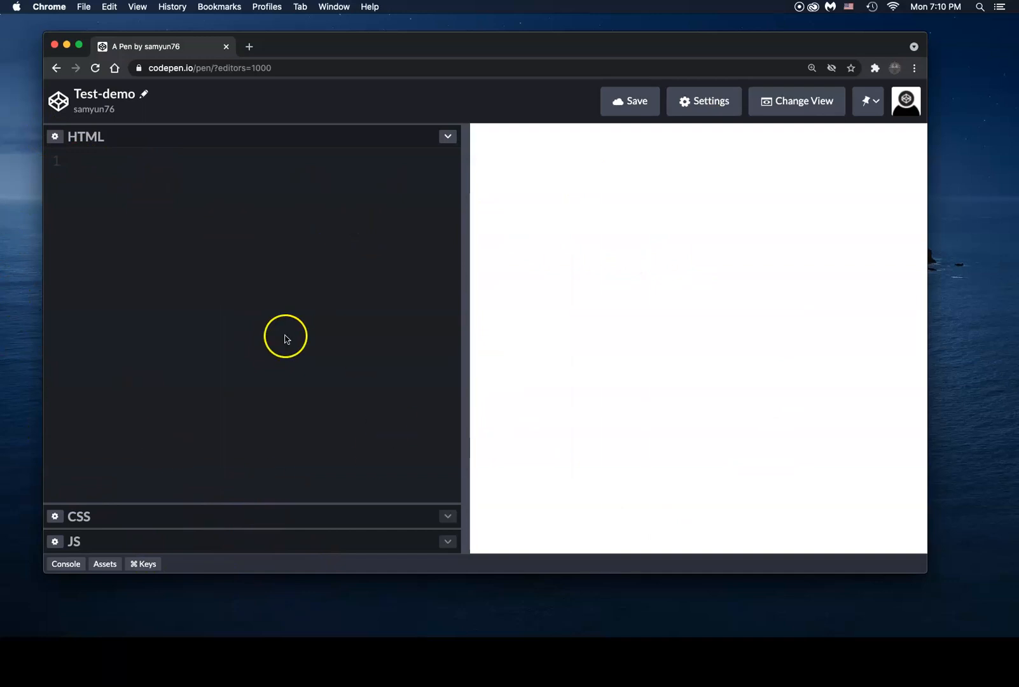
{"action": "mouse_move", "coordinate": [273, 235]}
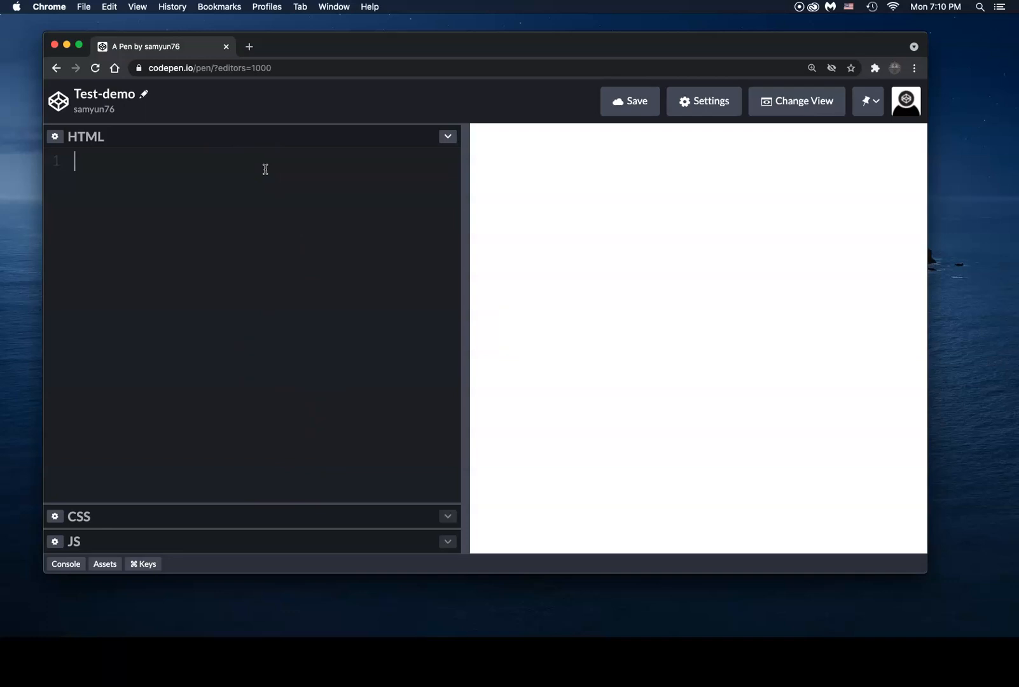
- Type the Emmet abbreviation html:5 and expand it with Tab
{"action": "type", "text": "h"}
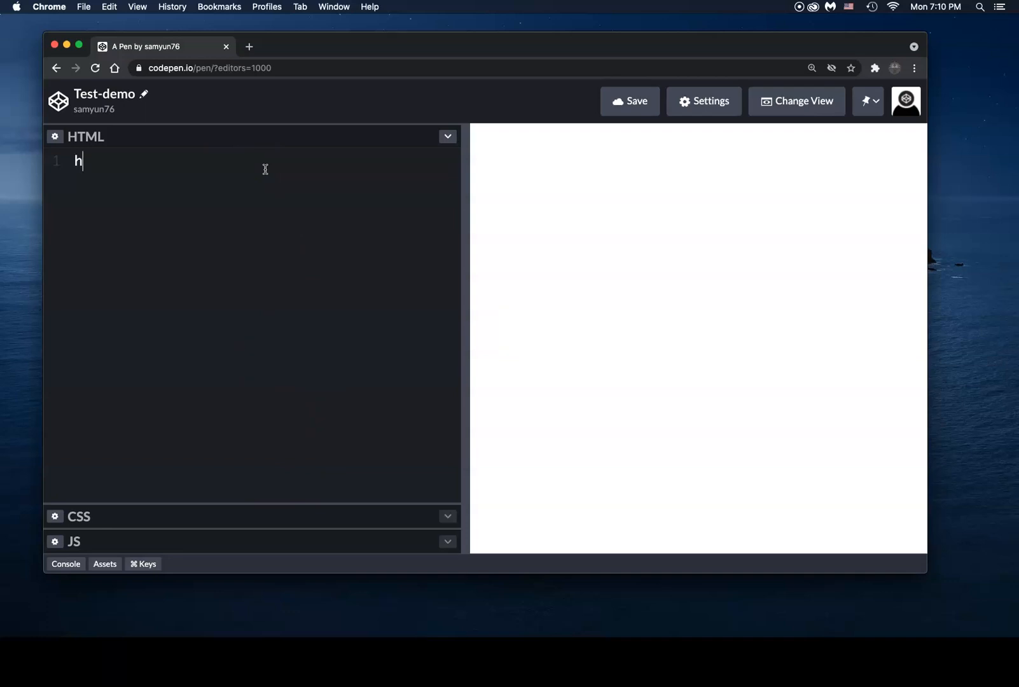
{"action": "type", "text": "tml:4"}
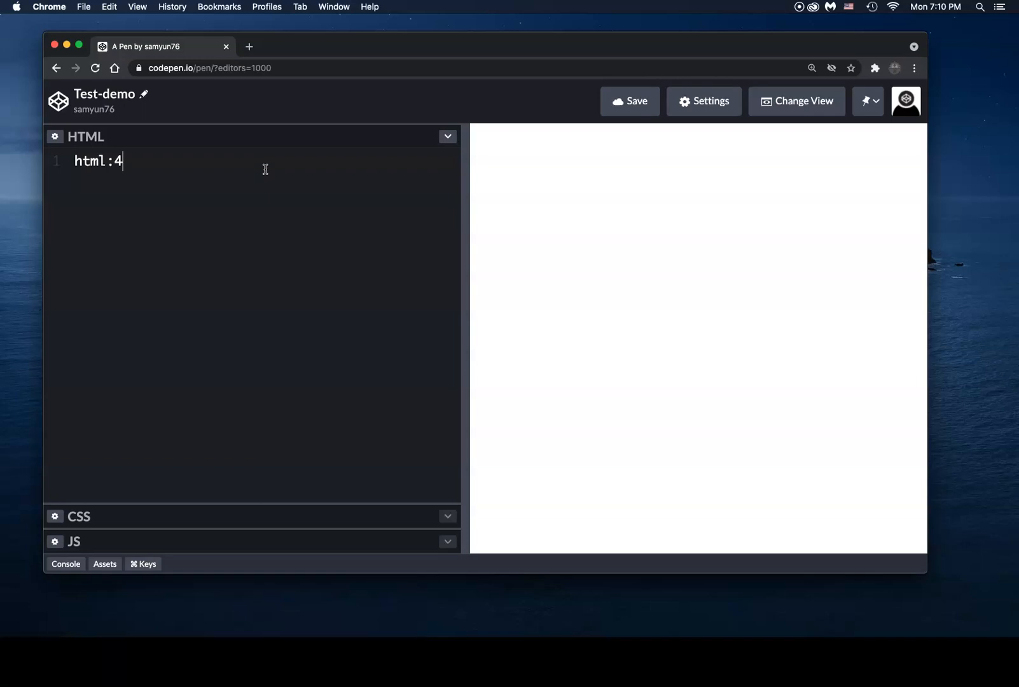
{"action": "type", "text": "5"}
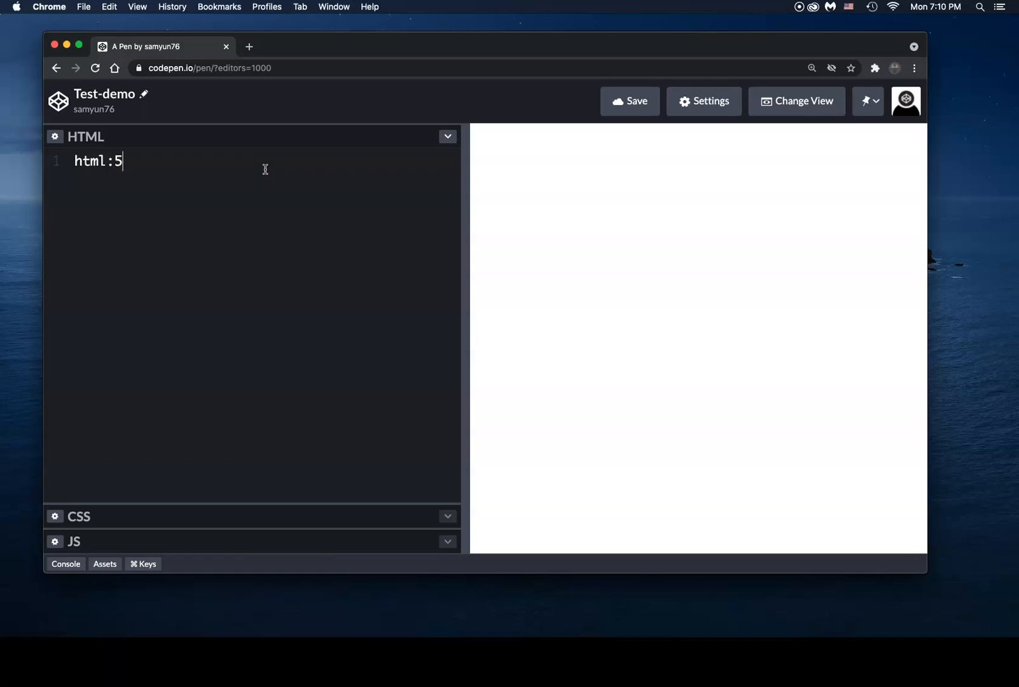
{"action": "key", "text": "tab"}
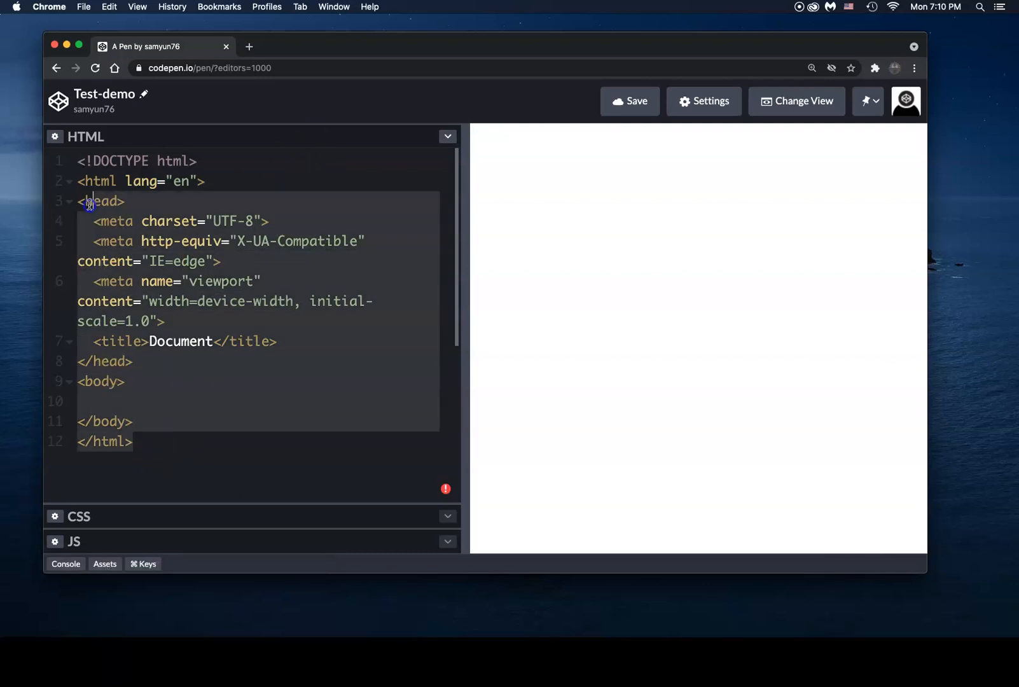
{"action": "mouse_move", "coordinate": [133, 445]}
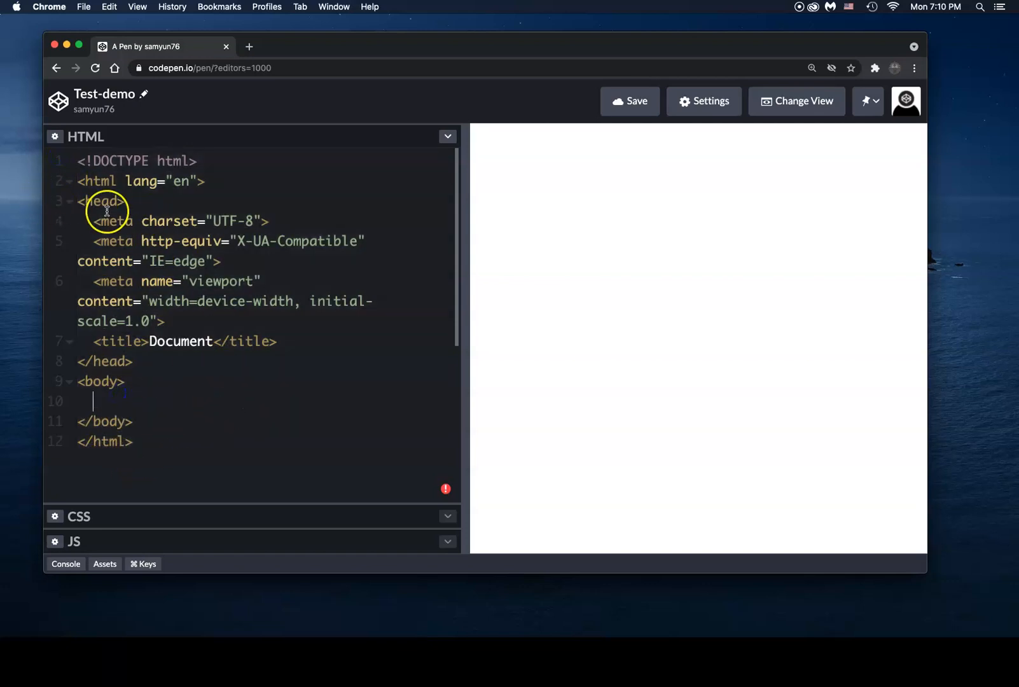
{"action": "mouse_move", "coordinate": [147, 402]}
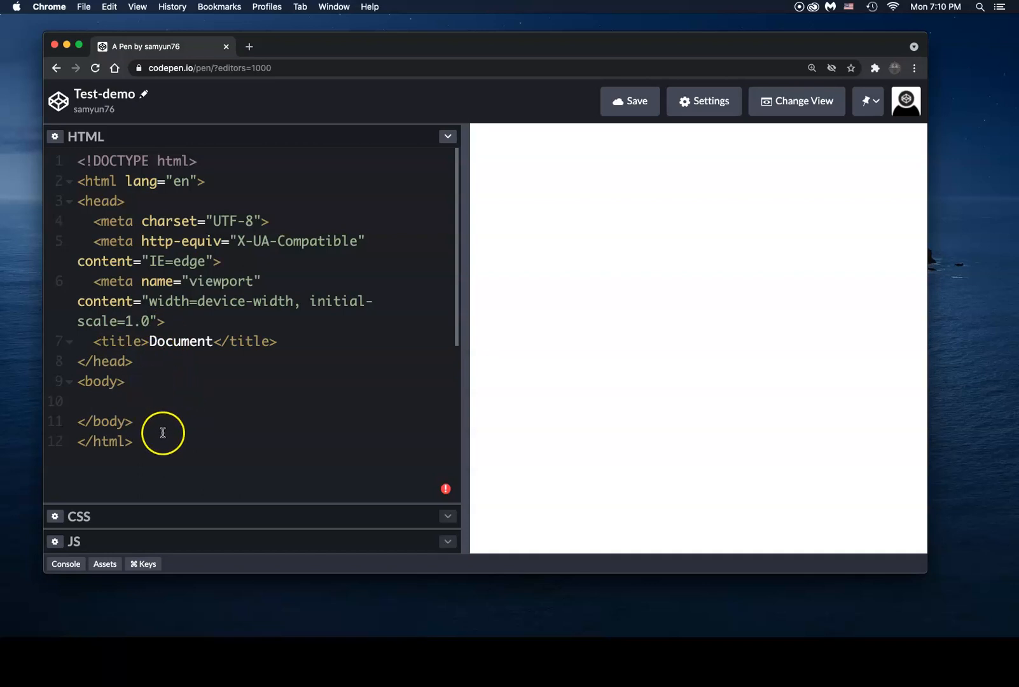
{"action": "mouse_move", "coordinate": [146, 456]}
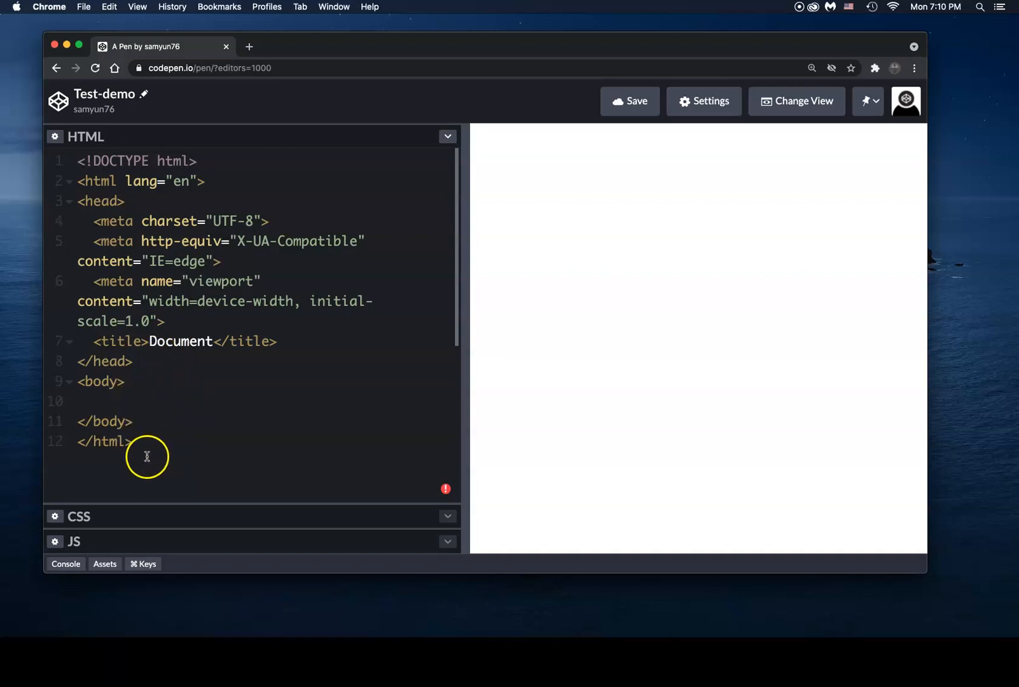
{"action": "mouse_move", "coordinate": [137, 435]}
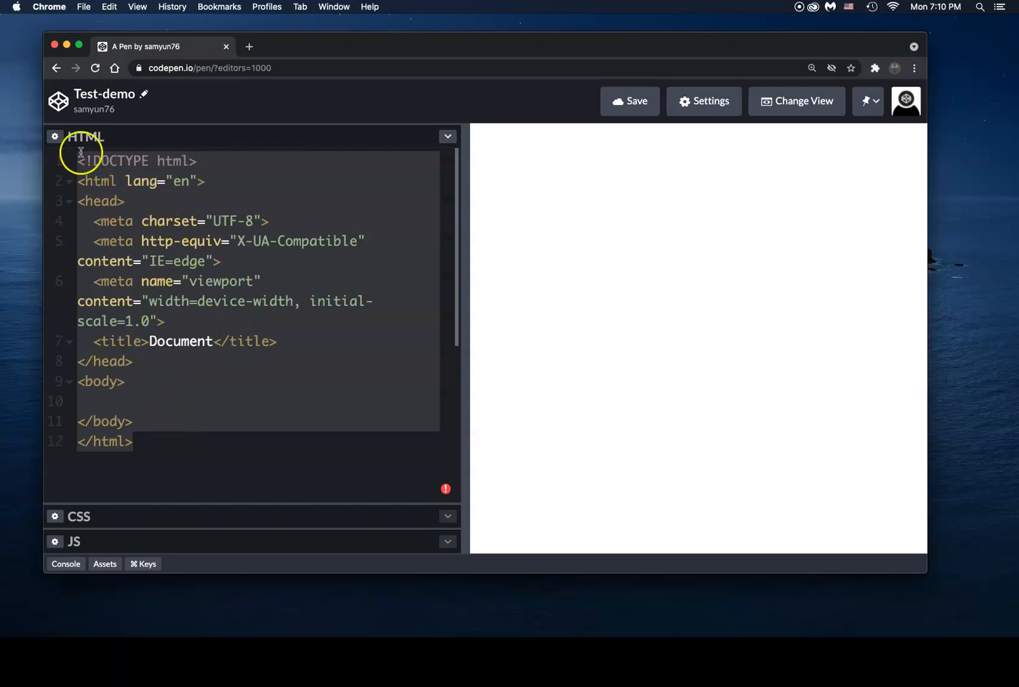
{"action": "mouse_move", "coordinate": [98, 482]}
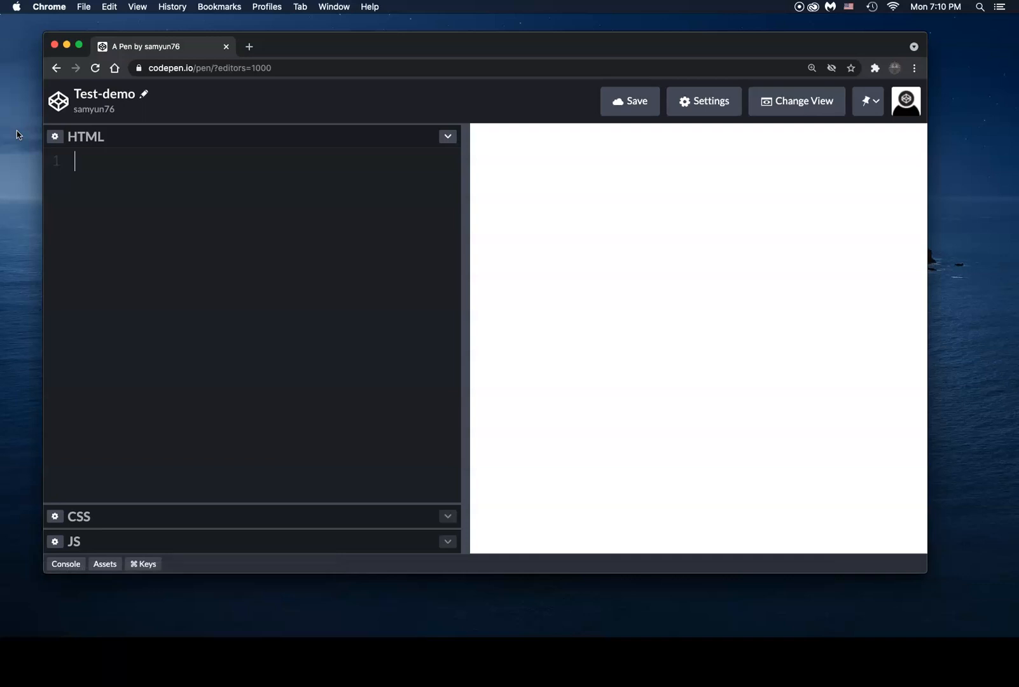
- Retype html:5 in the cleared HTML editor and expand it into boilerplate again
{"action": "type", "text": "html"}
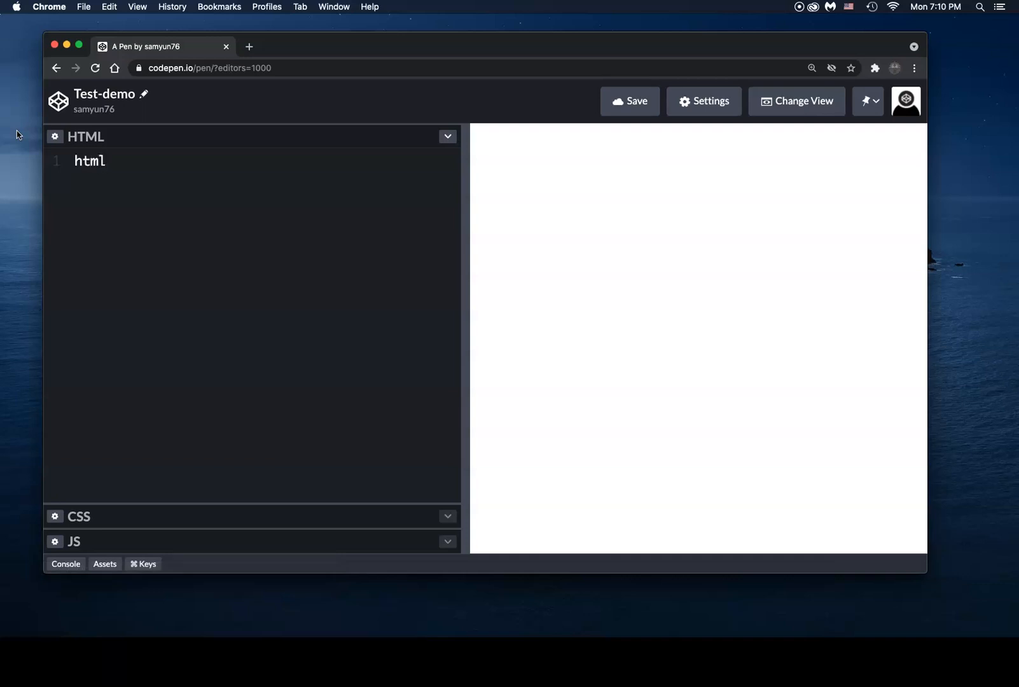
{"action": "type", "text": ":5"}
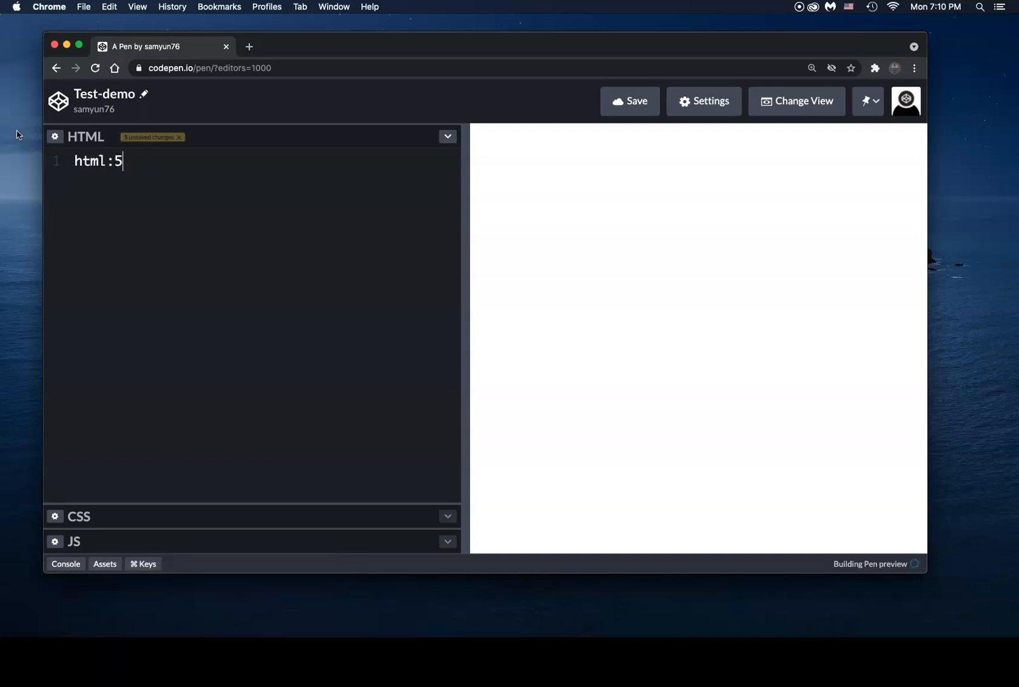
{"action": "key", "text": "Tab"}
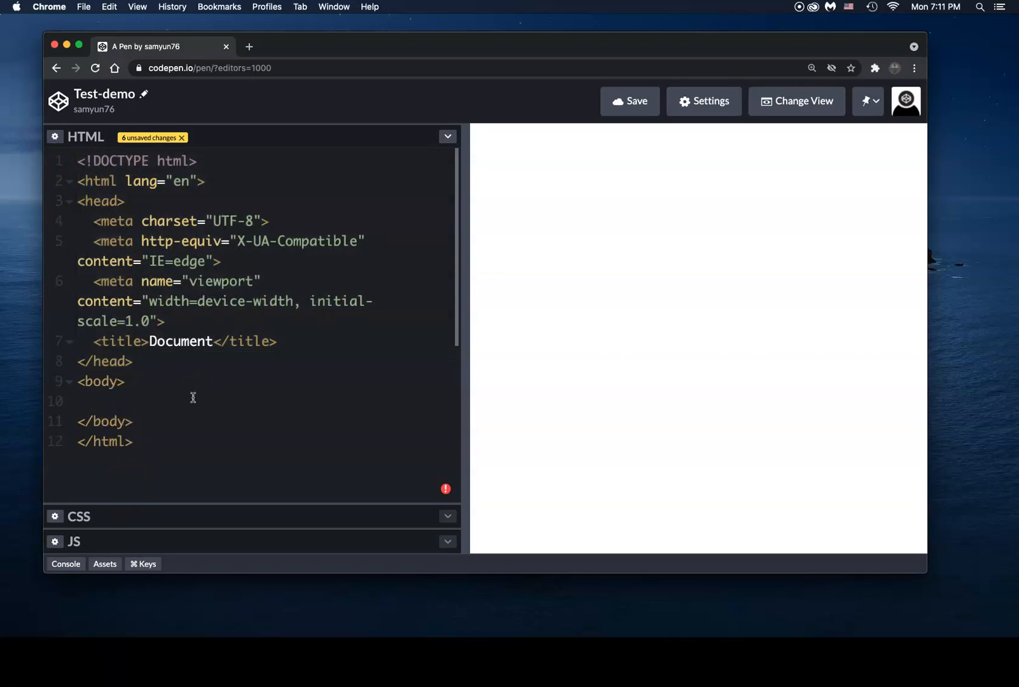
- Add an h1 reading 'This is my Headline!' inside the body
{"action": "left_click", "coordinate": [94, 401]}
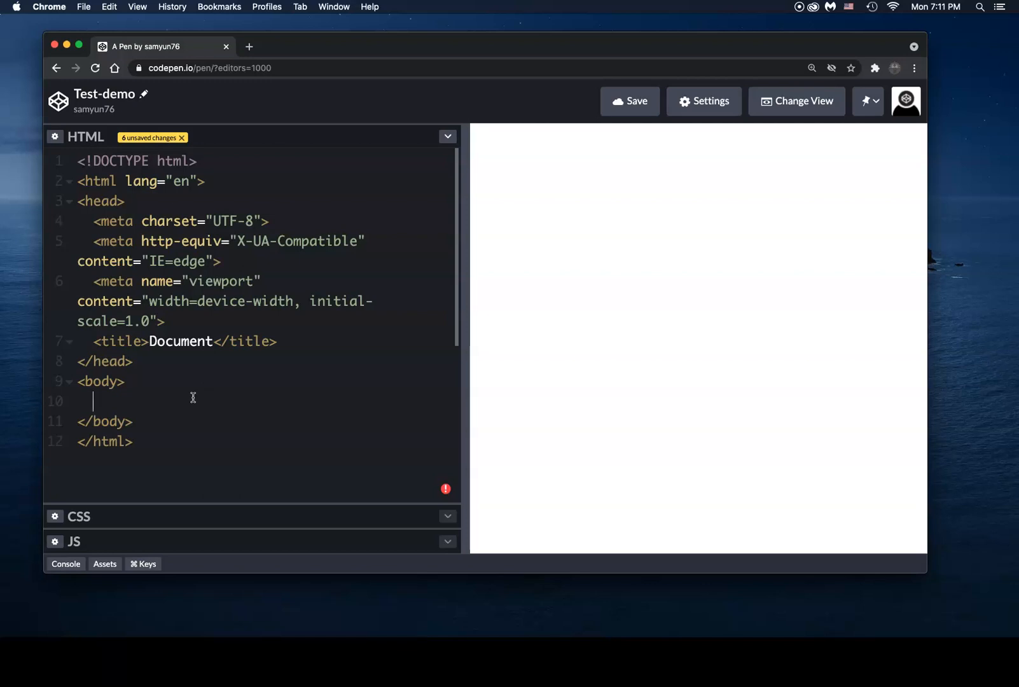
{"action": "type", "text": "h1"}
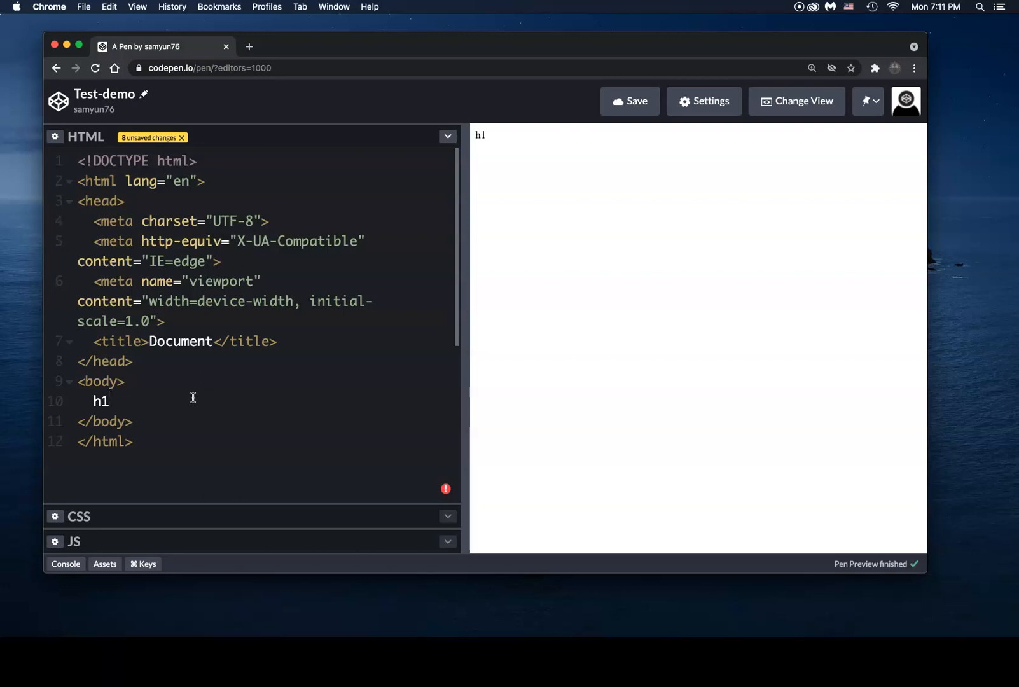
{"action": "type", "text": "<h1></h1>"}
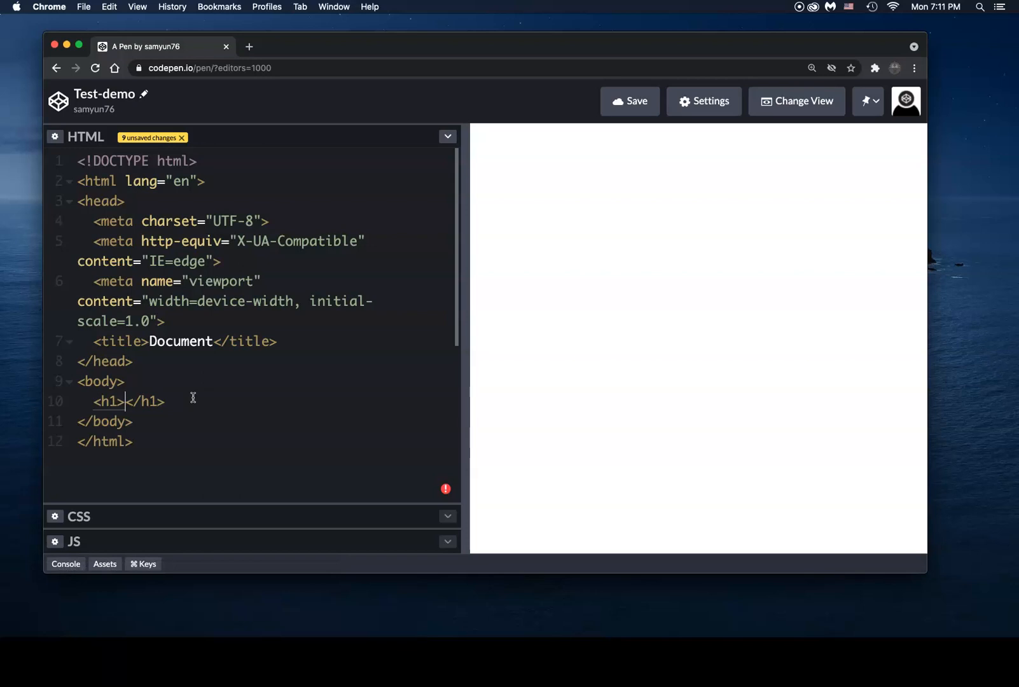
{"action": "mouse_move", "coordinate": [192, 397]}
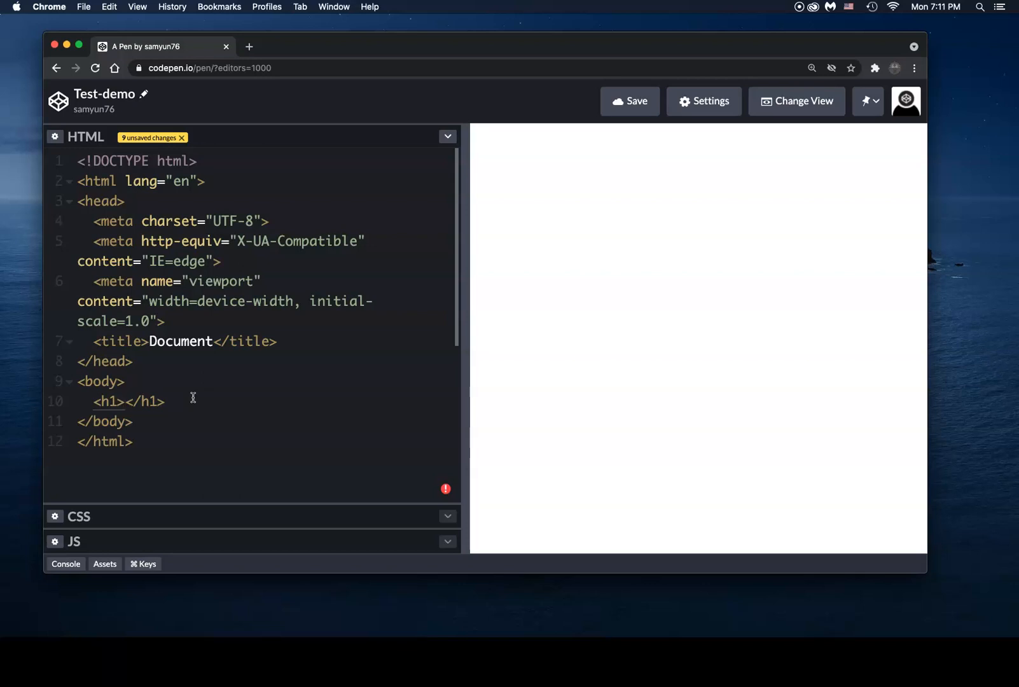
{"action": "type", "text": "T"}
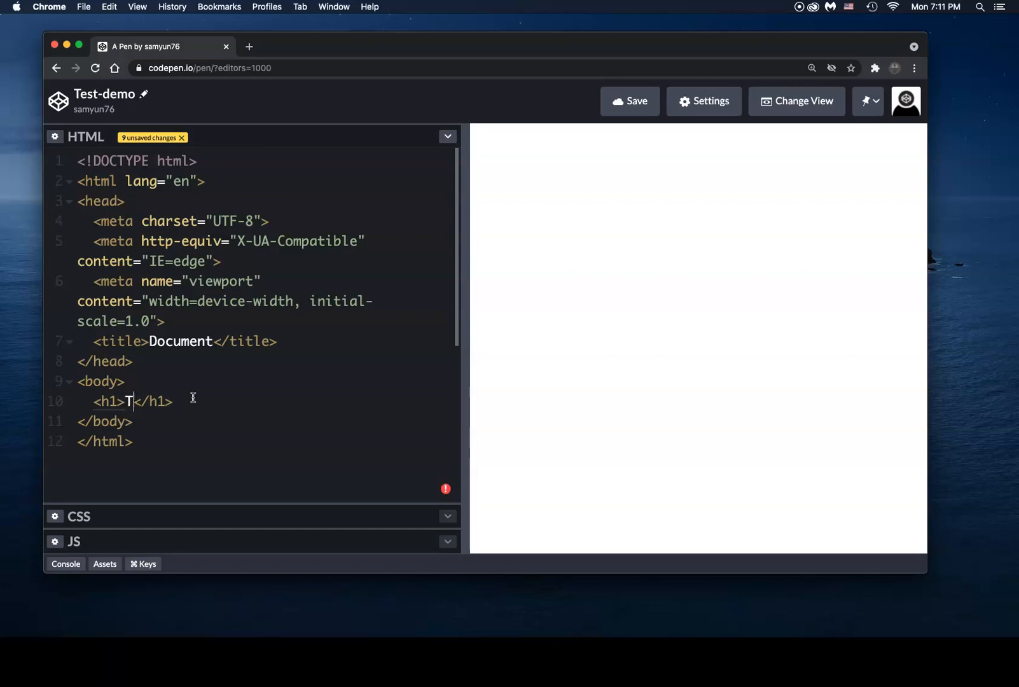
{"action": "type", "text": "his is my"}
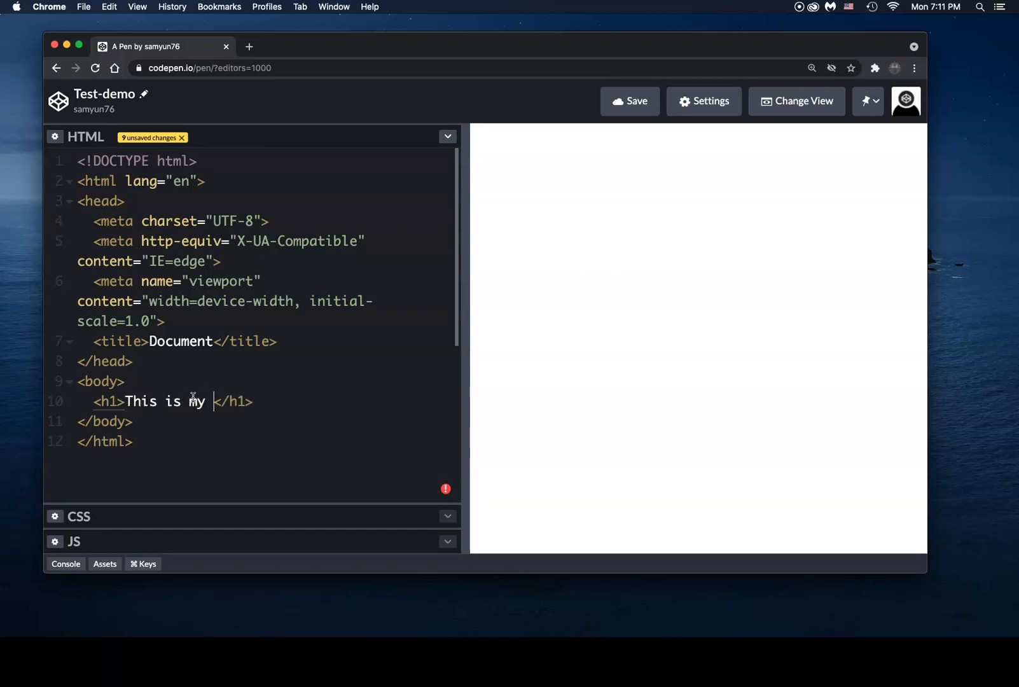
{"action": "type", "text": "Headline!"}
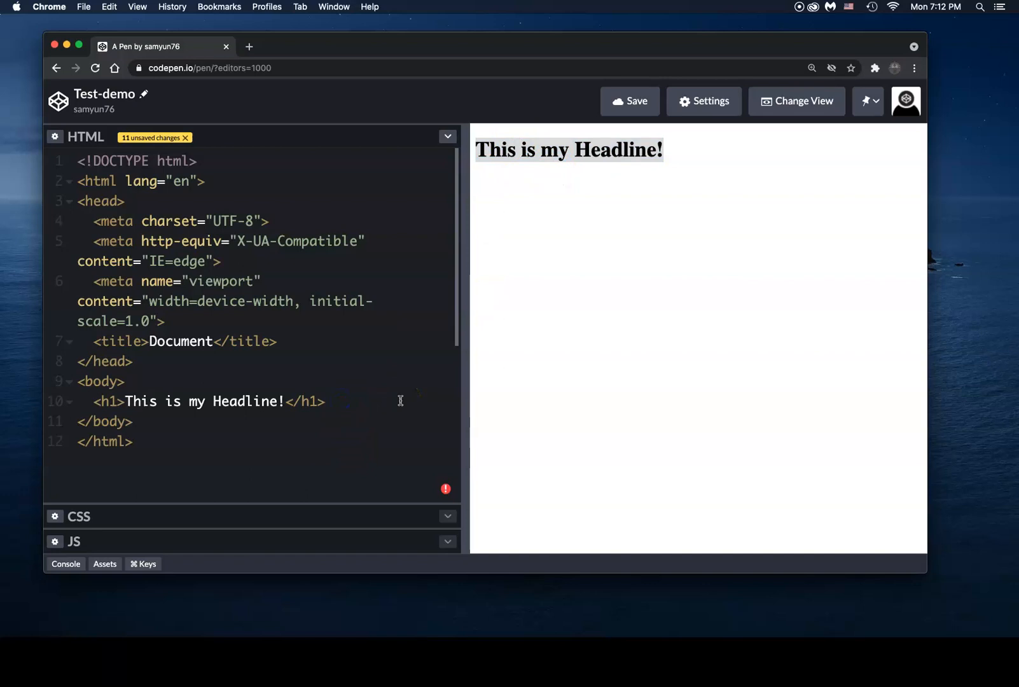
- Add a paragraph 'This is a paragraph' below the headline
{"action": "key", "text": "Return"}
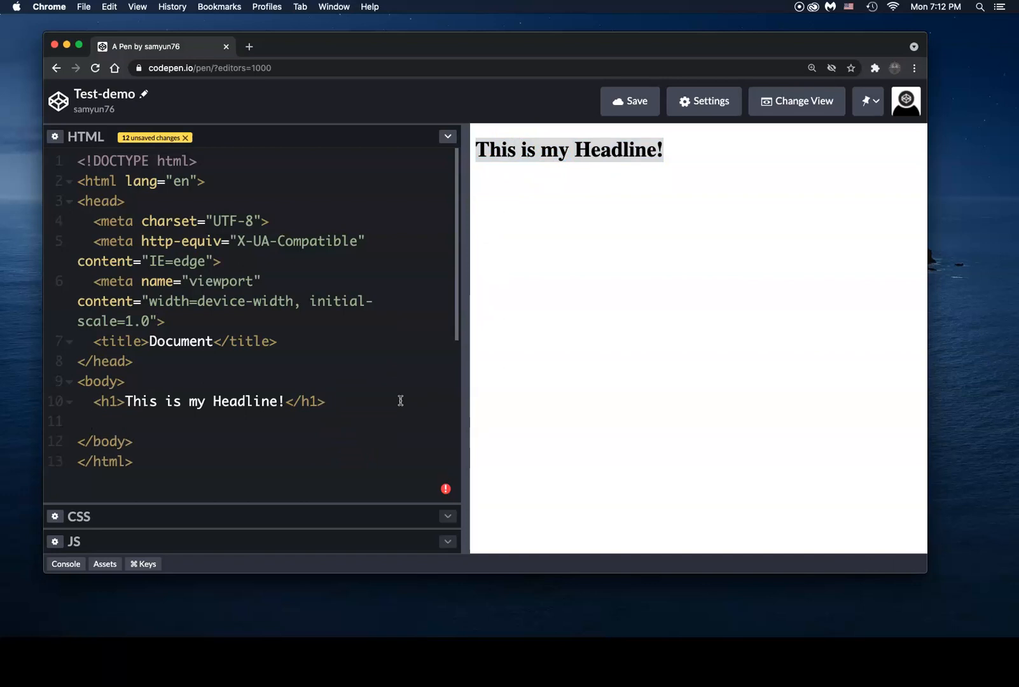
{"action": "type", "text": "p></p>"}
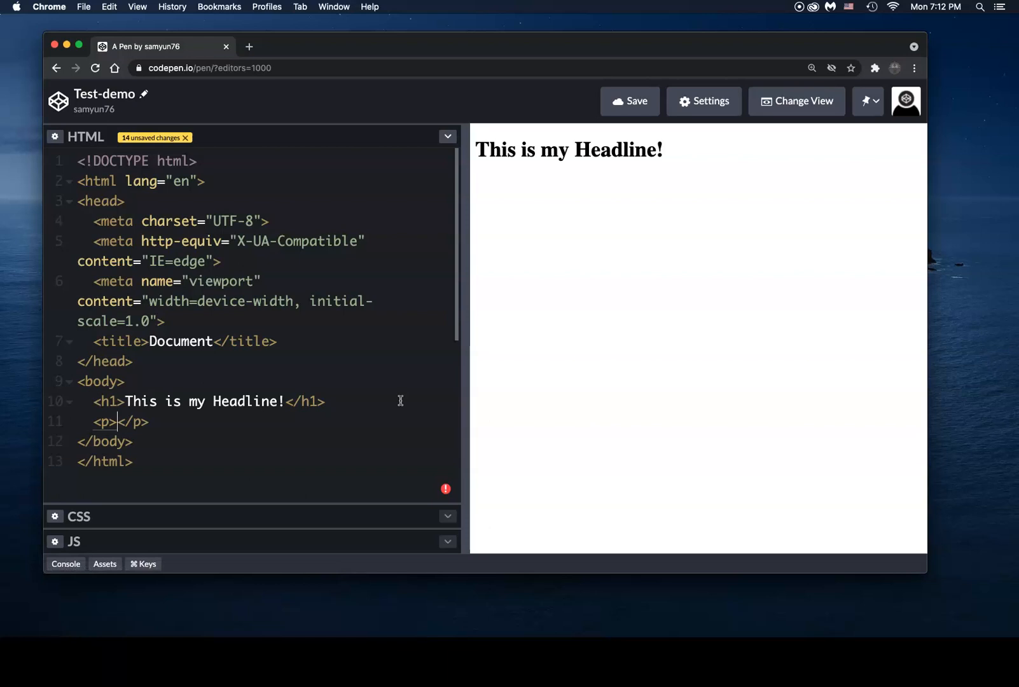
{"action": "type", "text": "This is a paragr"}
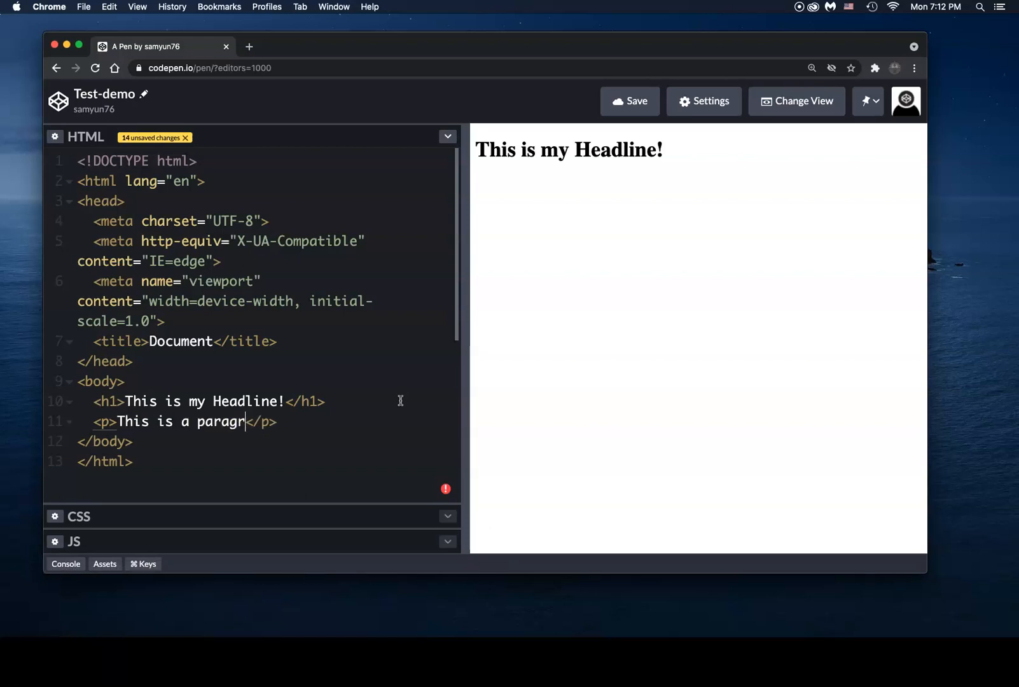
{"action": "type", "text": "aph"}
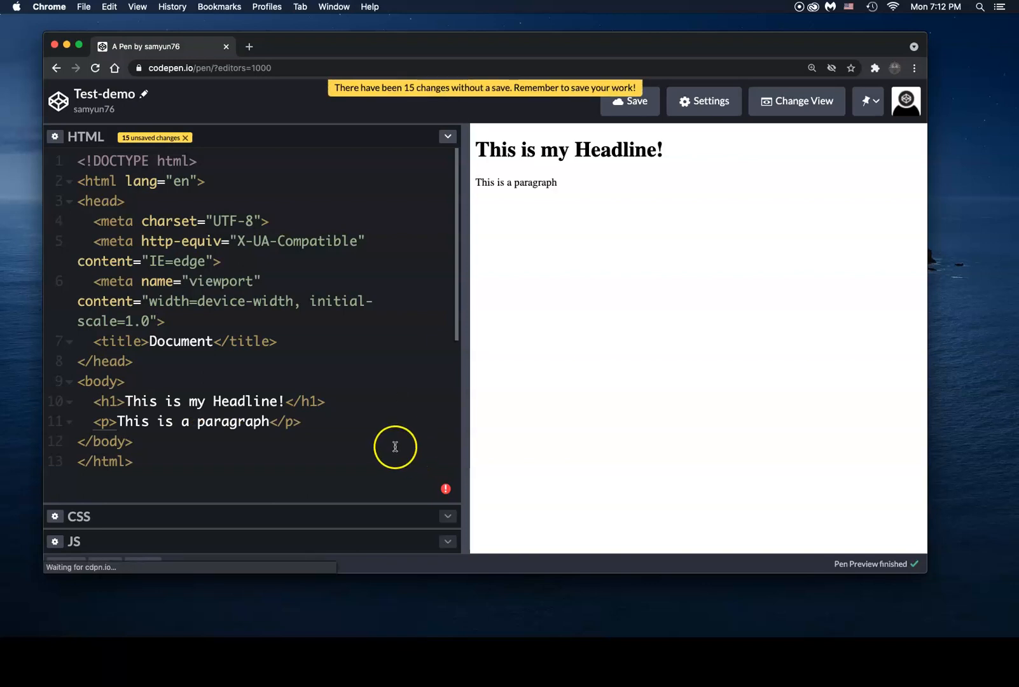
{"action": "left_click", "coordinate": [302, 421]}
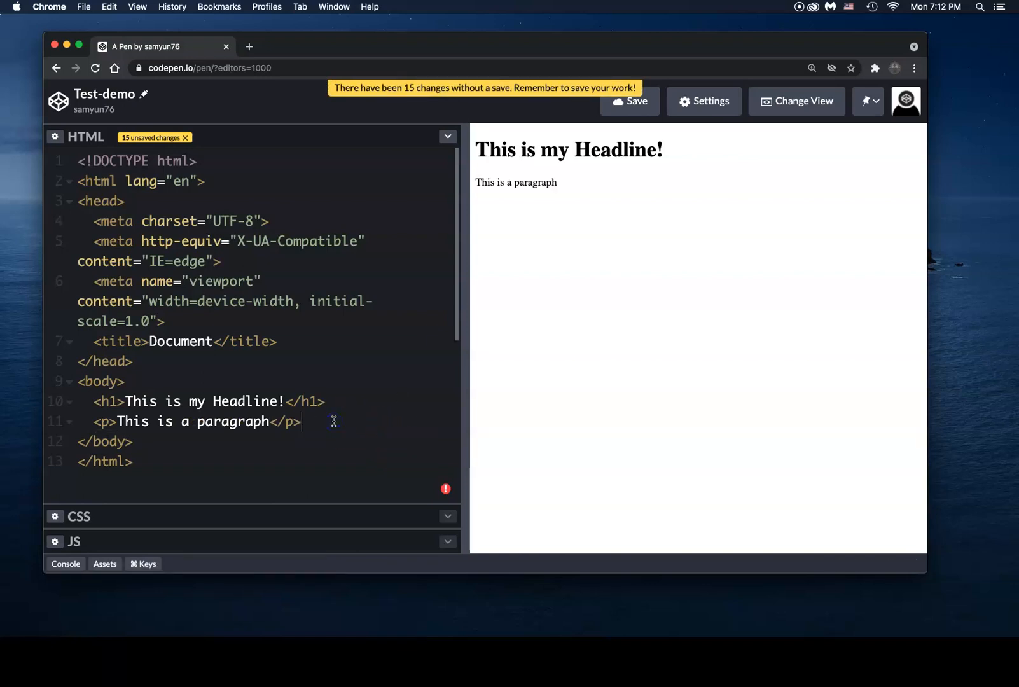
- Add an h3 'This is my sub headline' below the paragraph and save the pen
{"action": "key", "text": "Return"}
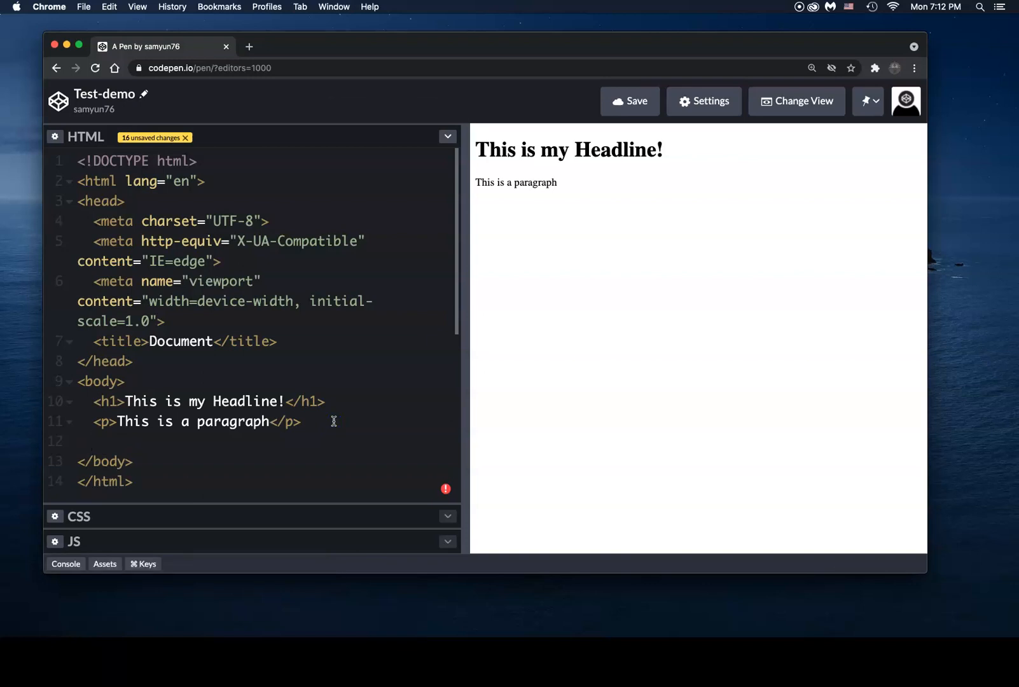
{"action": "type", "text": "h3></h3>"}
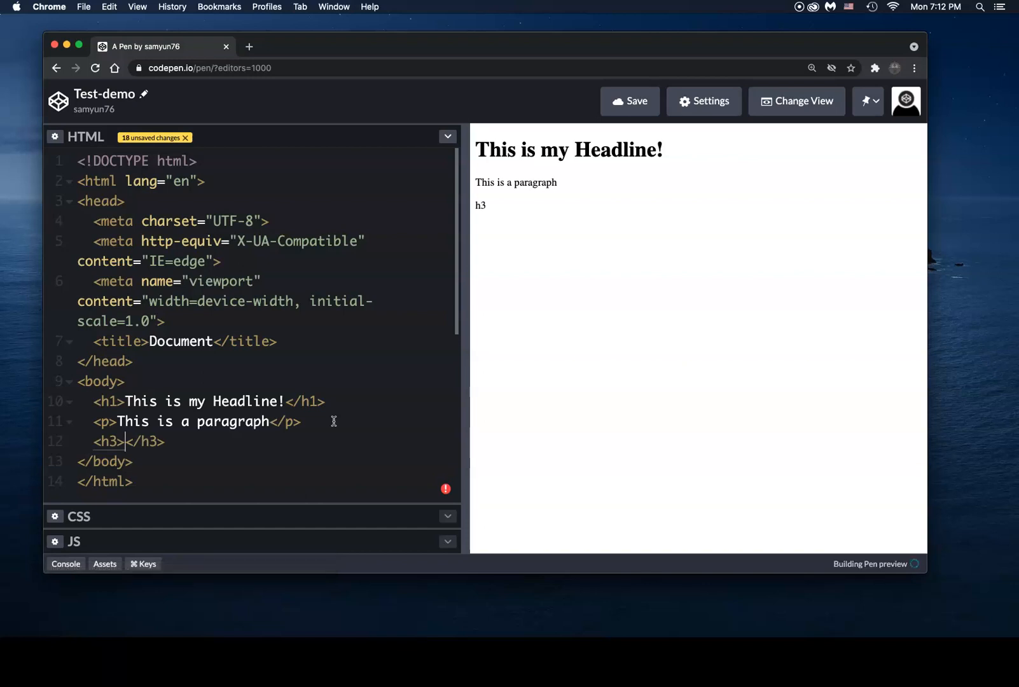
{"action": "type", "text": "This is my"}
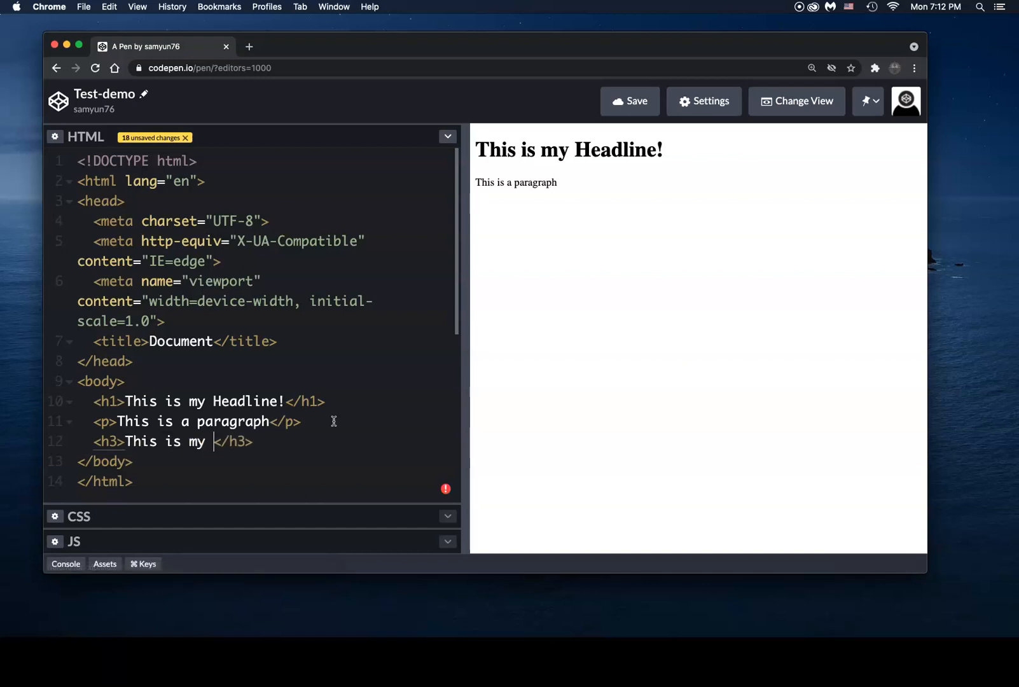
{"action": "type", "text": "sub headline"}
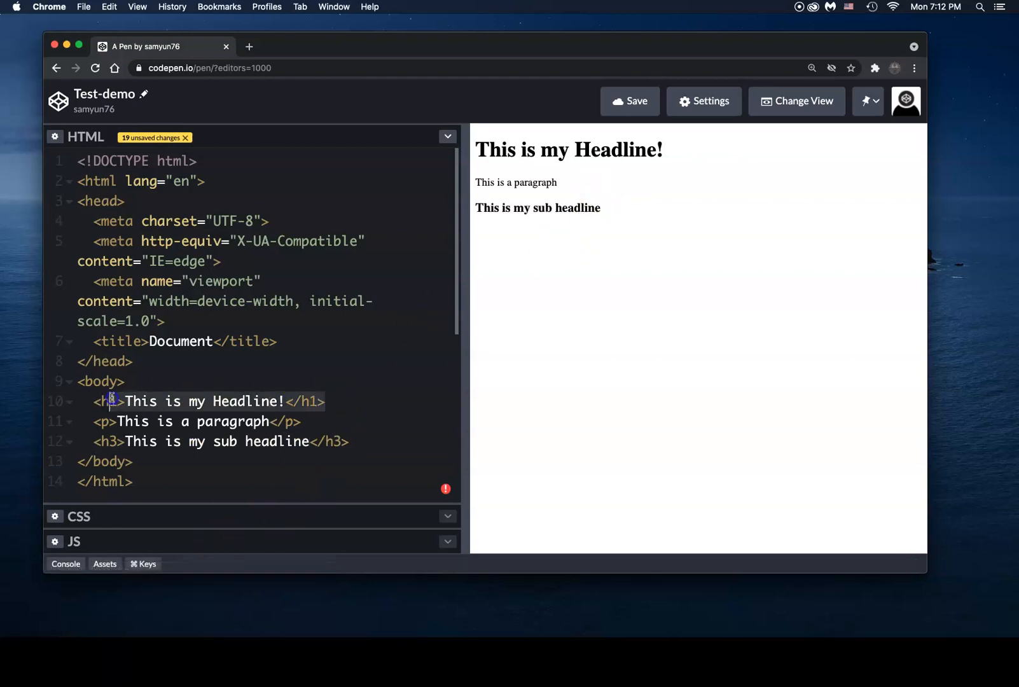
{"action": "key", "text": "enter"}
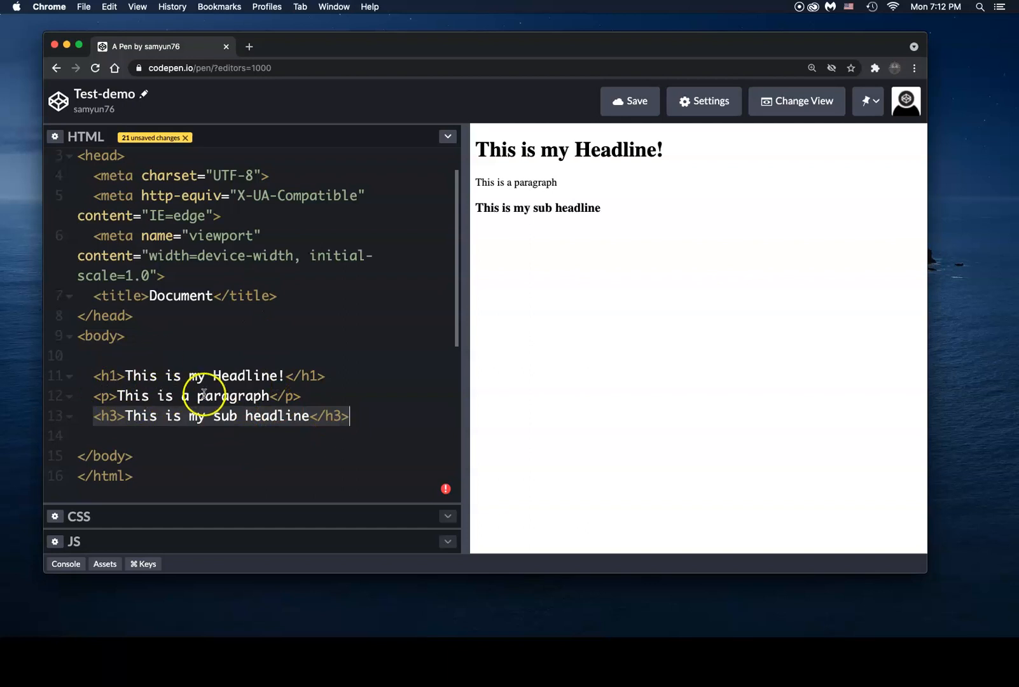
{"action": "mouse_move", "coordinate": [294, 351]}
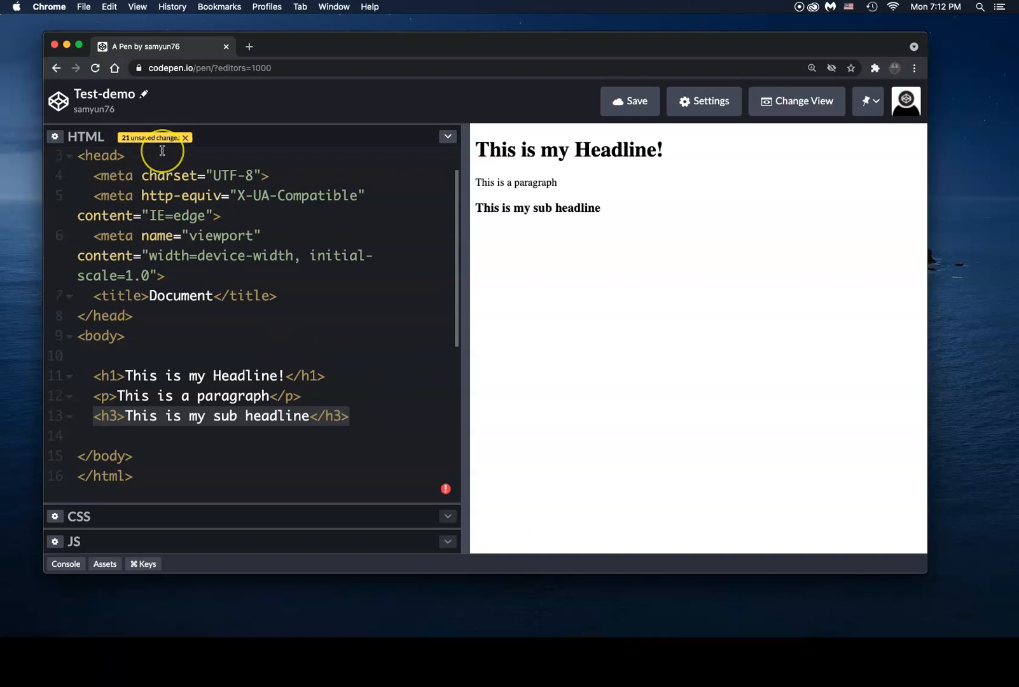
{"action": "scroll", "scroll_direction": "up", "scroll_amount": 3}
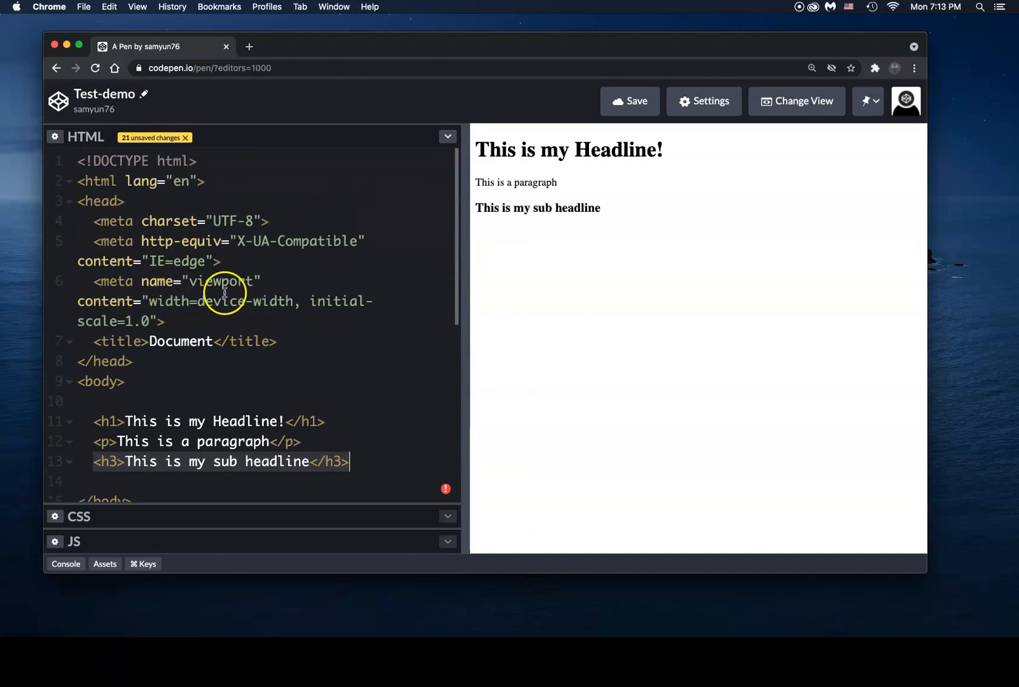
{"action": "mouse_move", "coordinate": [627, 101]}
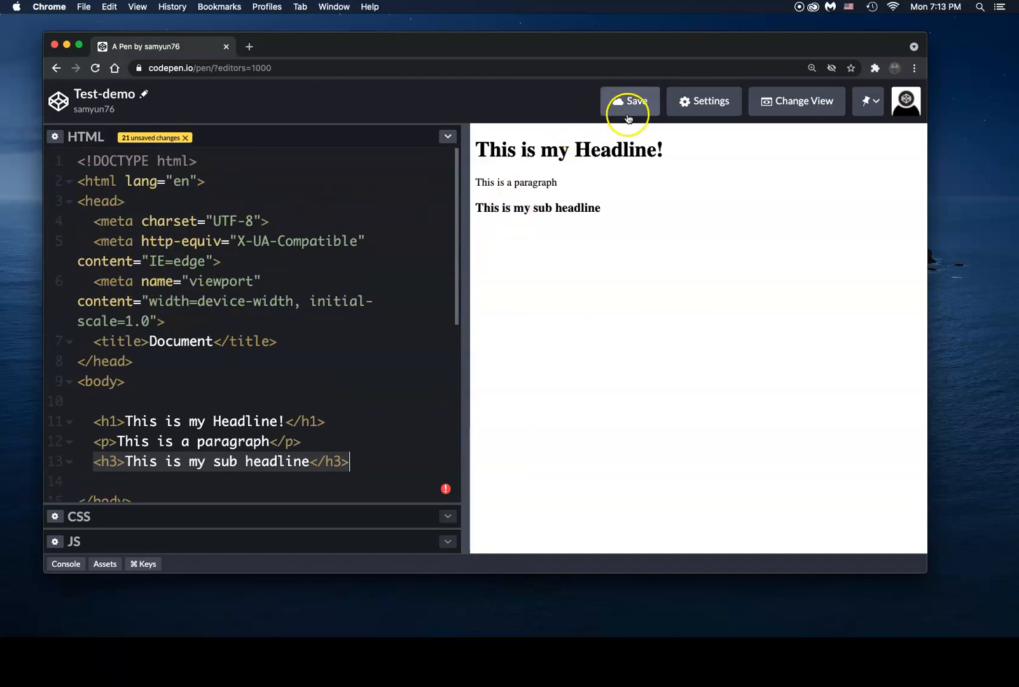
{"action": "mouse_move", "coordinate": [521, 123]}
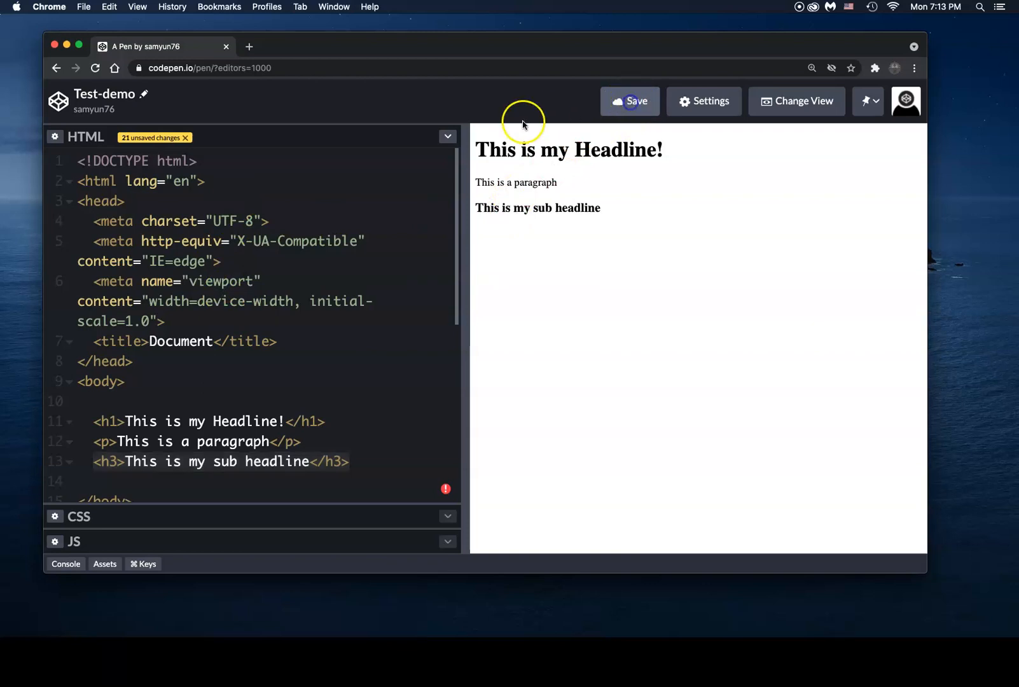
{"action": "left_click", "coordinate": [628, 101]}
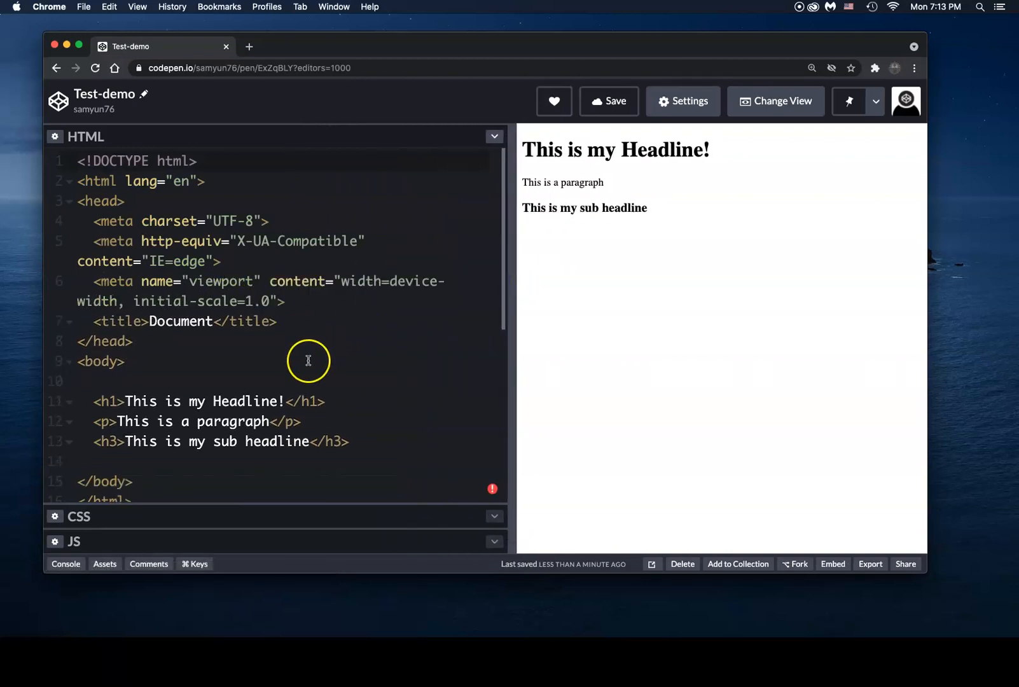
{"action": "mouse_move", "coordinate": [231, 310]}
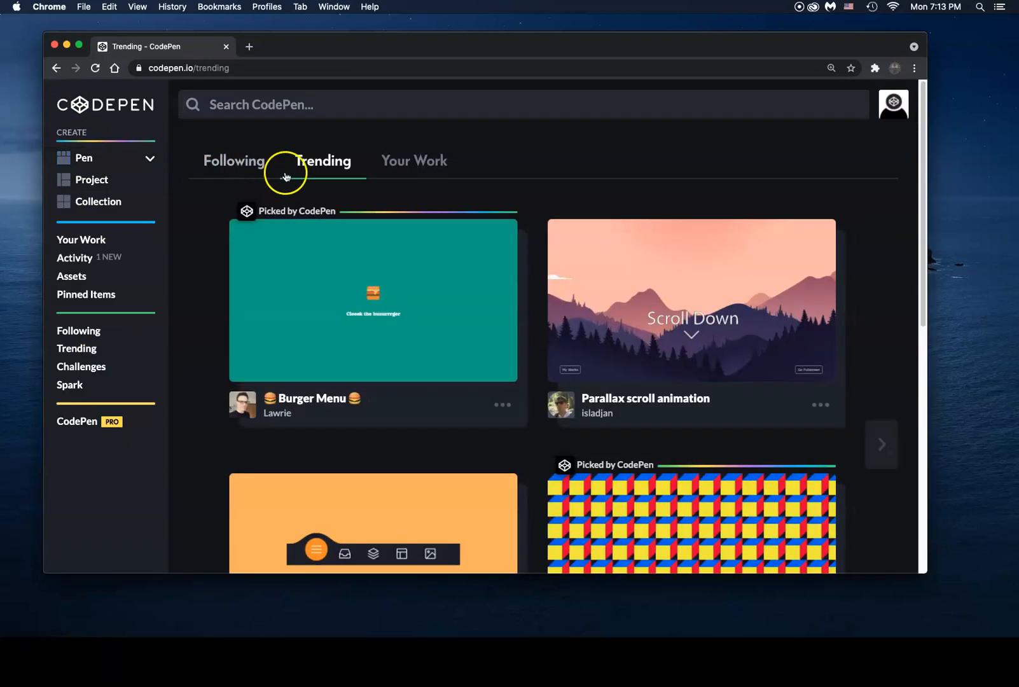
{"action": "mouse_move", "coordinate": [414, 161]}
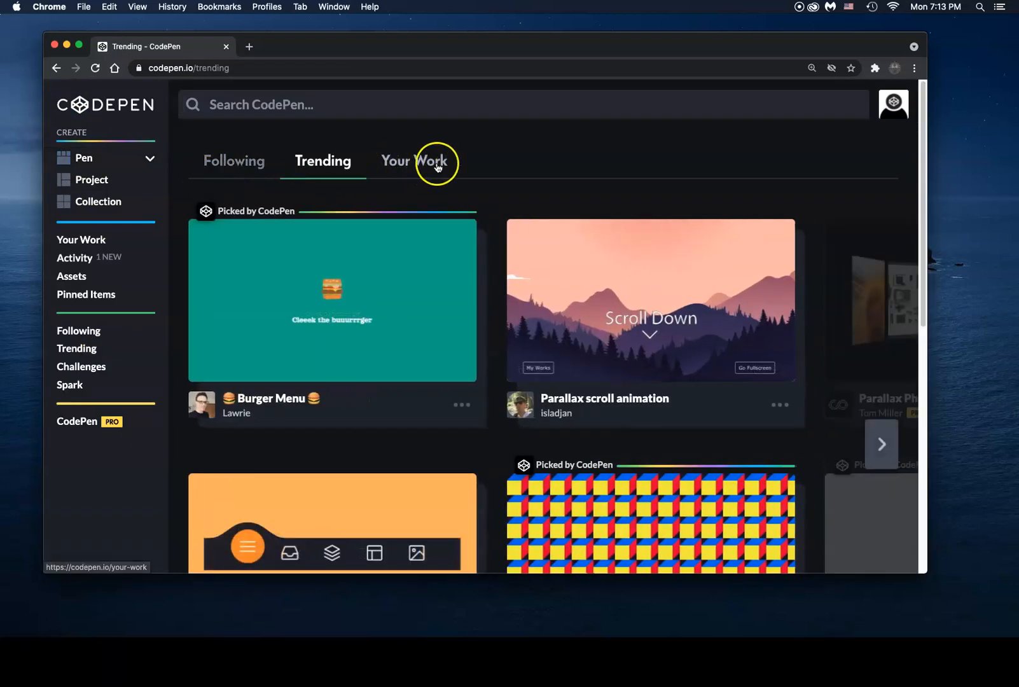
- Browse both pages of your pens, then switch Your Work to the projects list
{"action": "left_click", "coordinate": [414, 161]}
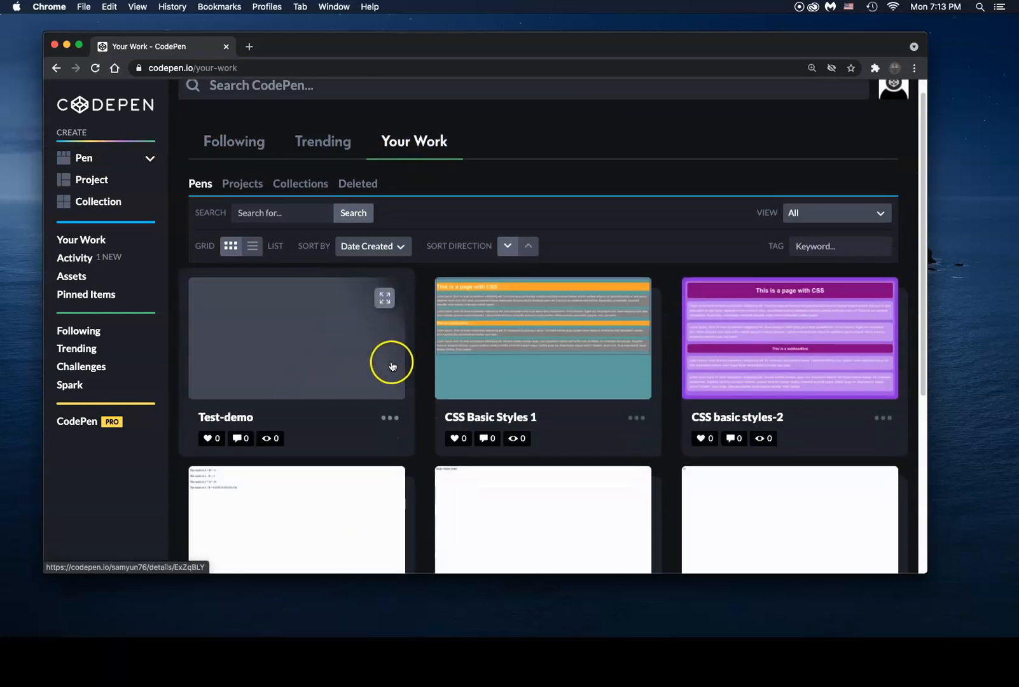
{"action": "scroll", "scroll_direction": "down", "scroll_amount": 3}
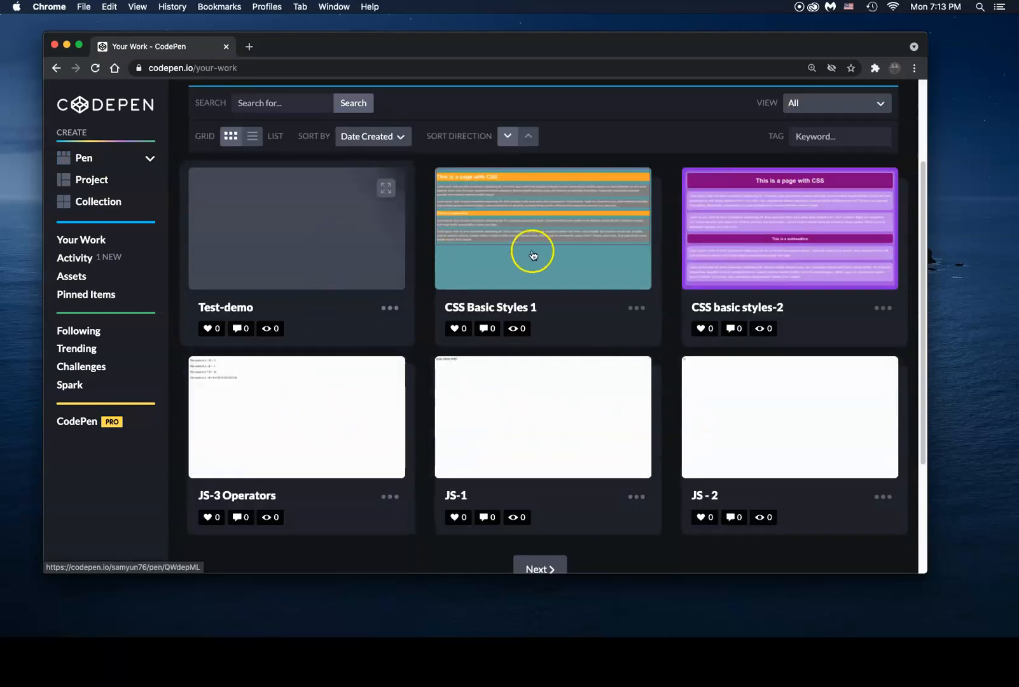
{"action": "left_click", "coordinate": [540, 569]}
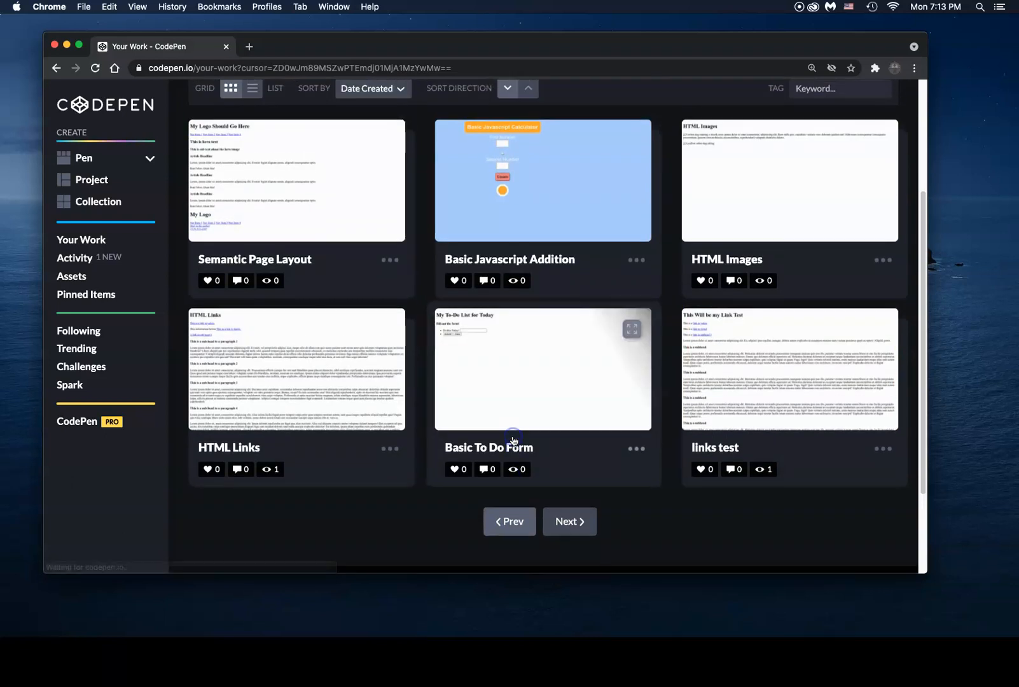
{"action": "left_click", "coordinate": [568, 520]}
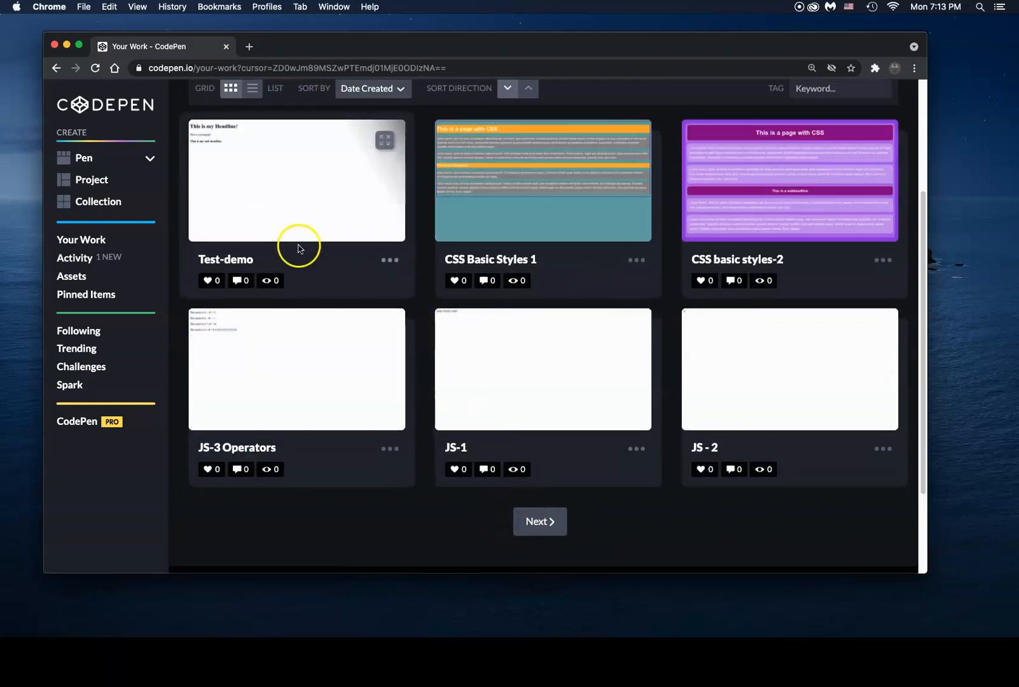
{"action": "scroll", "scroll_direction": "up", "scroll_amount": 3}
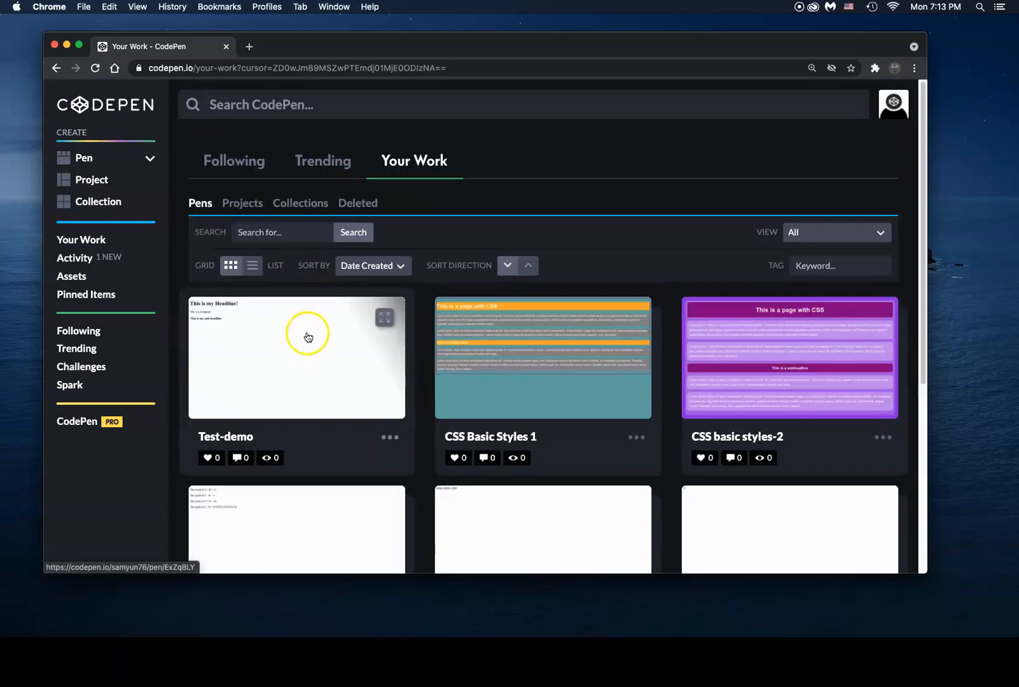
{"action": "mouse_move", "coordinate": [403, 179]}
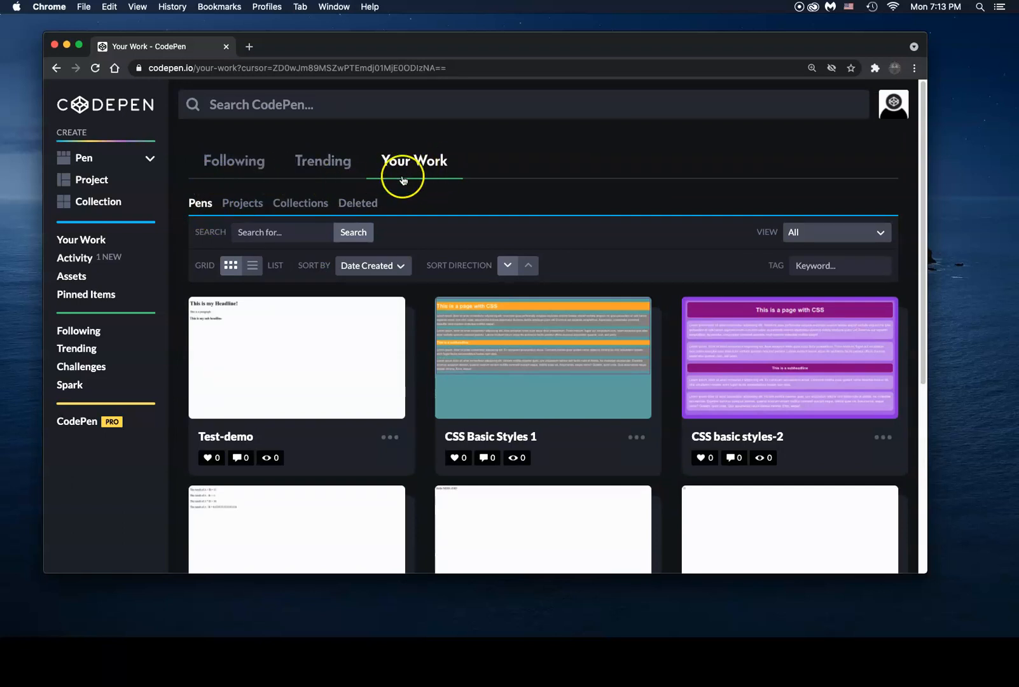
{"action": "mouse_move", "coordinate": [202, 203]}
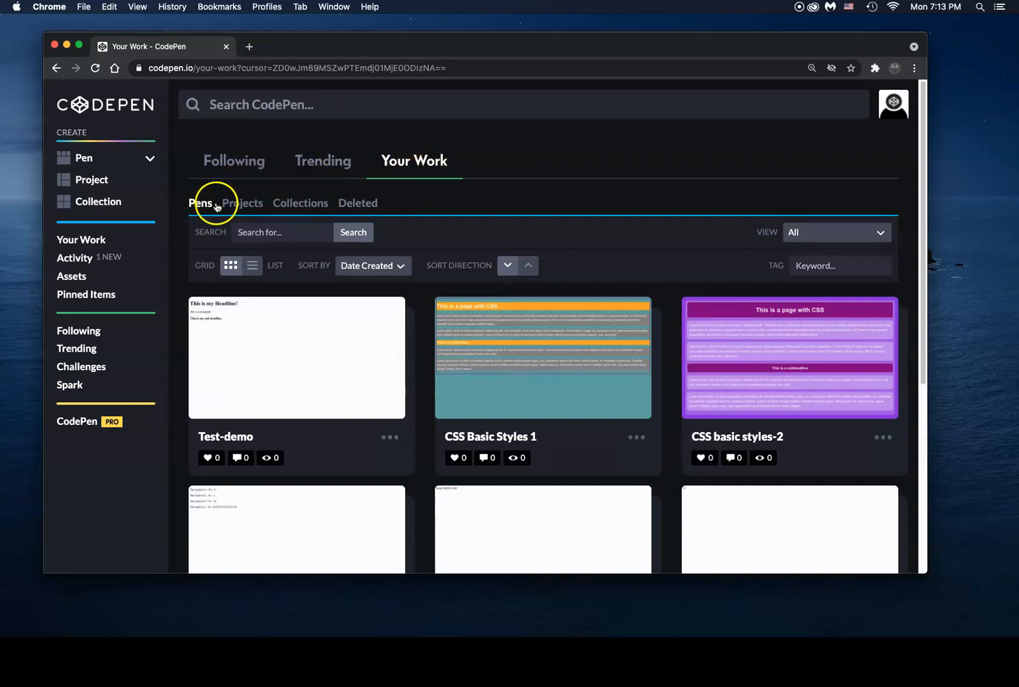
{"action": "left_click", "coordinate": [242, 203]}
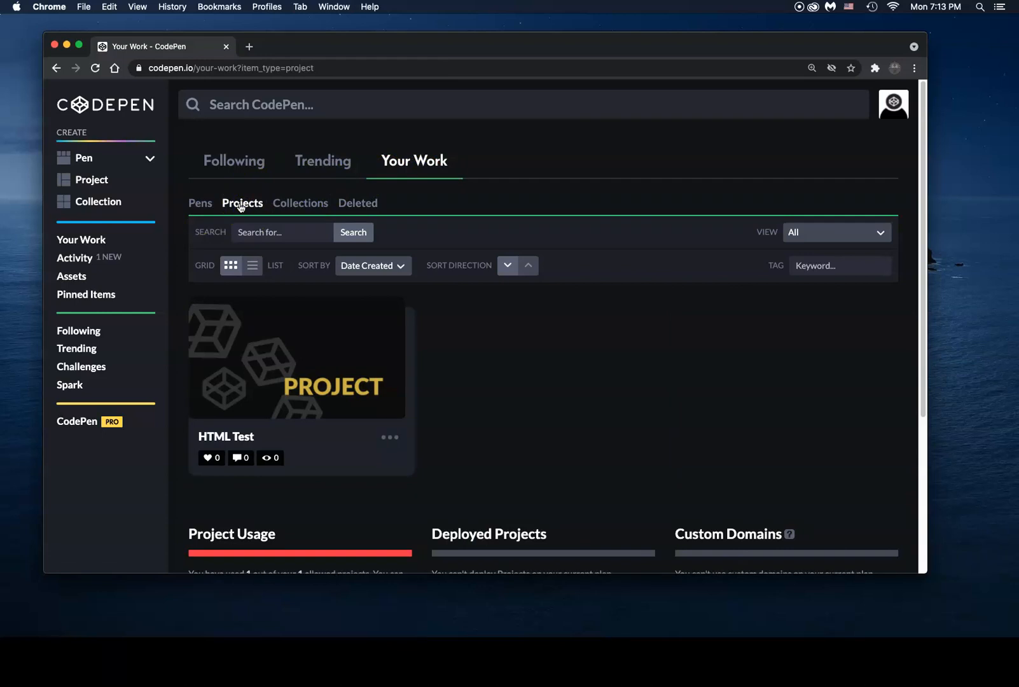
{"action": "mouse_move", "coordinate": [274, 431]}
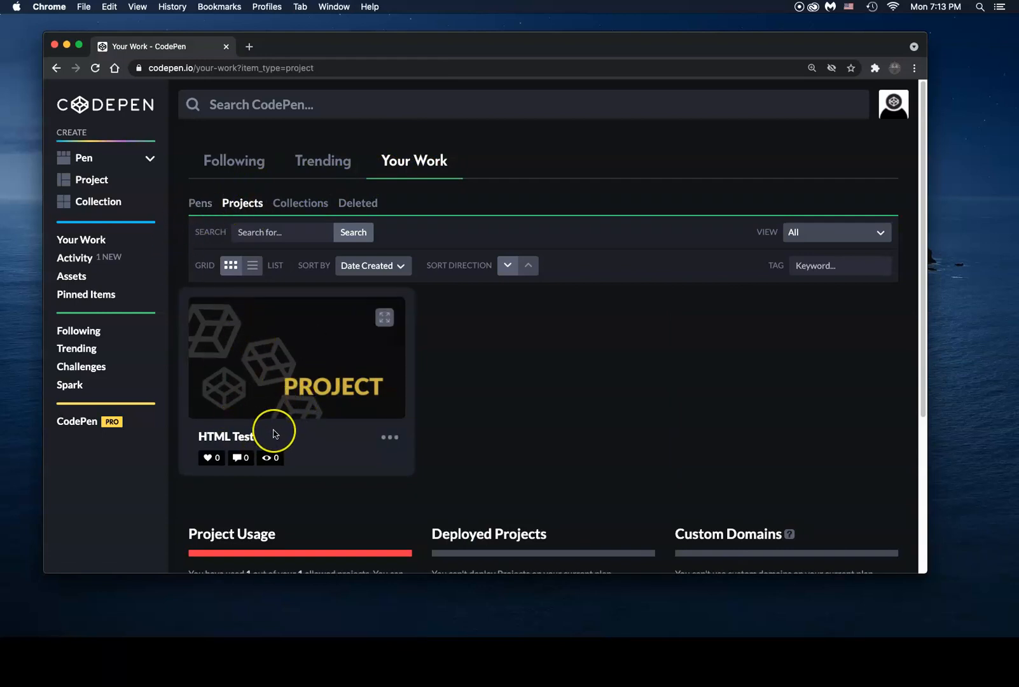
{"action": "mouse_move", "coordinate": [192, 369]}
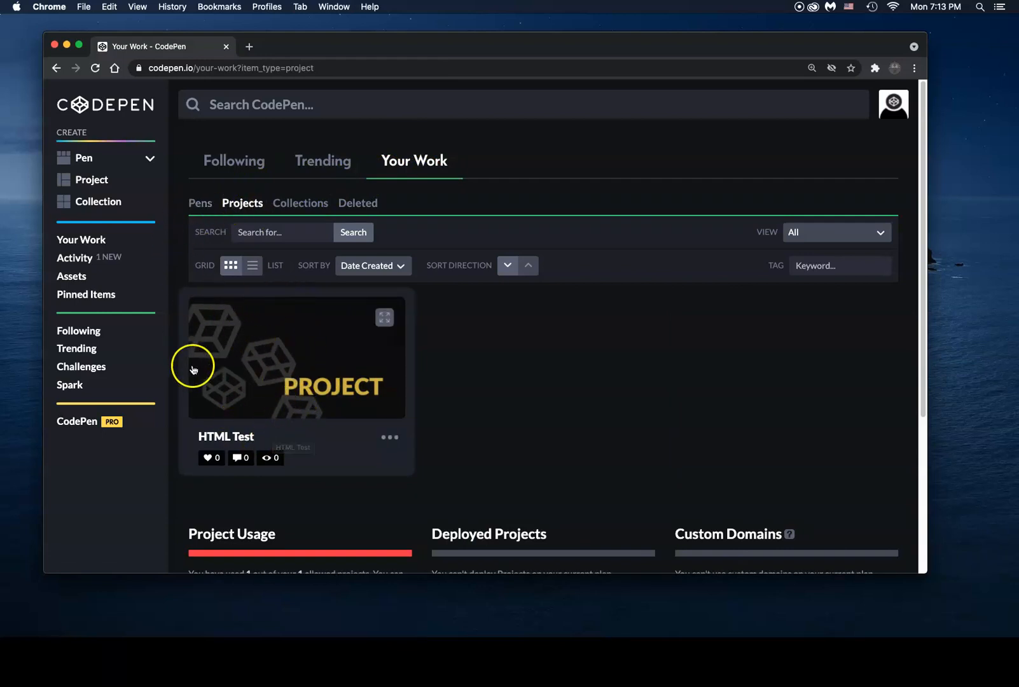
{"action": "mouse_move", "coordinate": [297, 387]}
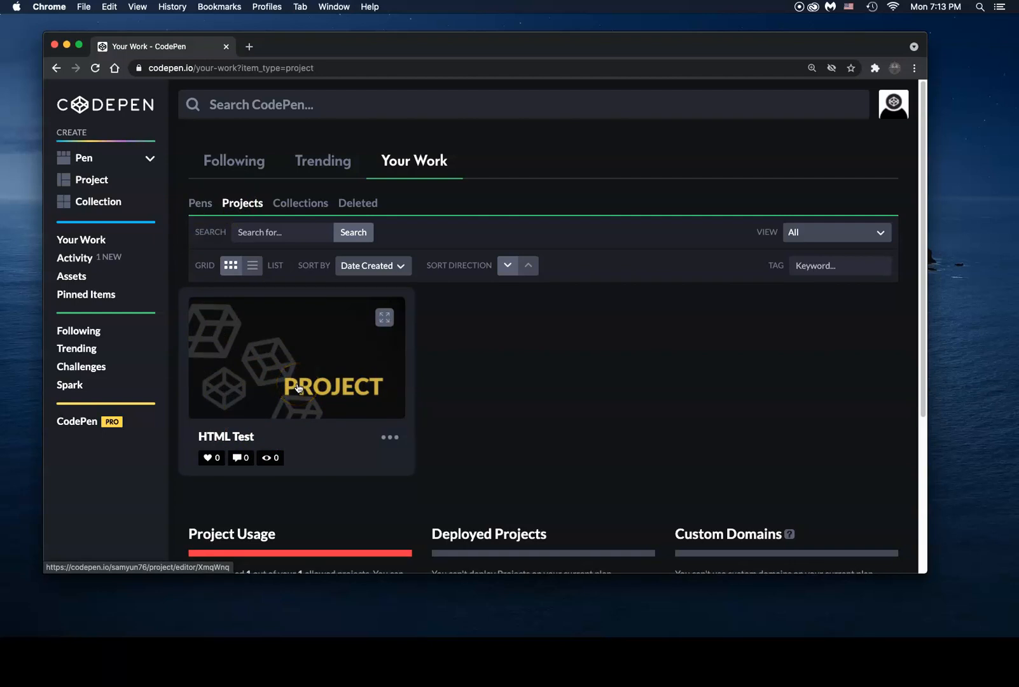
{"action": "mouse_move", "coordinate": [296, 411]}
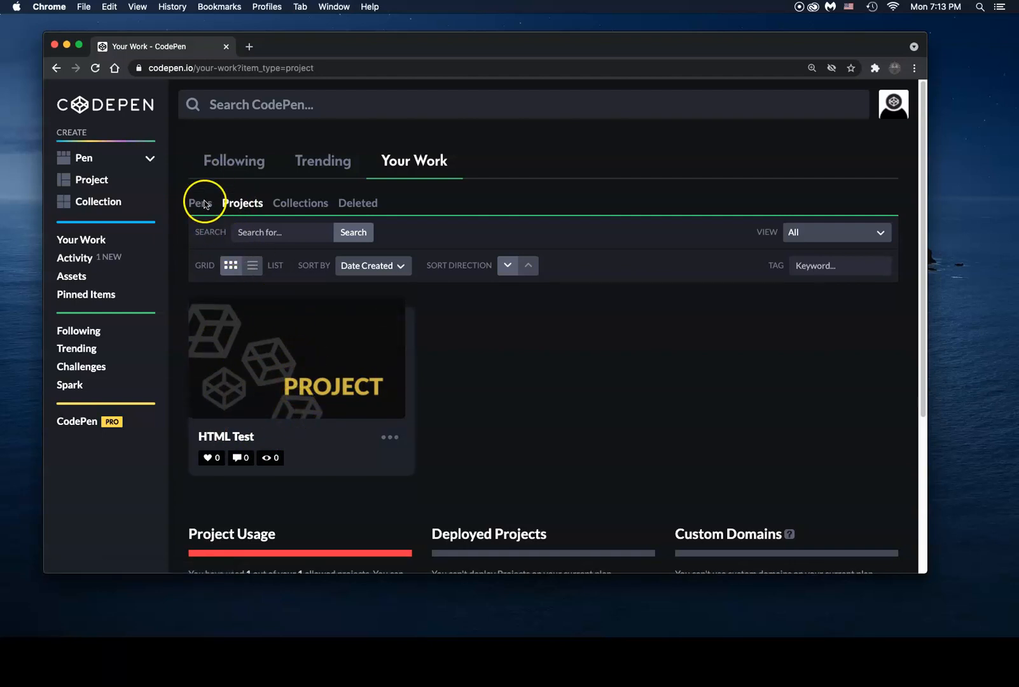
- Toggle between Pens and Projects, then open the Test-demo pen from the pens list
{"action": "left_click", "coordinate": [200, 203]}
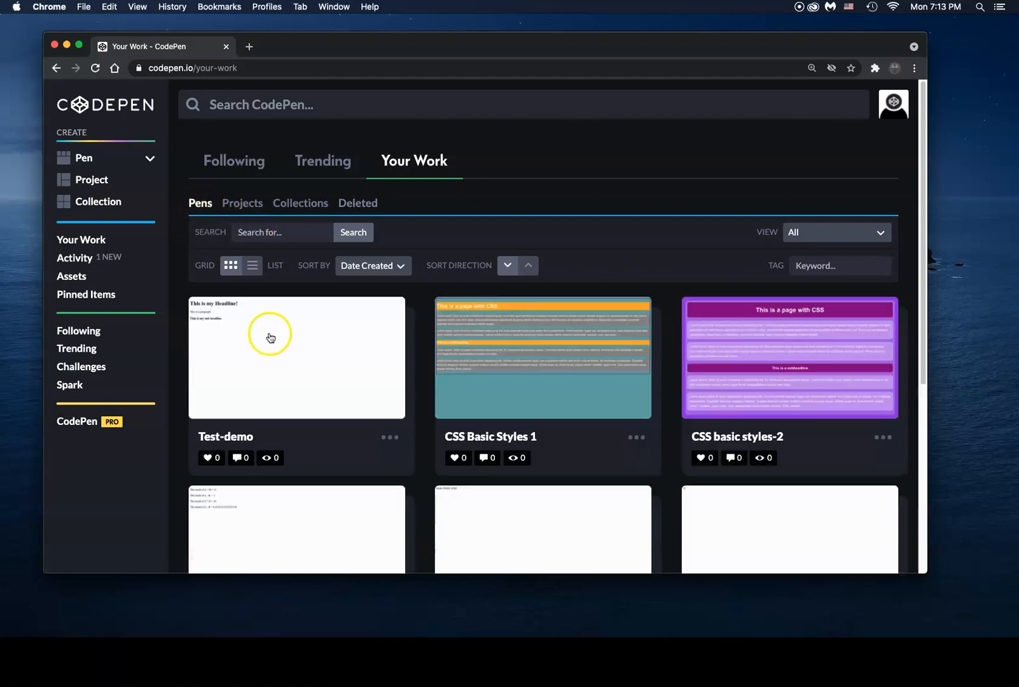
{"action": "mouse_move", "coordinate": [750, 377]}
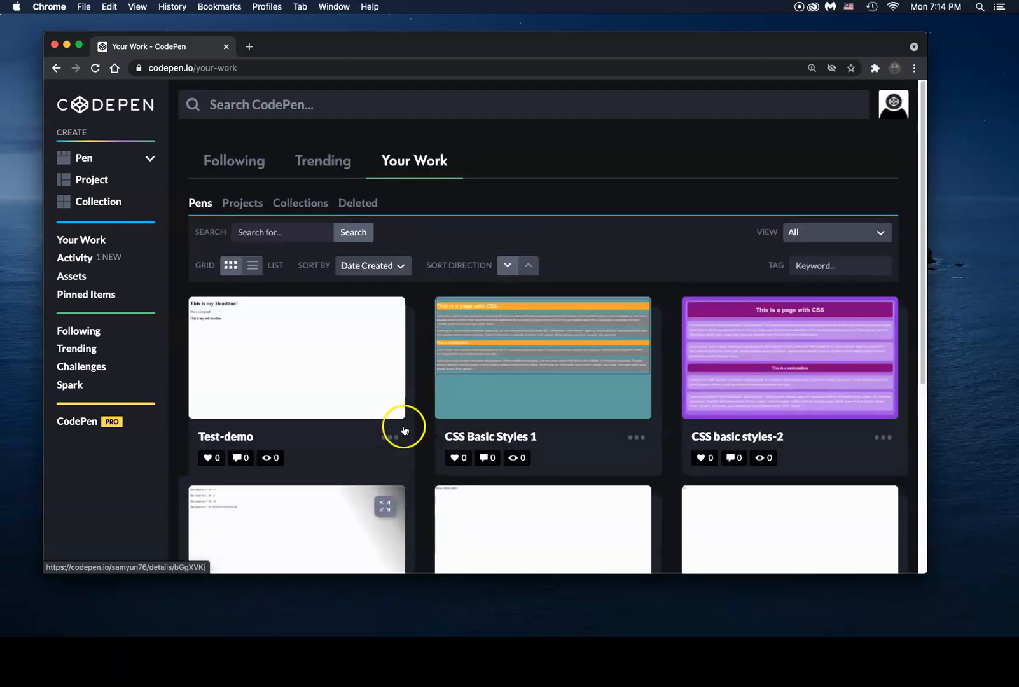
{"action": "left_click", "coordinate": [242, 203]}
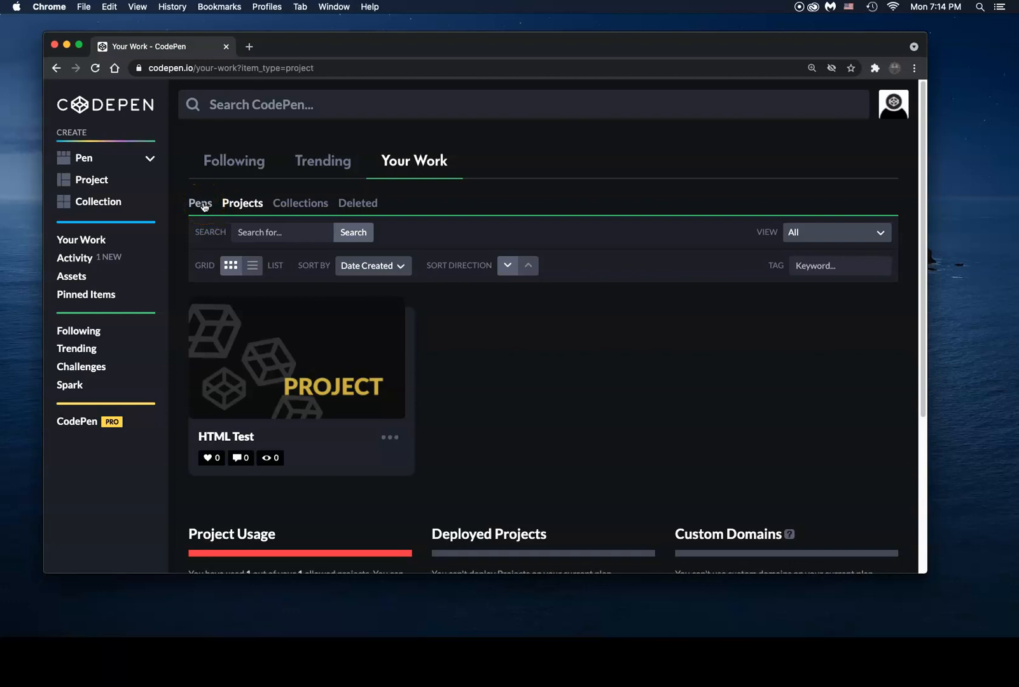
{"action": "left_click", "coordinate": [200, 203]}
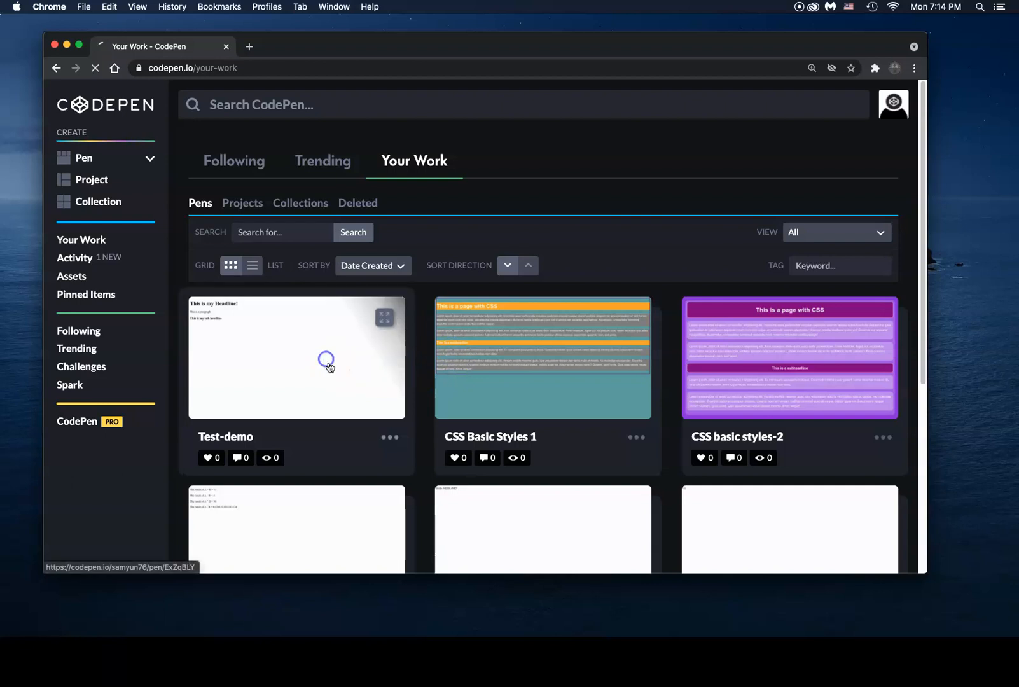
{"action": "left_click", "coordinate": [296, 357]}
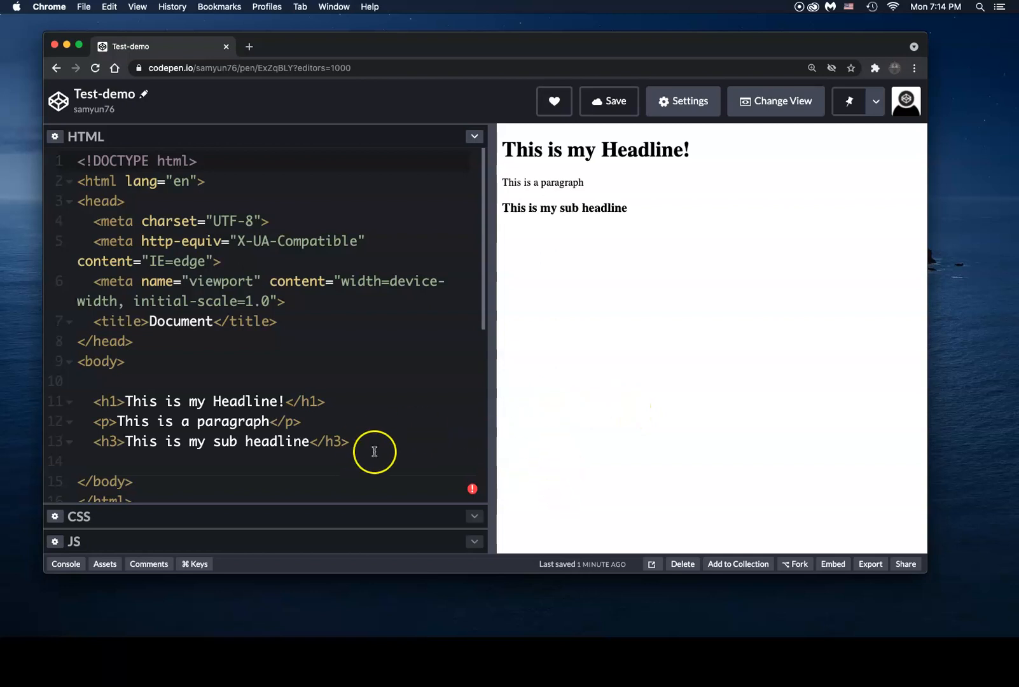
{"action": "mouse_move", "coordinate": [817, 571]}
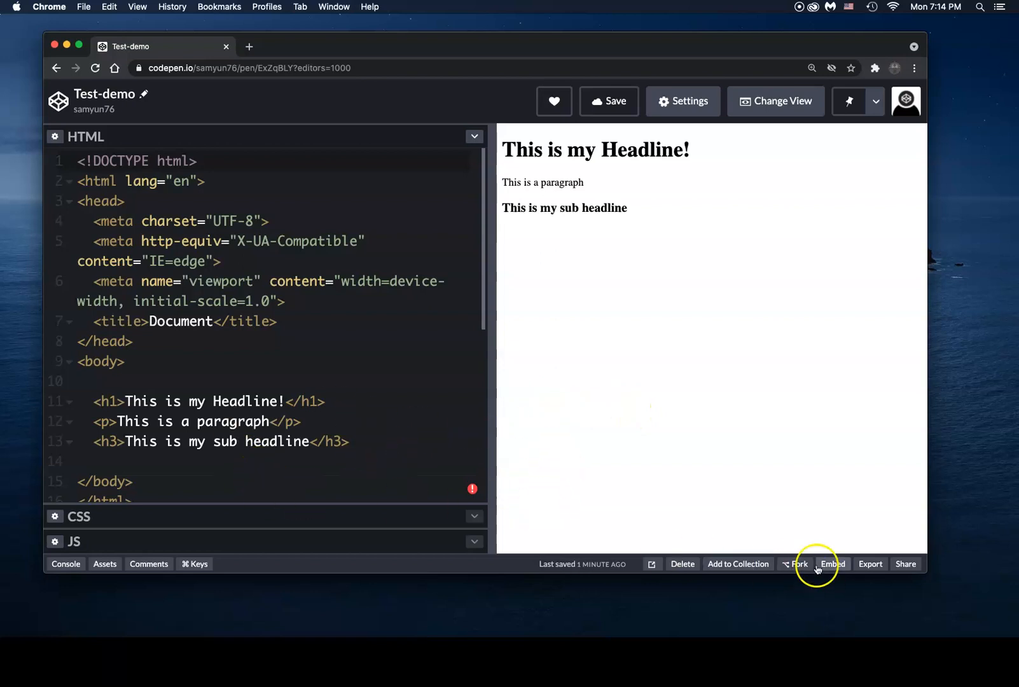
{"action": "mouse_move", "coordinate": [148, 564]}
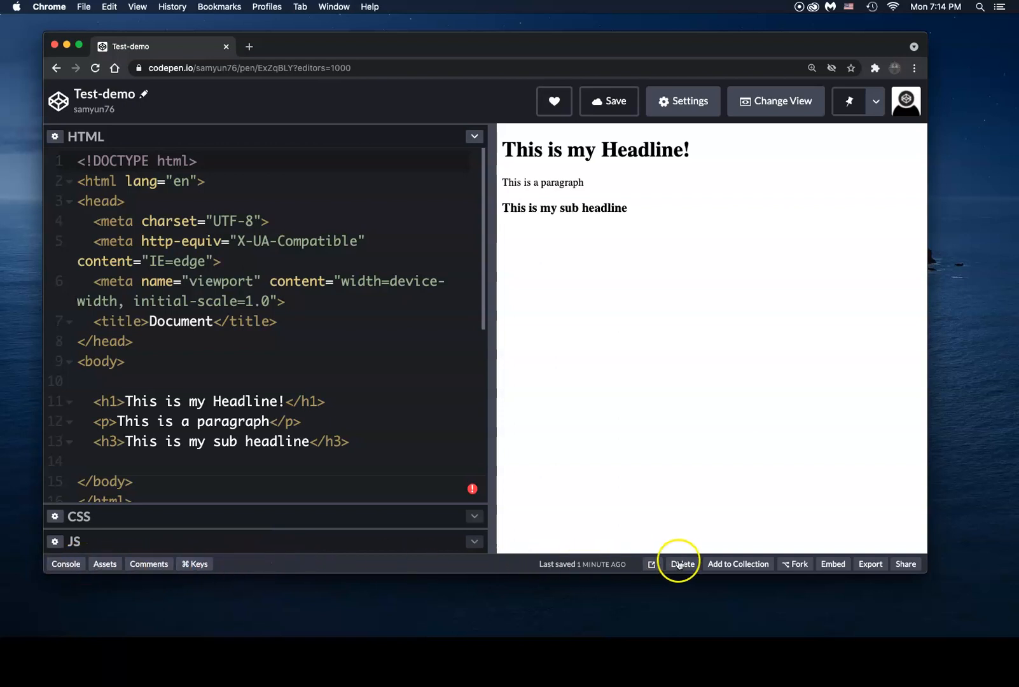
{"action": "mouse_move", "coordinate": [777, 574]}
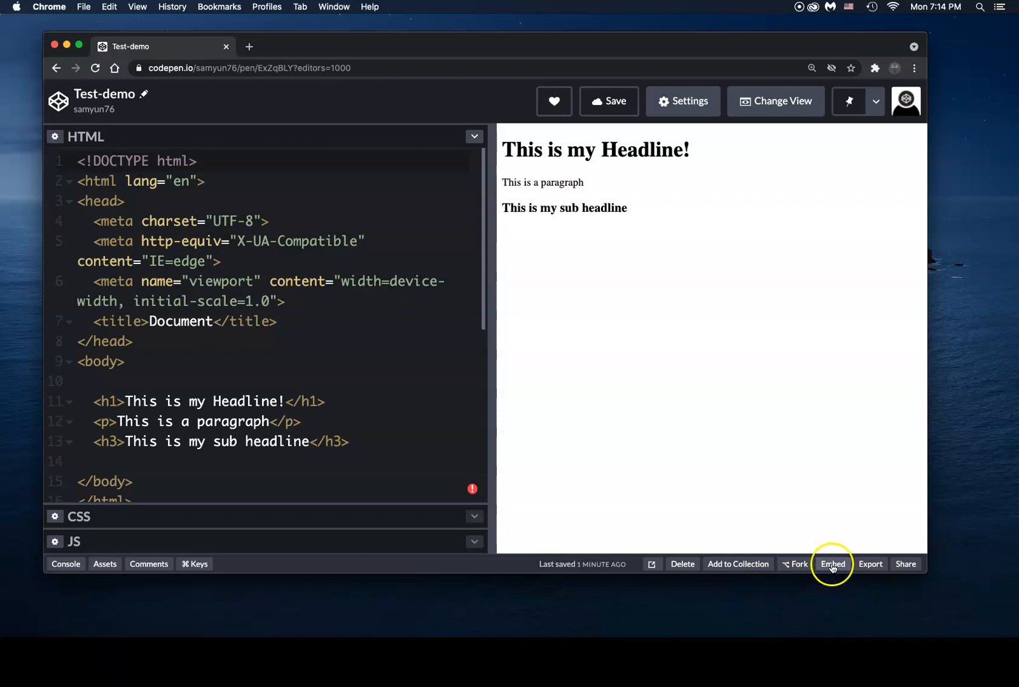
{"action": "mouse_move", "coordinate": [906, 563]}
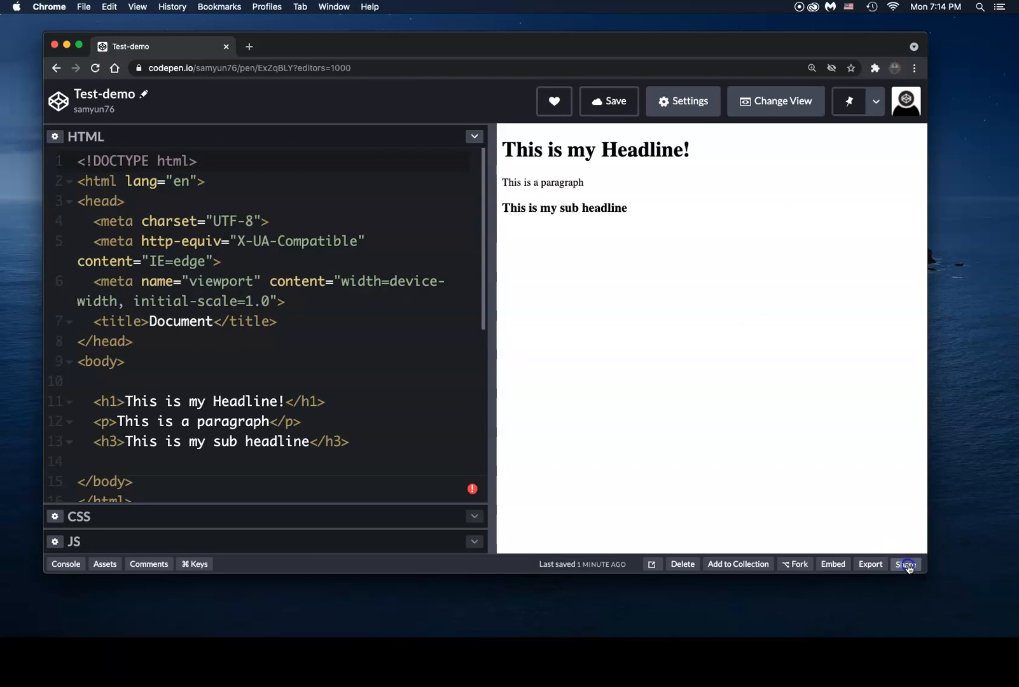
- Bring up the share menu for the Test-demo pen
{"action": "left_click", "coordinate": [904, 564]}
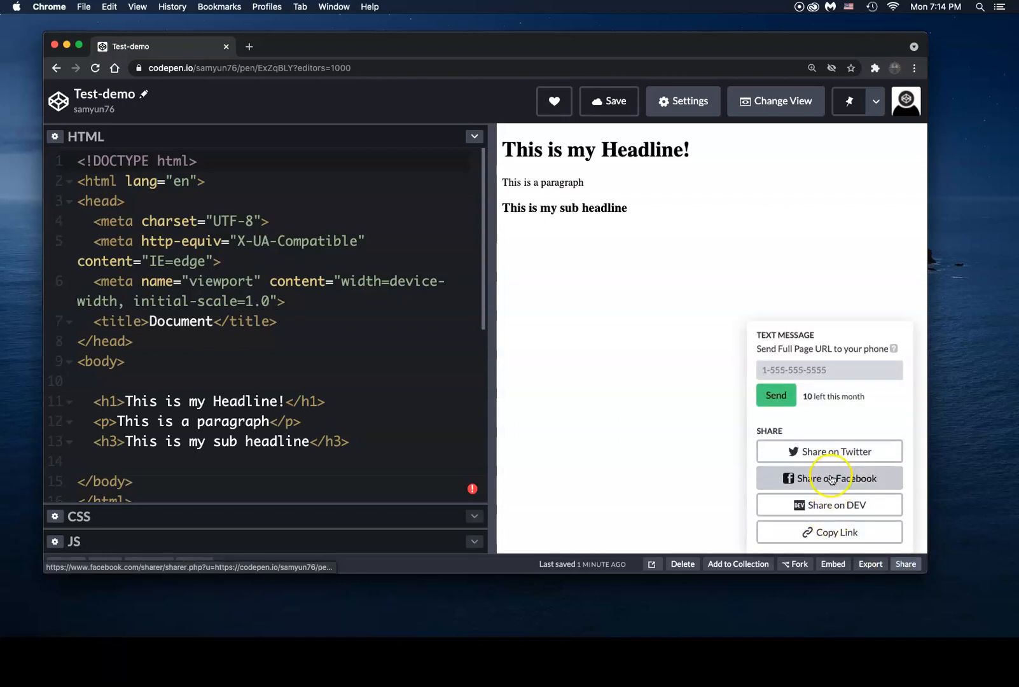
{"action": "mouse_move", "coordinate": [830, 451]}
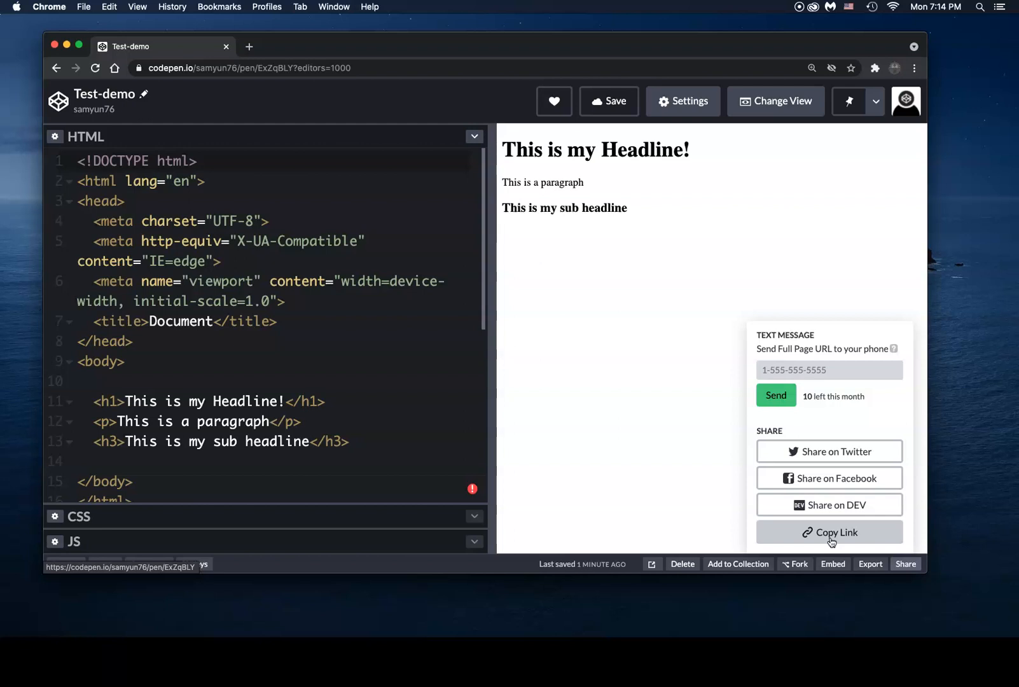
- Copy the Test-demo pen's link to the clipboard and open a new browser tab
{"action": "left_click", "coordinate": [829, 369]}
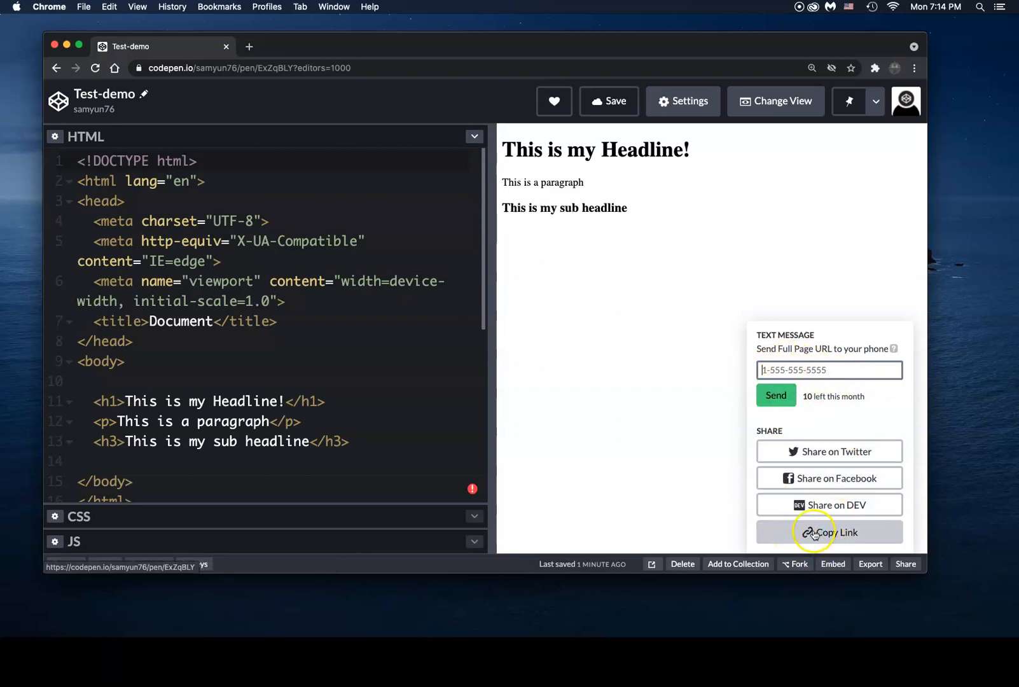
{"action": "left_click", "coordinate": [829, 532]}
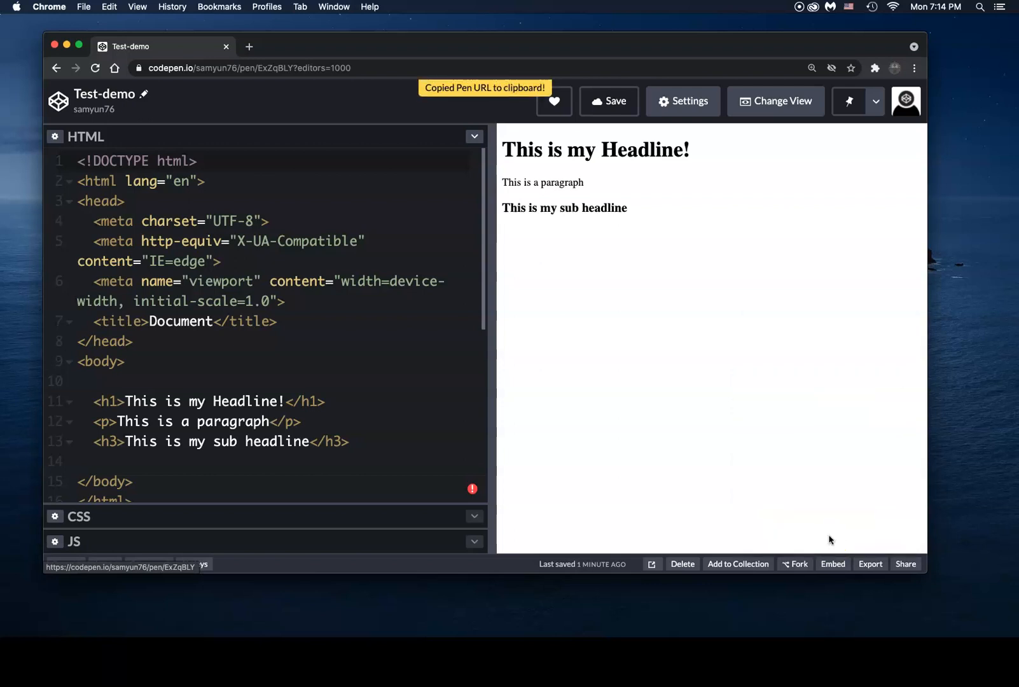
{"action": "left_click", "coordinate": [393, 46]}
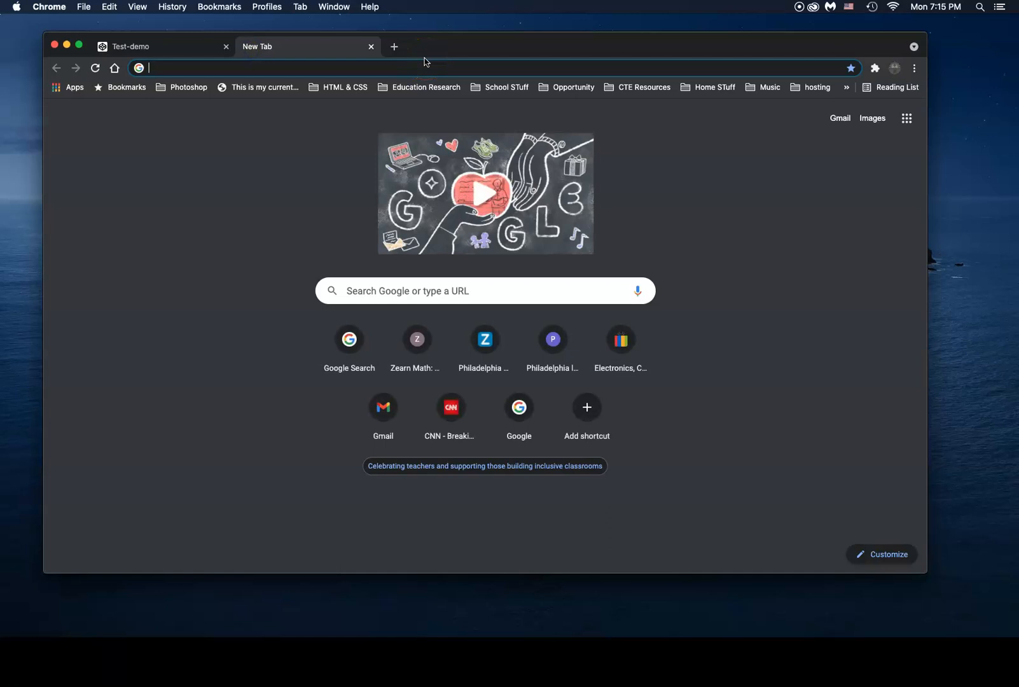
{"action": "left_click", "coordinate": [383, 408]}
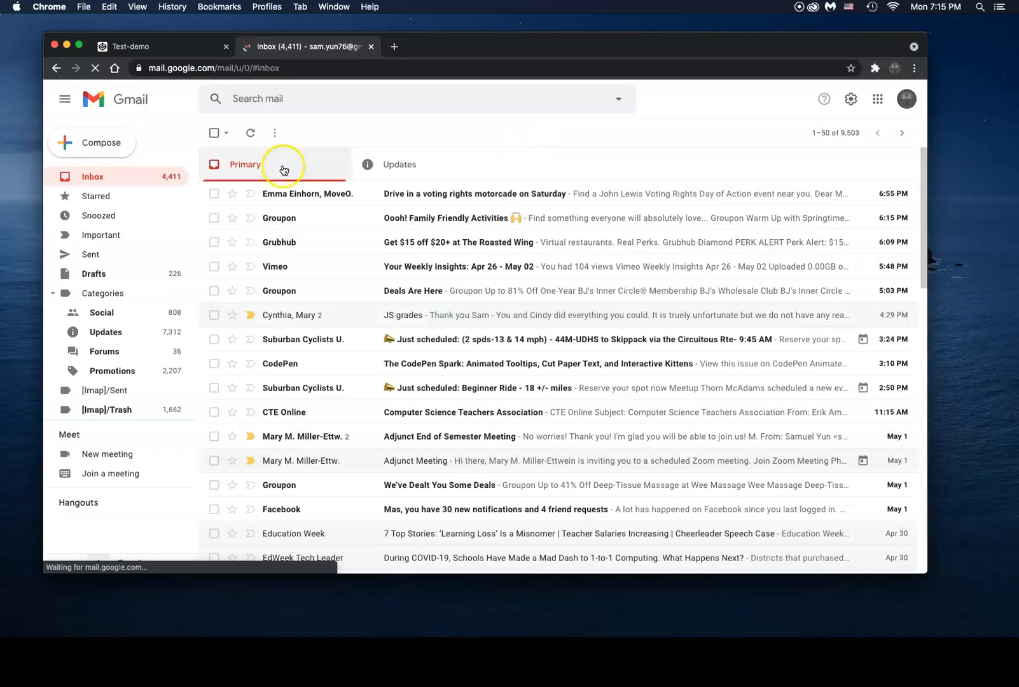
{"action": "left_click", "coordinate": [91, 142]}
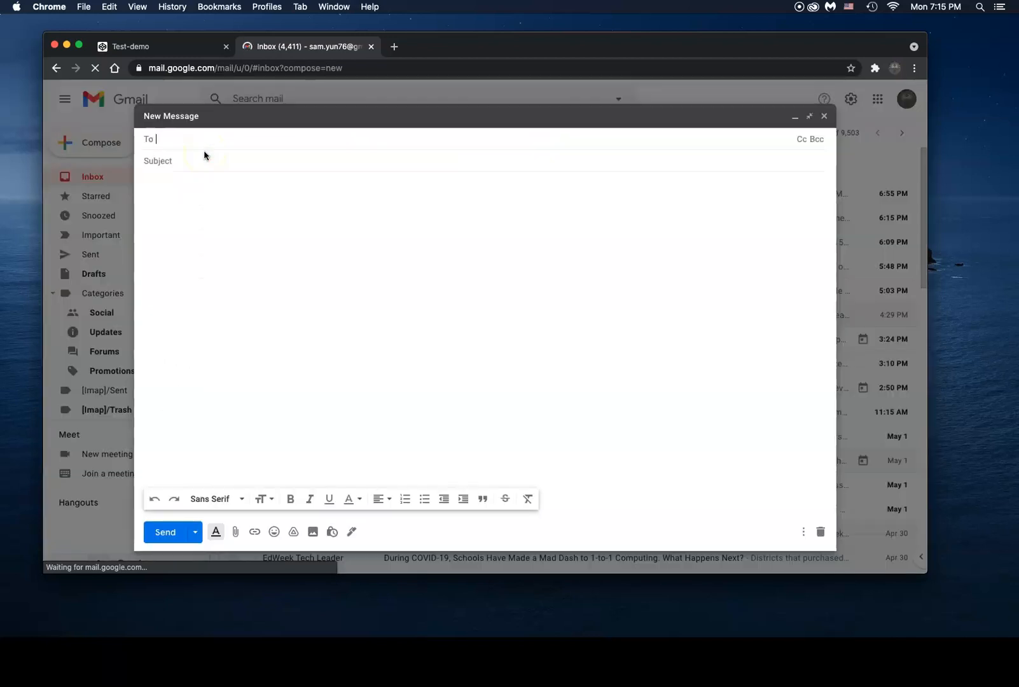
{"action": "type", "text": "sa"}
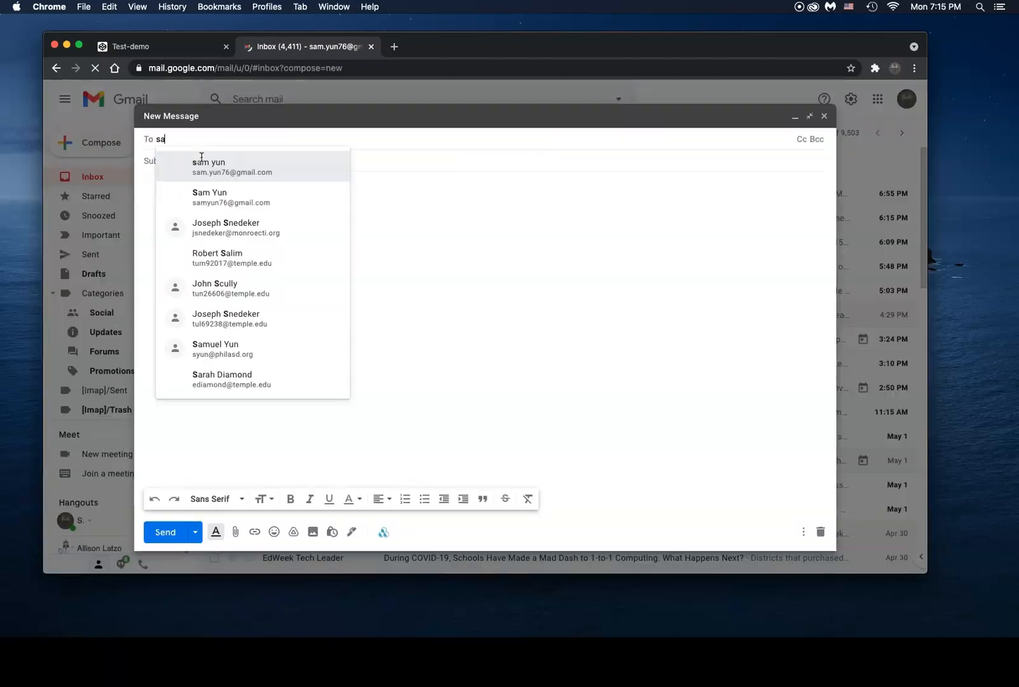
{"action": "left_click", "coordinate": [209, 197]}
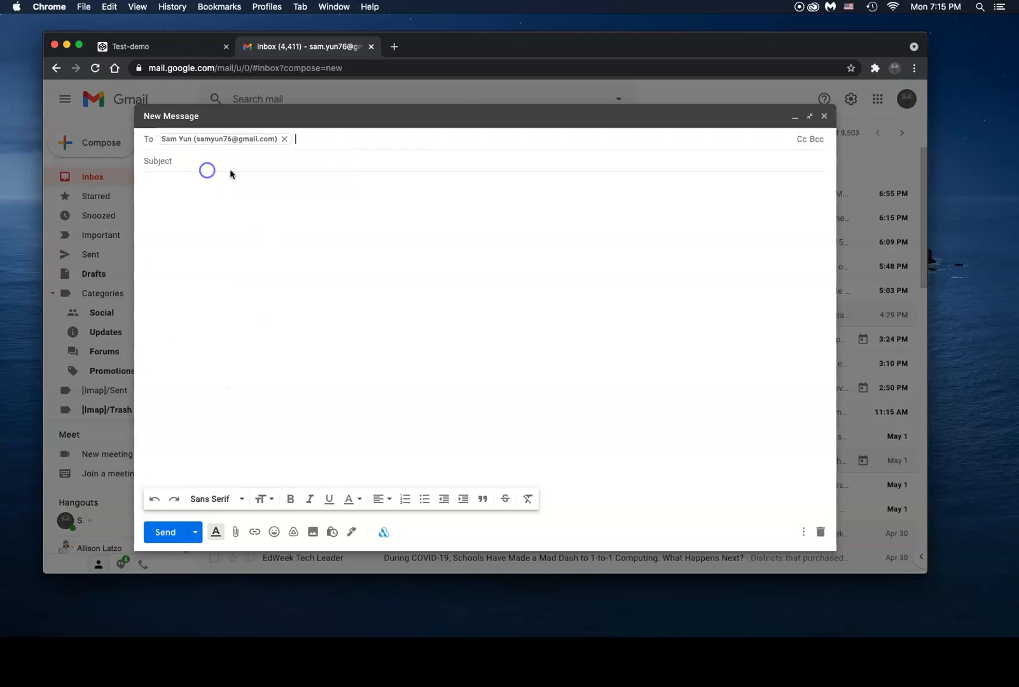
{"action": "type", "text": "codep"}
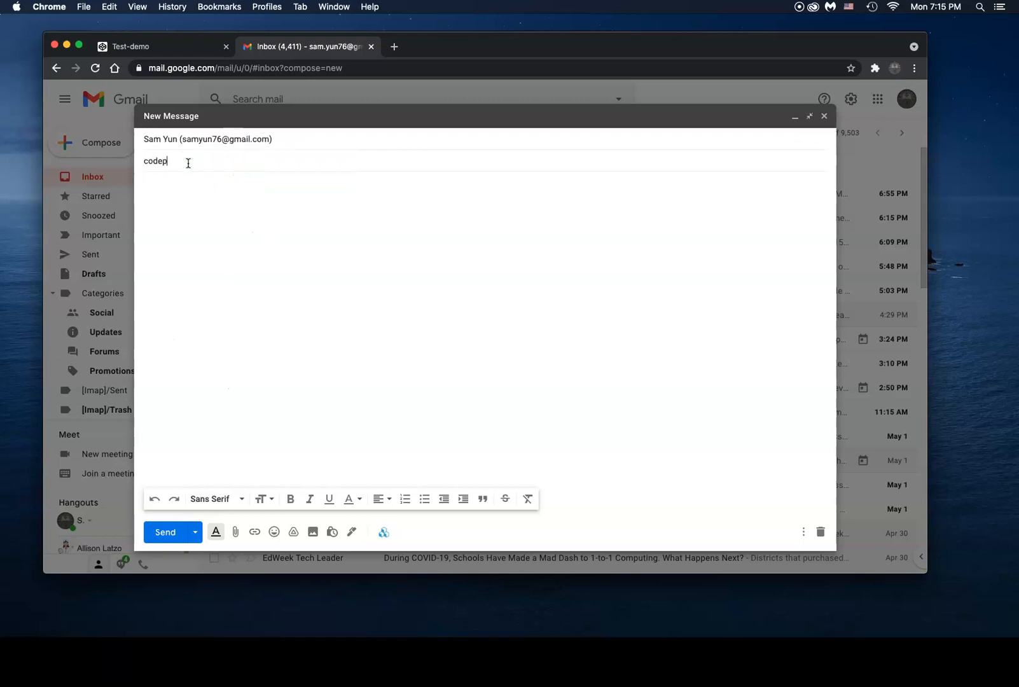
{"action": "type", "text": "https://codepen.io/samyun76/pen/ExZqBLY"}
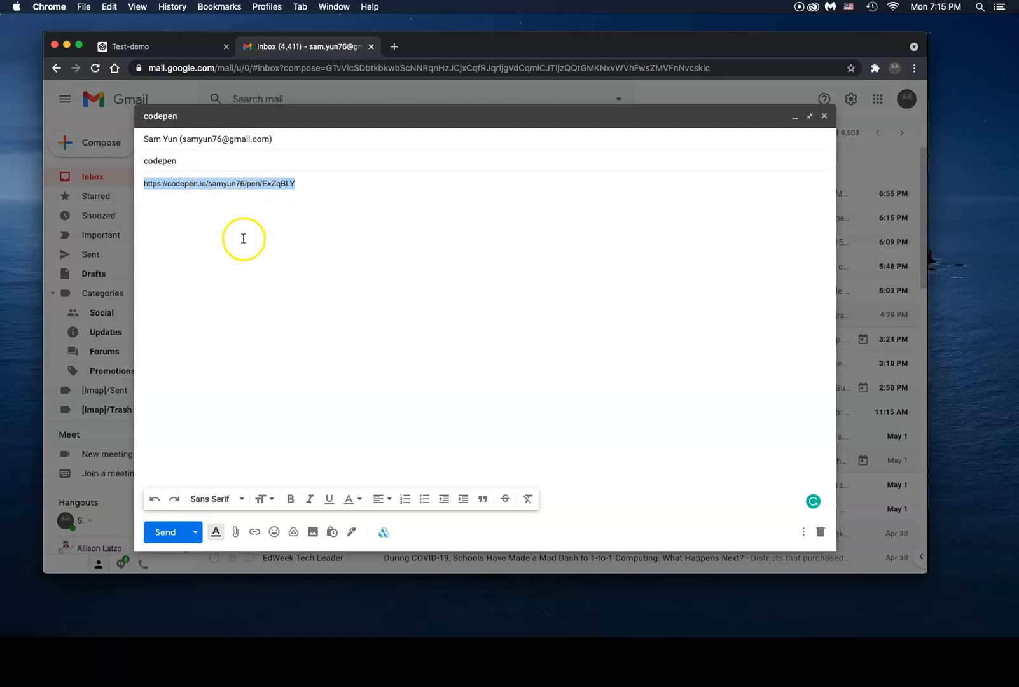
{"action": "mouse_move", "coordinate": [204, 183]}
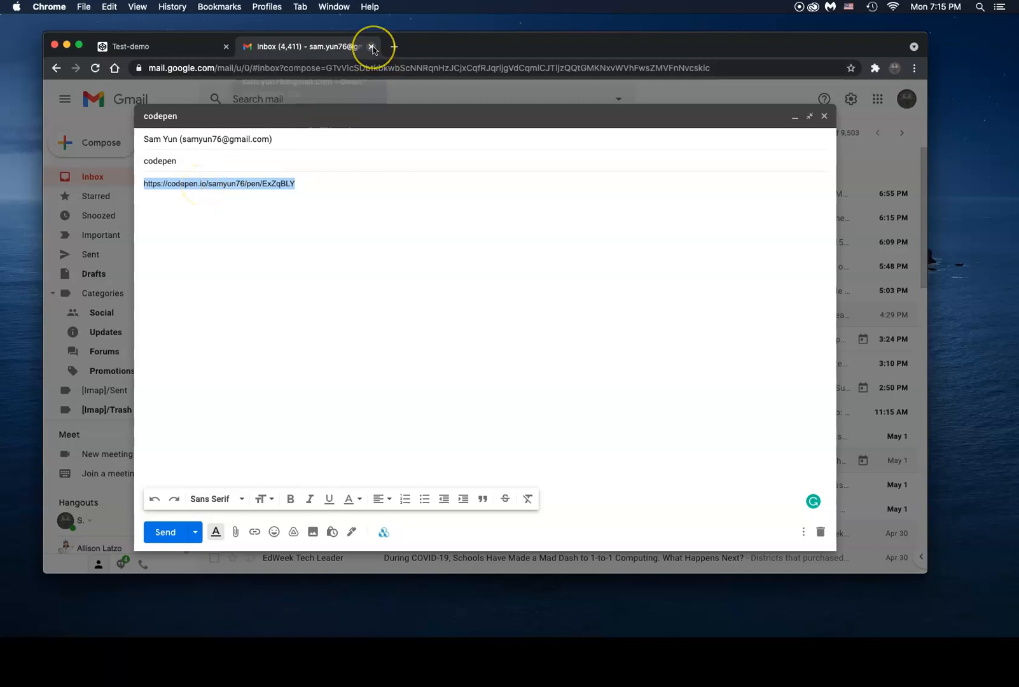
{"action": "mouse_move", "coordinate": [372, 46]}
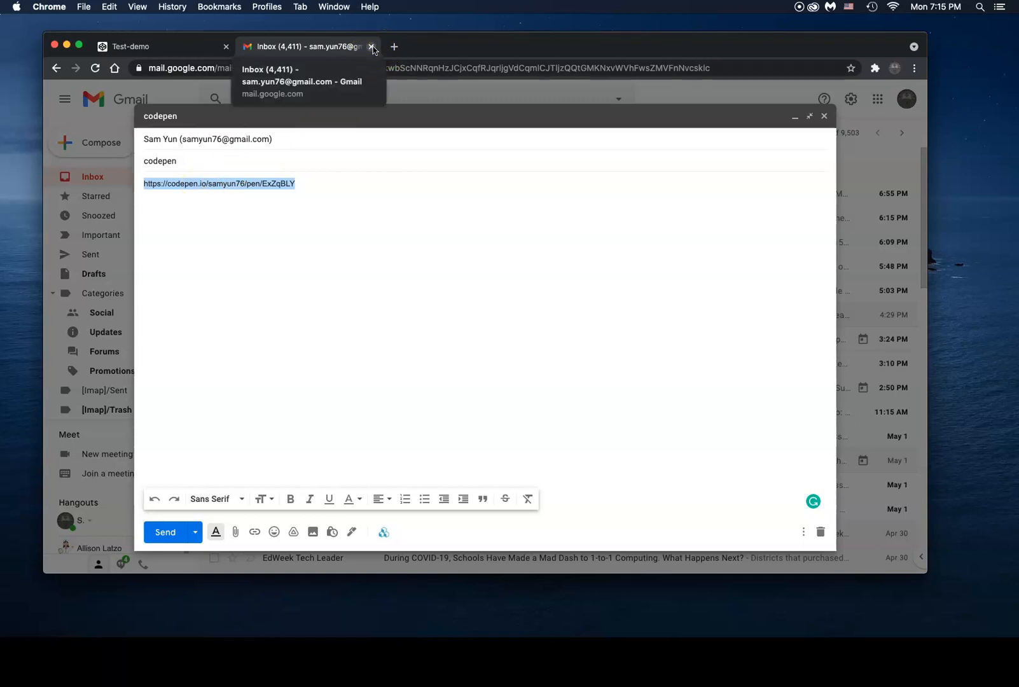
- Close the Gmail tab and export Test-demo as a downloadable .zip
{"action": "left_click", "coordinate": [371, 46]}
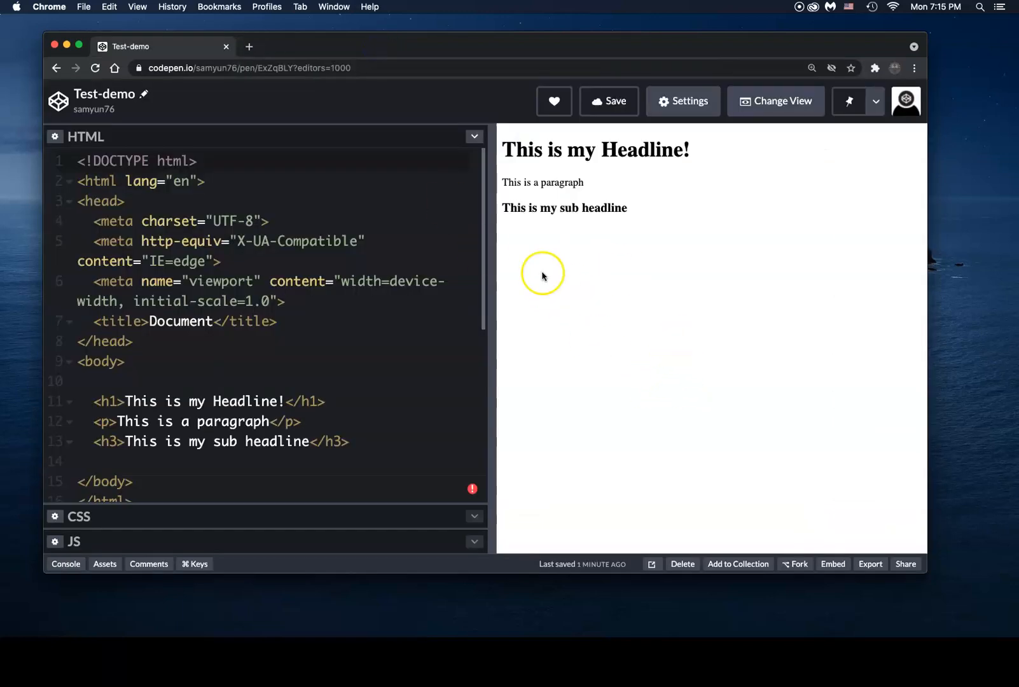
{"action": "mouse_move", "coordinate": [667, 323]}
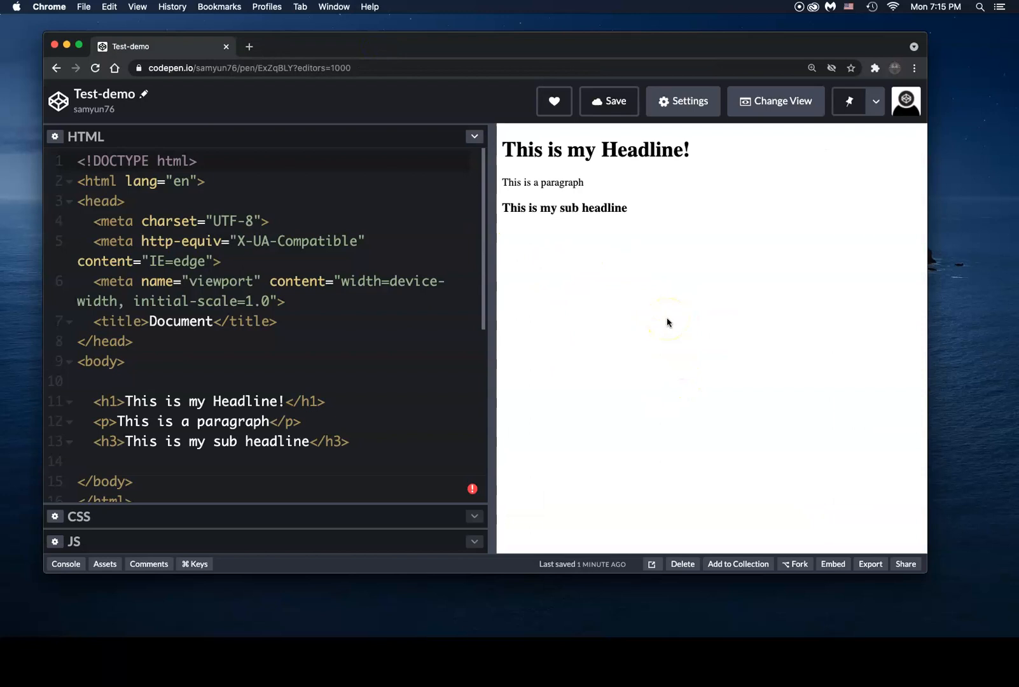
{"action": "mouse_move", "coordinate": [723, 398]}
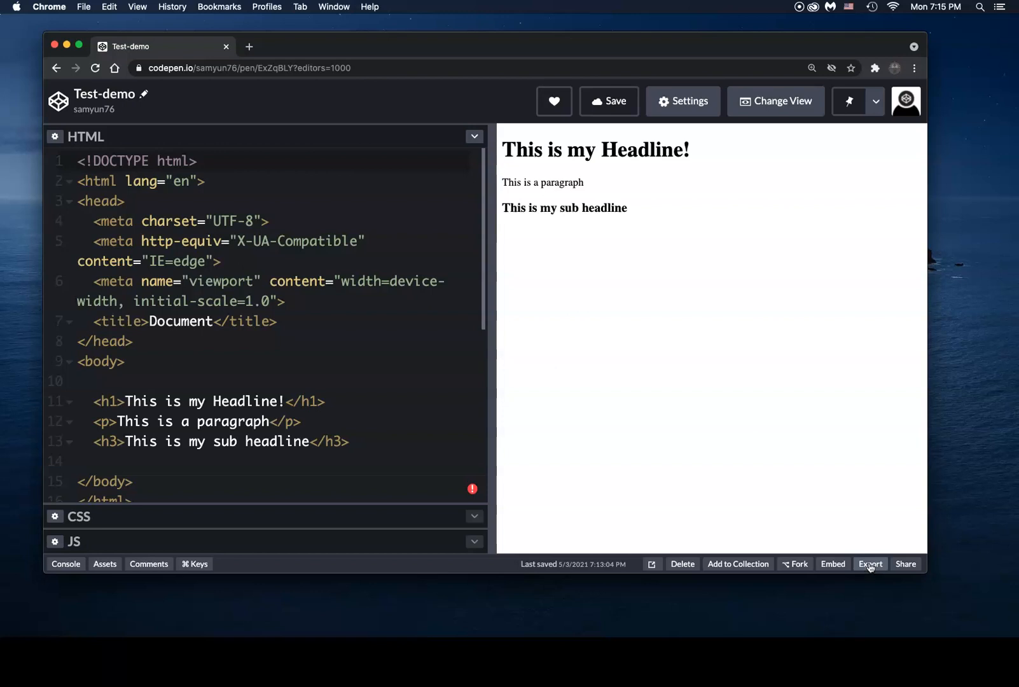
{"action": "left_click", "coordinate": [870, 563]}
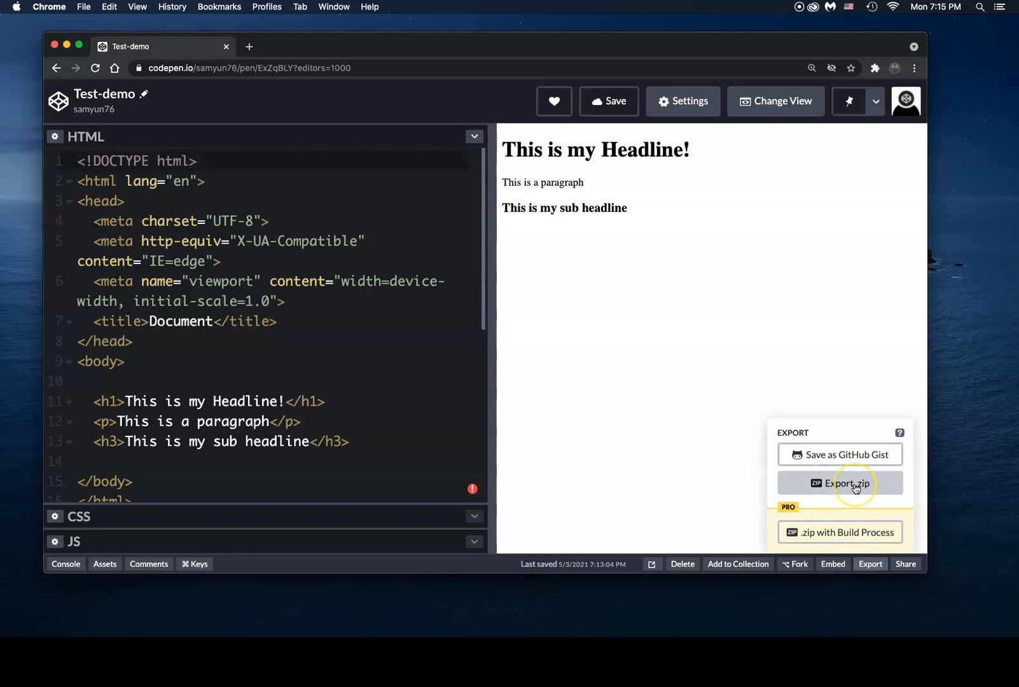
{"action": "left_click", "coordinate": [839, 483]}
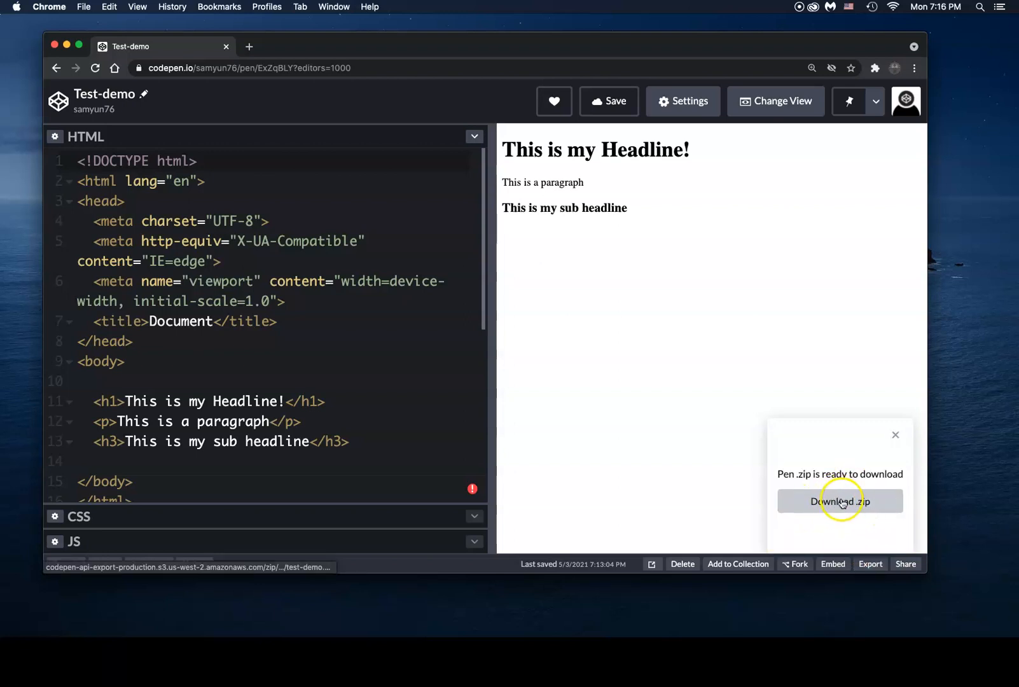
{"action": "left_click", "coordinate": [839, 501]}
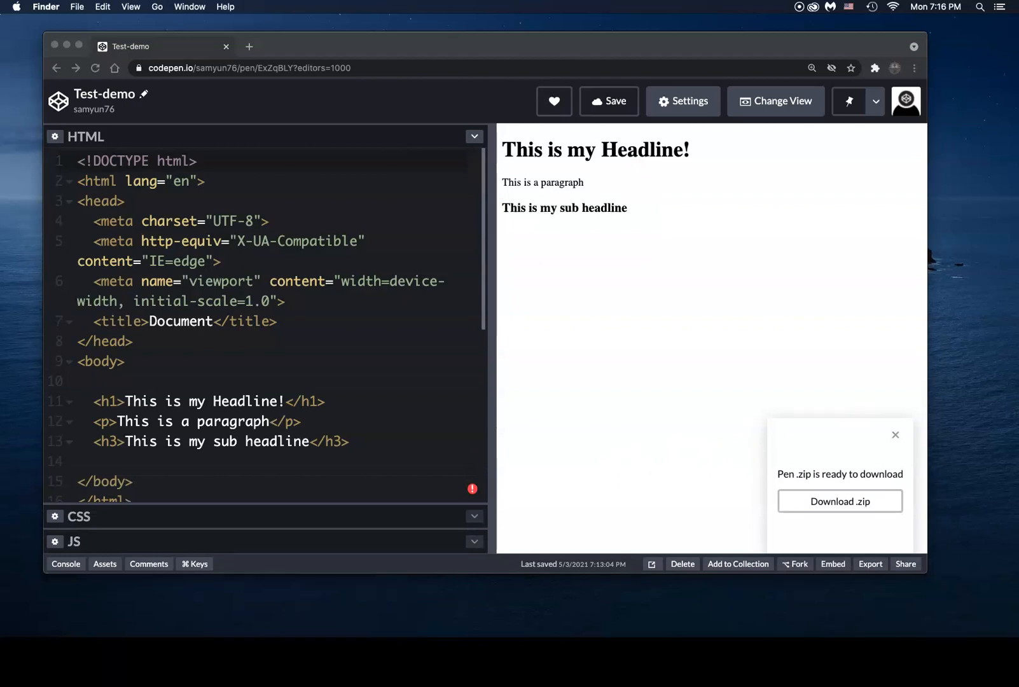
- Open the exported test-demo/dist/index.html from Downloads in the browser
{"action": "left_click", "coordinate": [838, 500]}
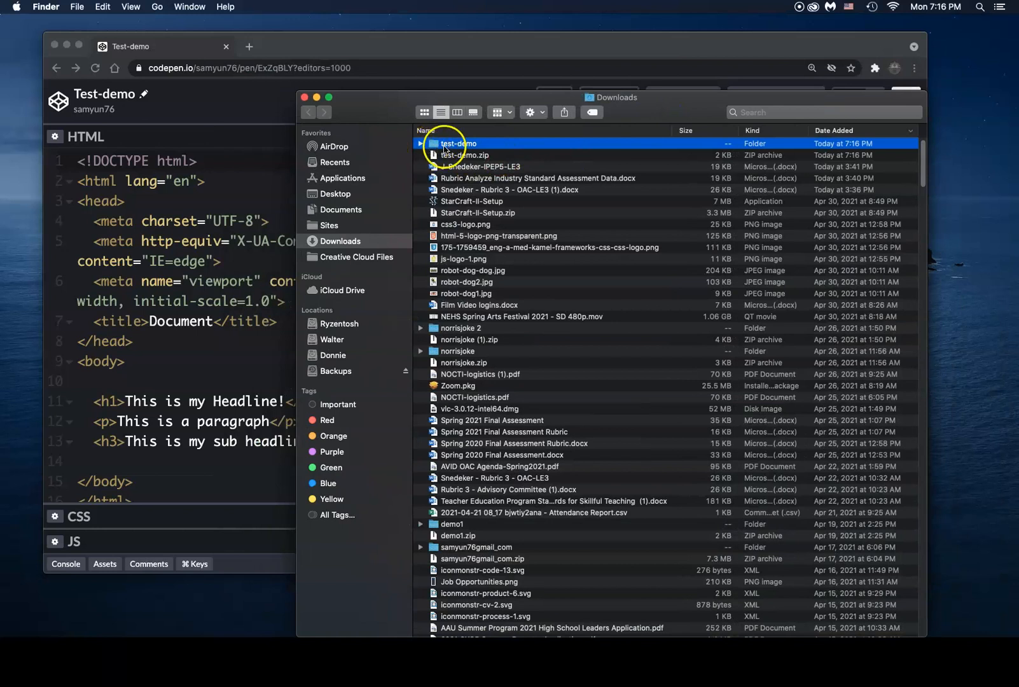
{"action": "double_click", "coordinate": [458, 143]}
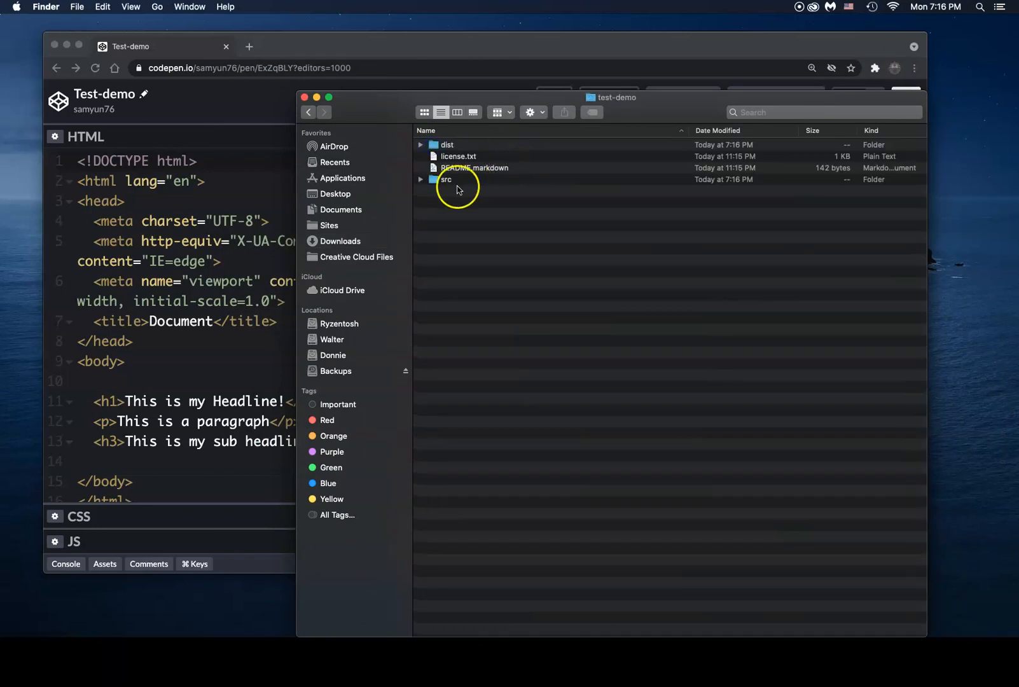
{"action": "mouse_move", "coordinate": [461, 151]}
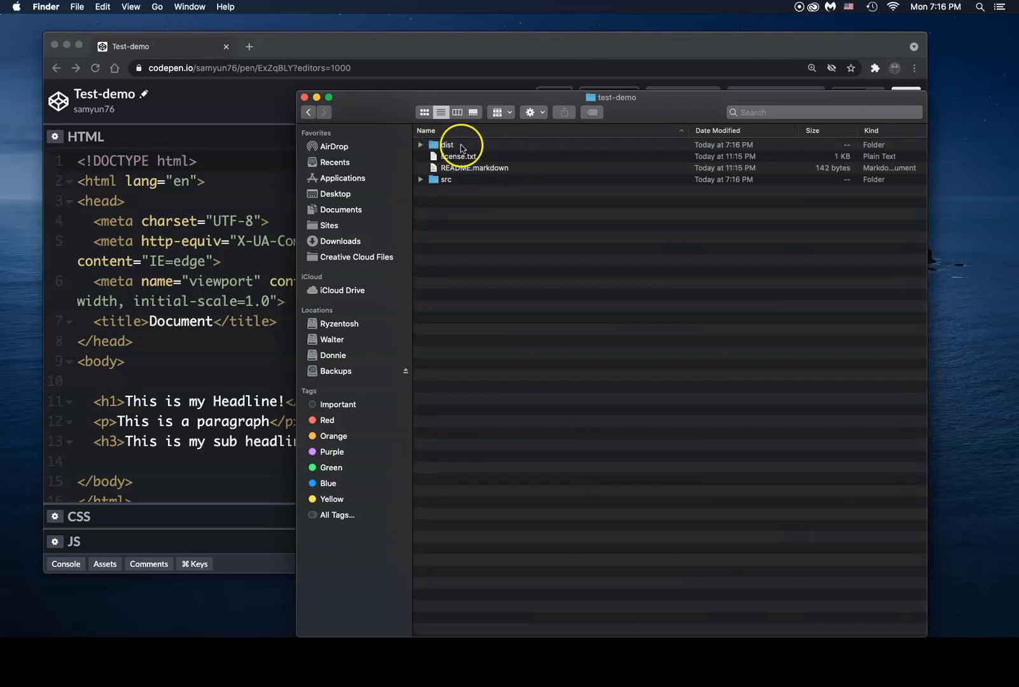
{"action": "mouse_move", "coordinate": [443, 155]}
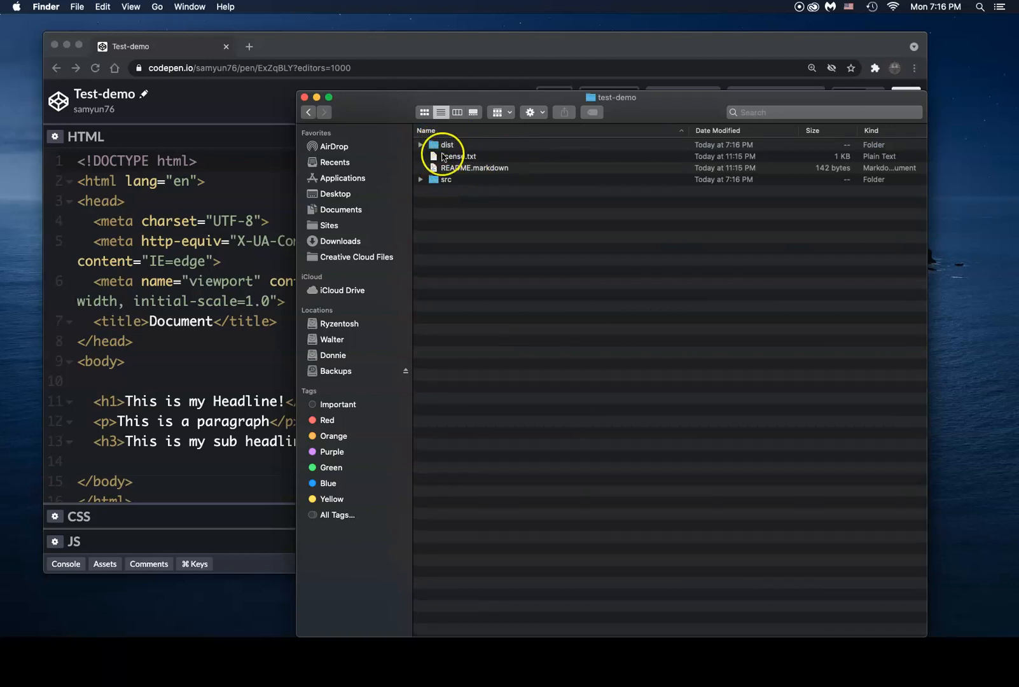
{"action": "double_click", "coordinate": [446, 144]}
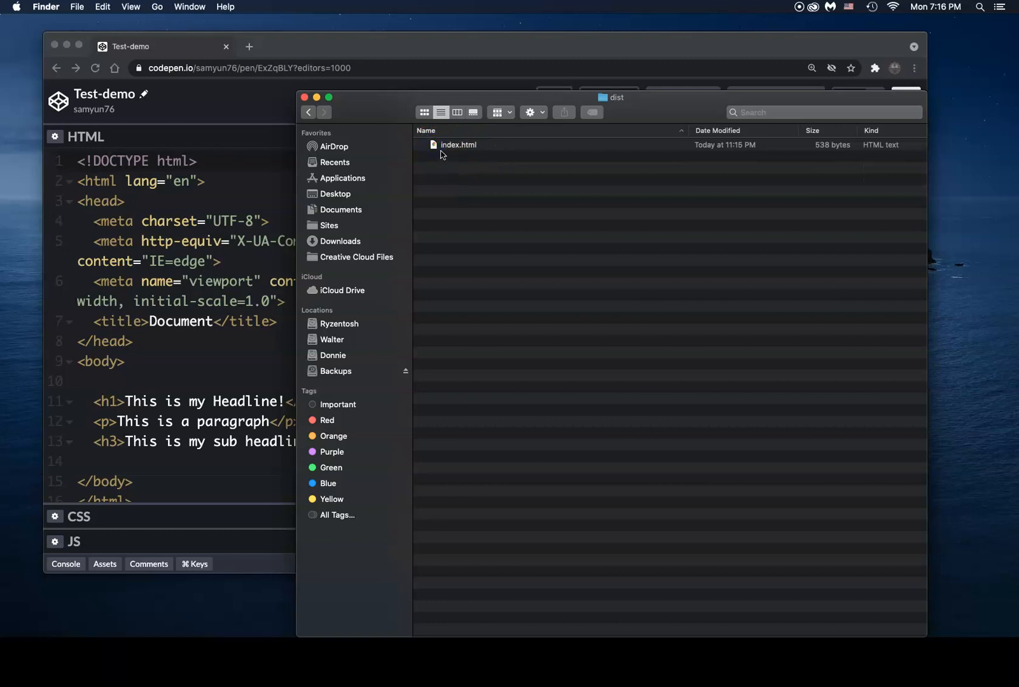
{"action": "left_click", "coordinate": [458, 144]}
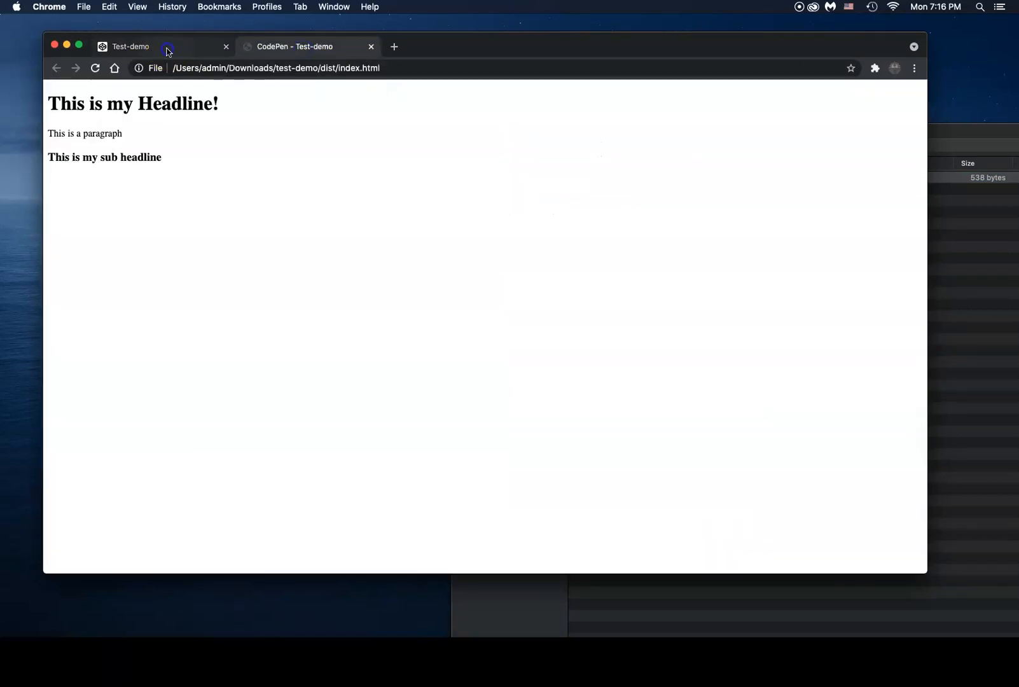
{"action": "mouse_move", "coordinate": [297, 47]}
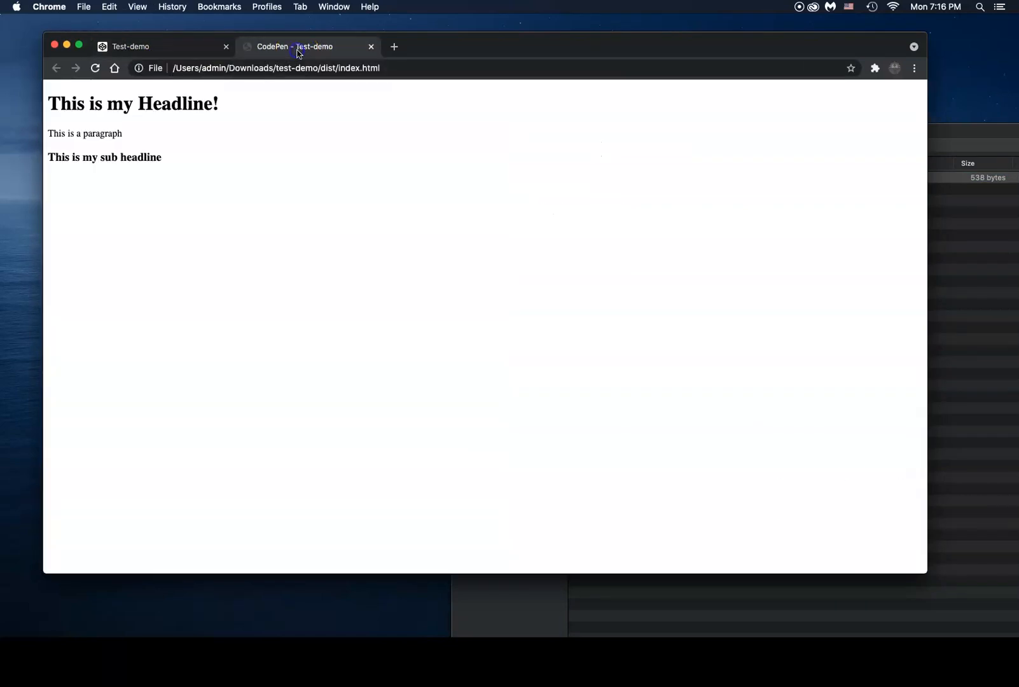
{"action": "mouse_move", "coordinate": [638, 181]}
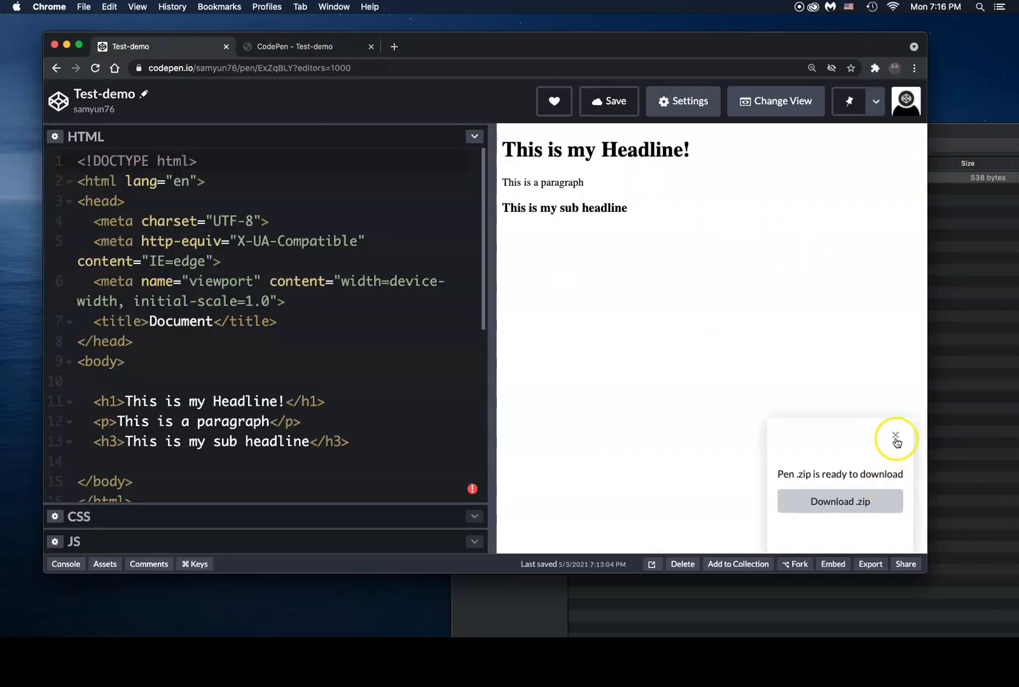
- Dismiss the download-ready notice on the Test-demo pen
{"action": "left_click", "coordinate": [895, 435]}
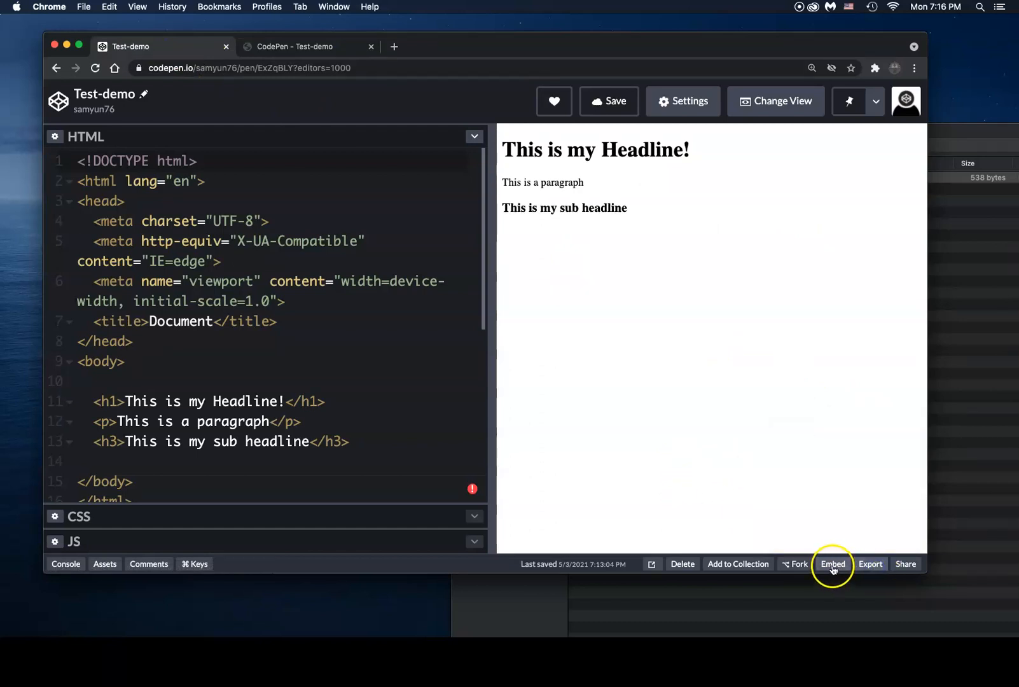
- Show the Test-demo embed dialog with the Result tab in its preview
{"action": "left_click", "coordinate": [832, 563]}
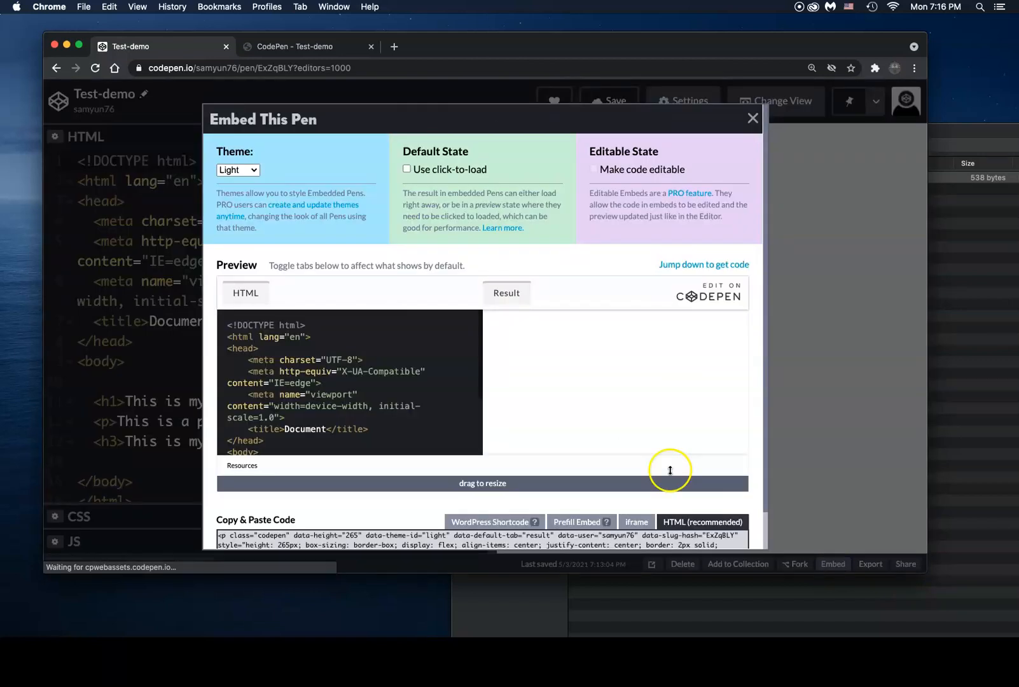
{"action": "left_click", "coordinate": [506, 292]}
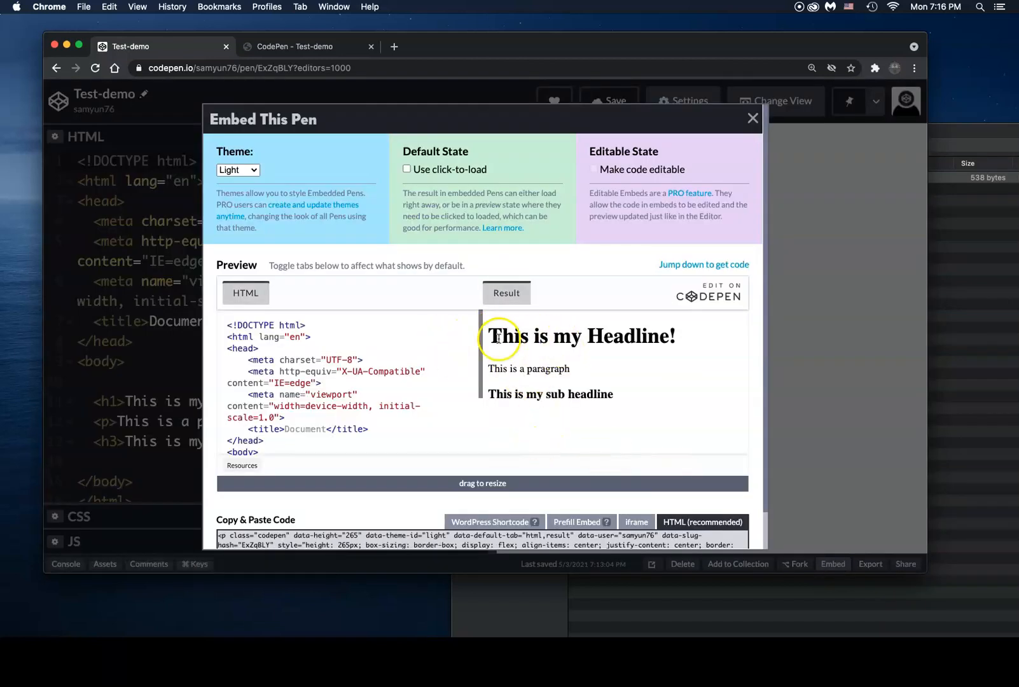
{"action": "mouse_move", "coordinate": [518, 421]}
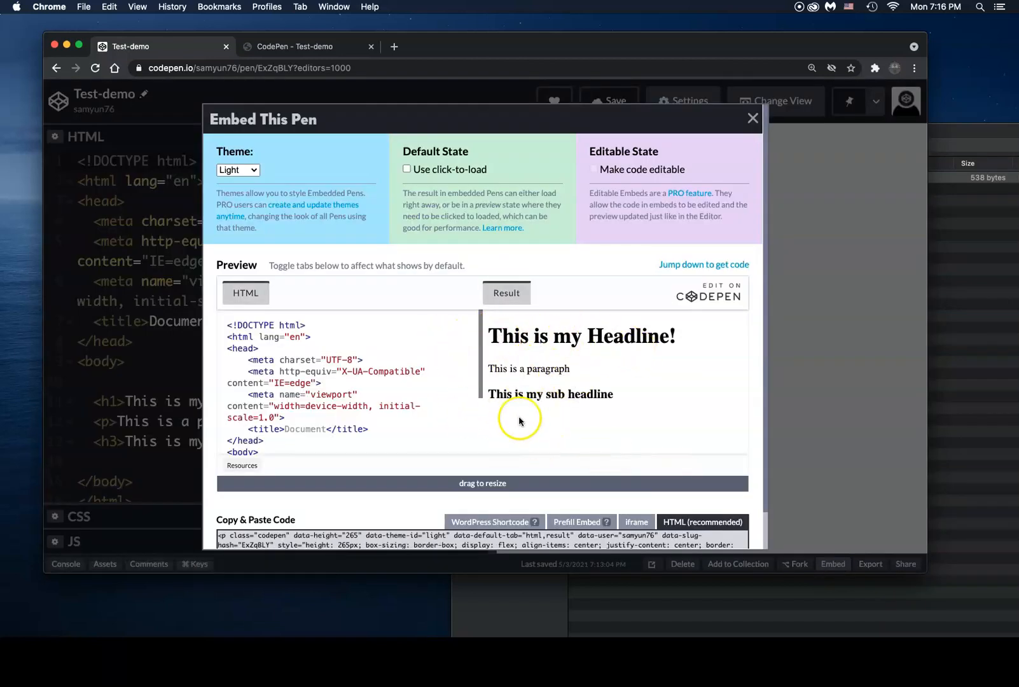
{"action": "mouse_move", "coordinate": [567, 429]}
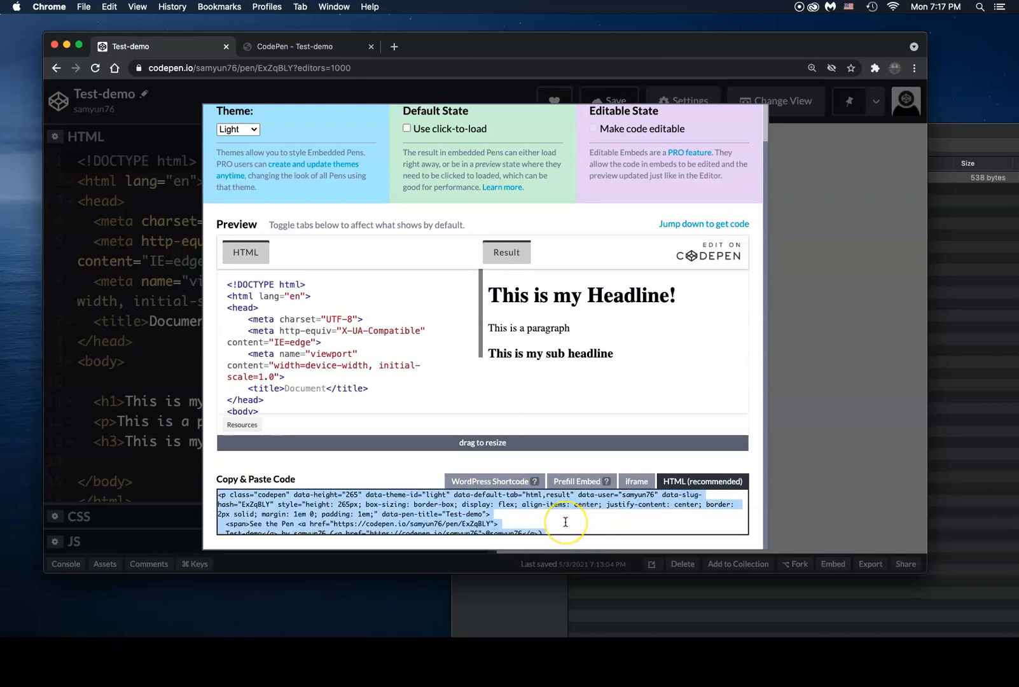
{"action": "mouse_move", "coordinate": [565, 516]}
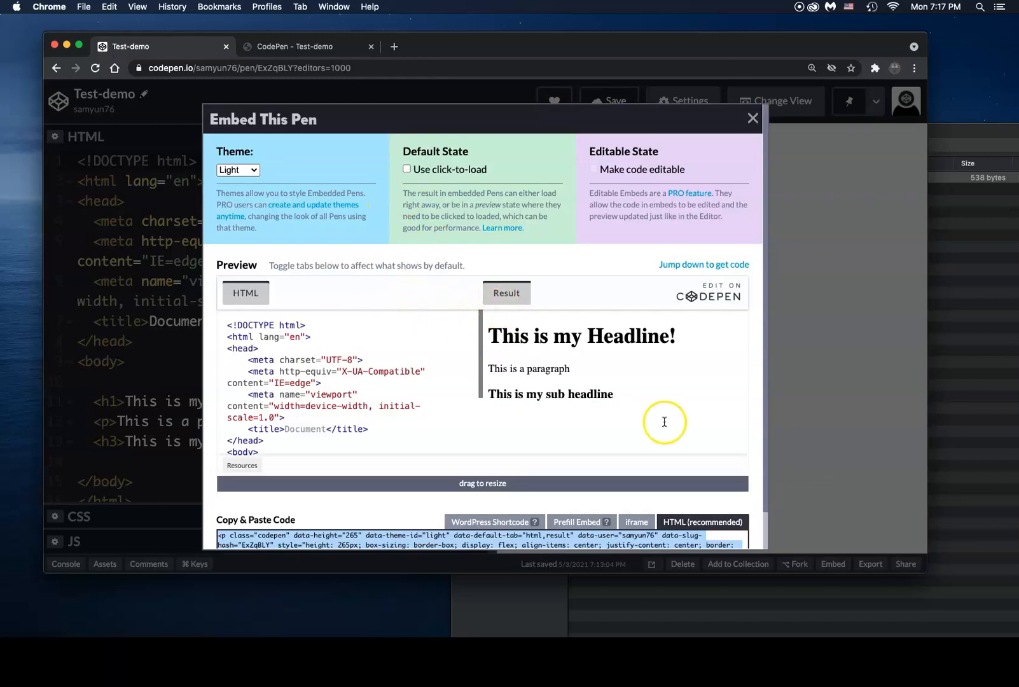
- Close the embed dialog and fork Test-demo into a new pen
{"action": "left_click", "coordinate": [752, 118]}
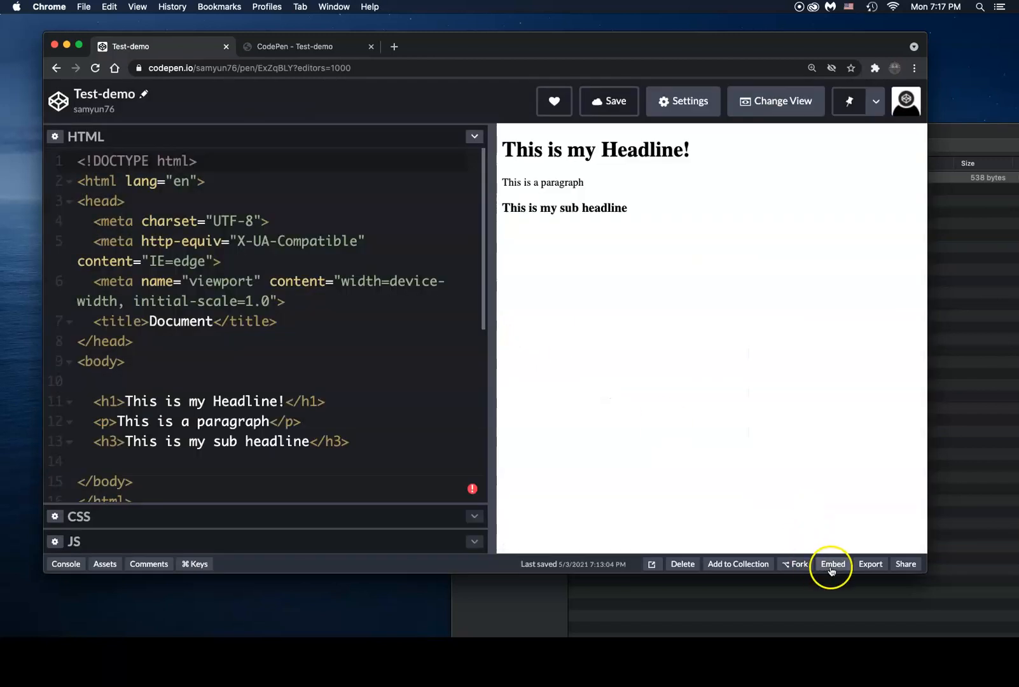
{"action": "mouse_move", "coordinate": [798, 563]}
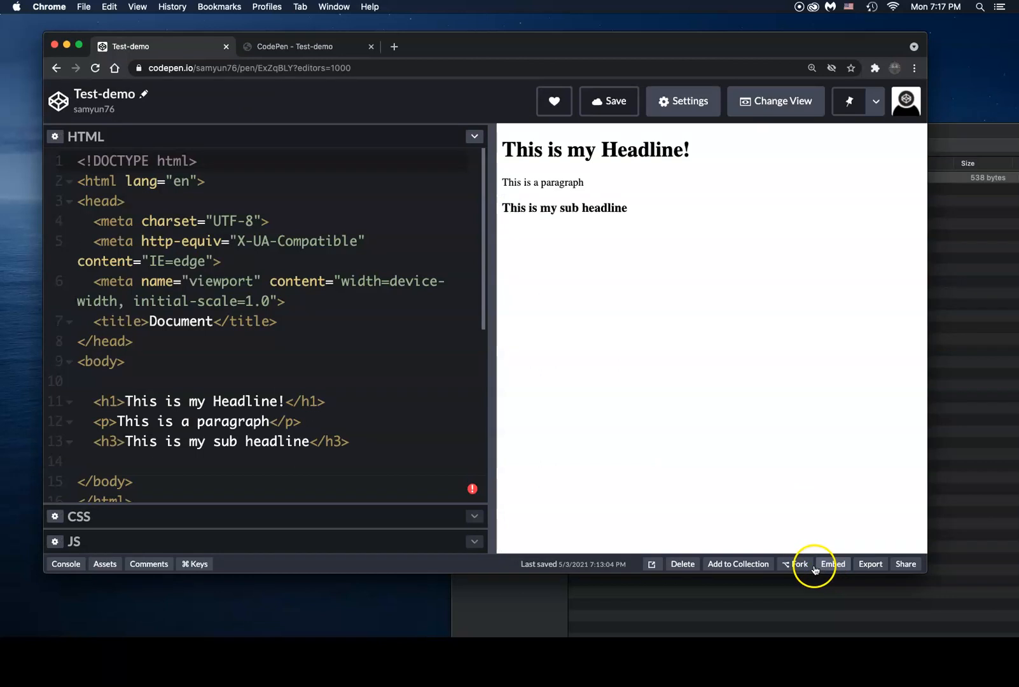
{"action": "mouse_move", "coordinate": [683, 563]}
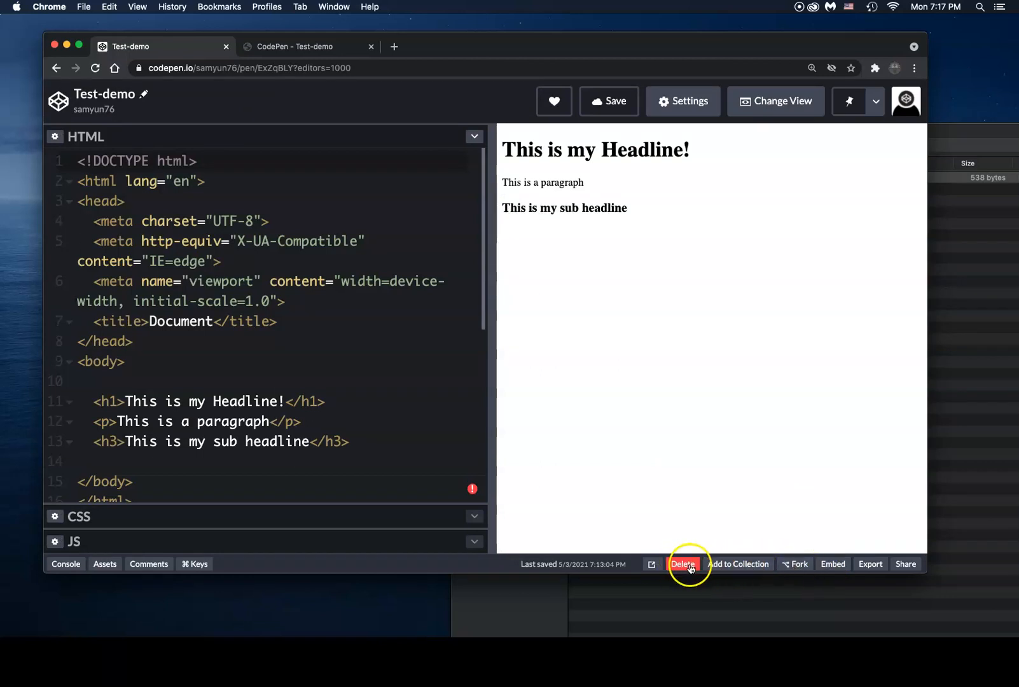
{"action": "mouse_move", "coordinate": [797, 563]}
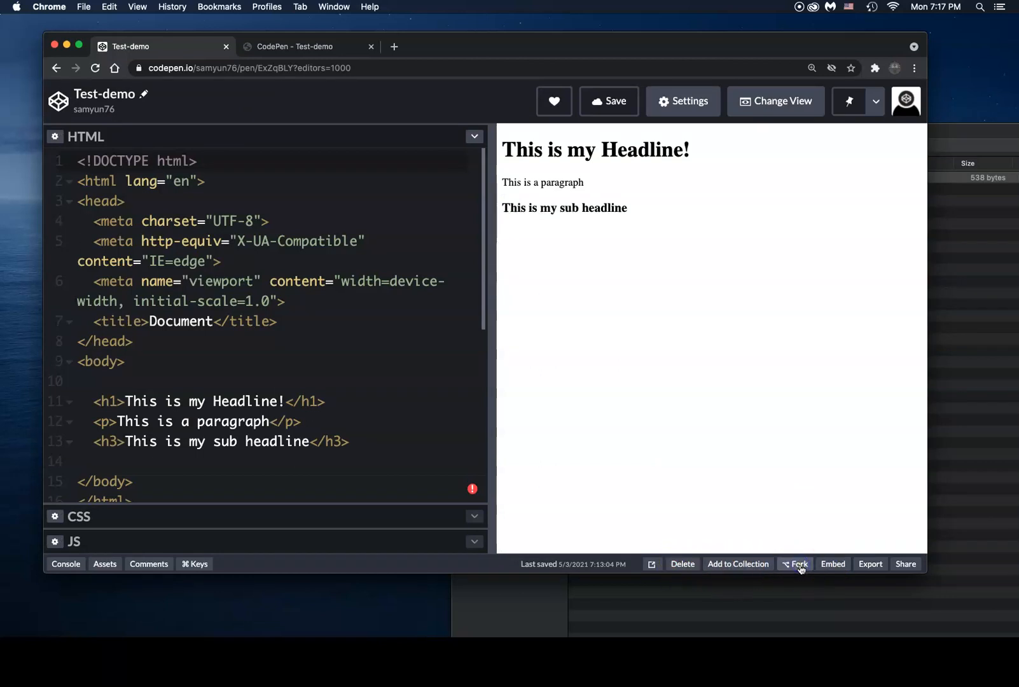
{"action": "left_click", "coordinate": [795, 563]}
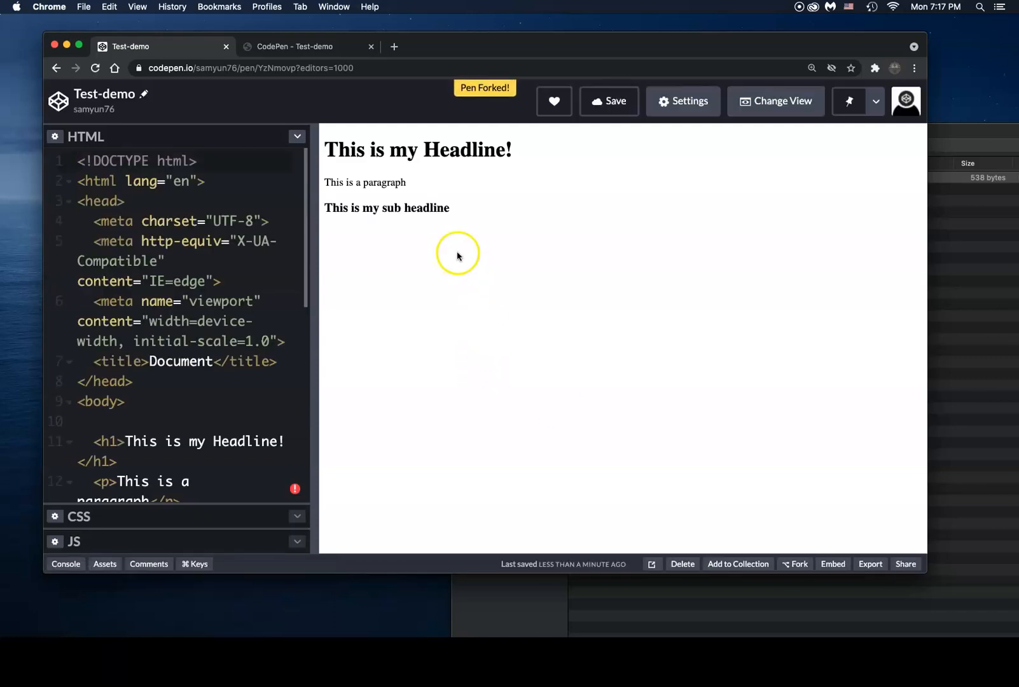
{"action": "mouse_move", "coordinate": [815, 574]}
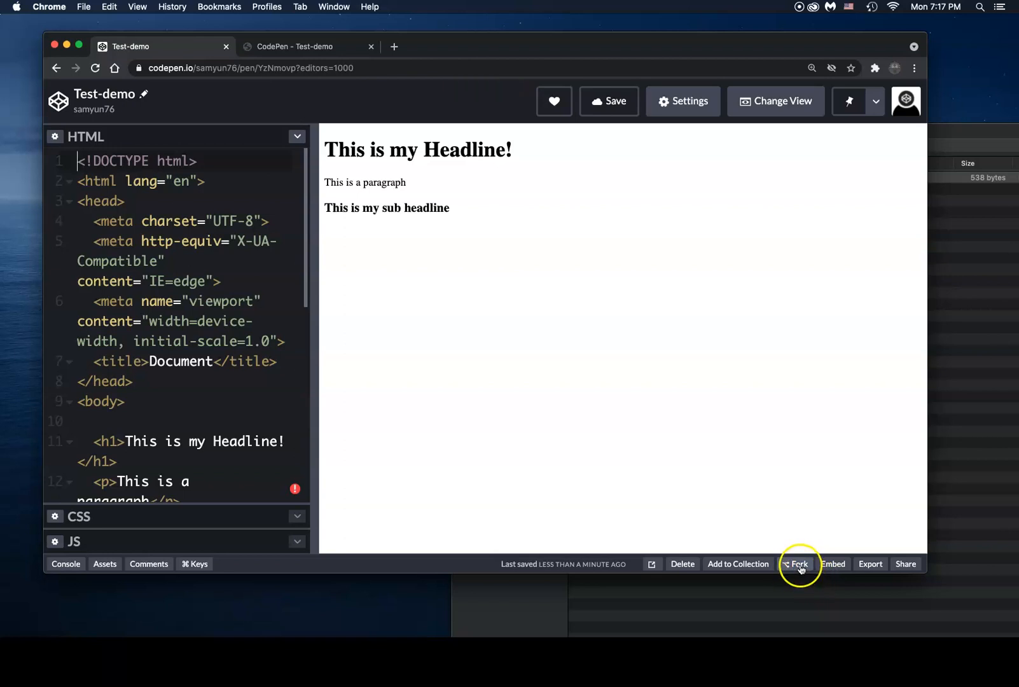
{"action": "mouse_move", "coordinate": [796, 563]}
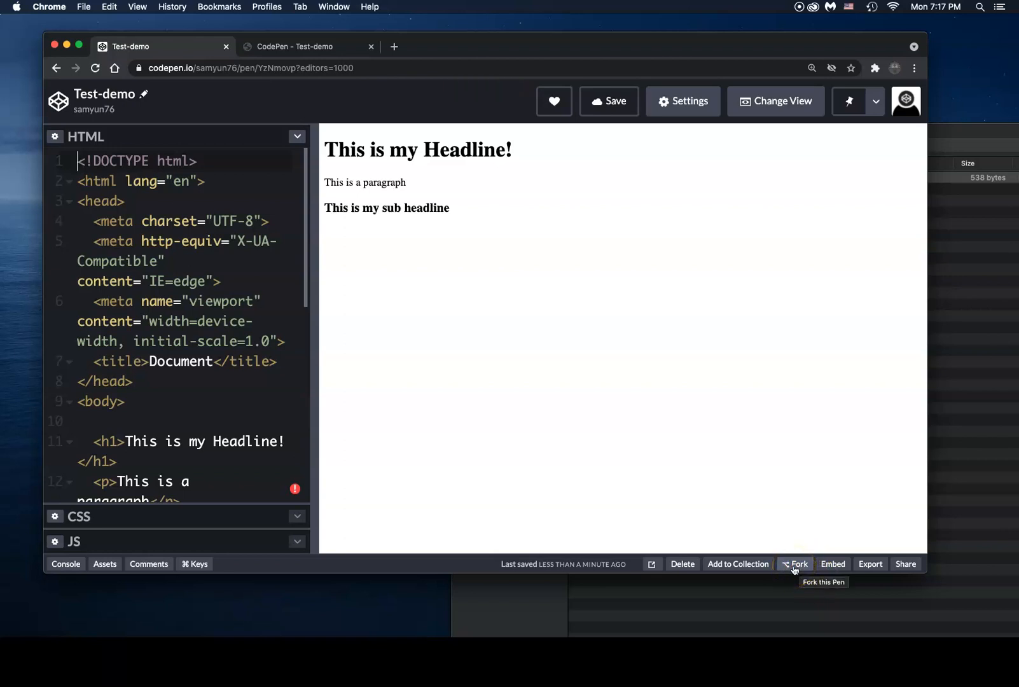
{"action": "mouse_move", "coordinate": [745, 451]}
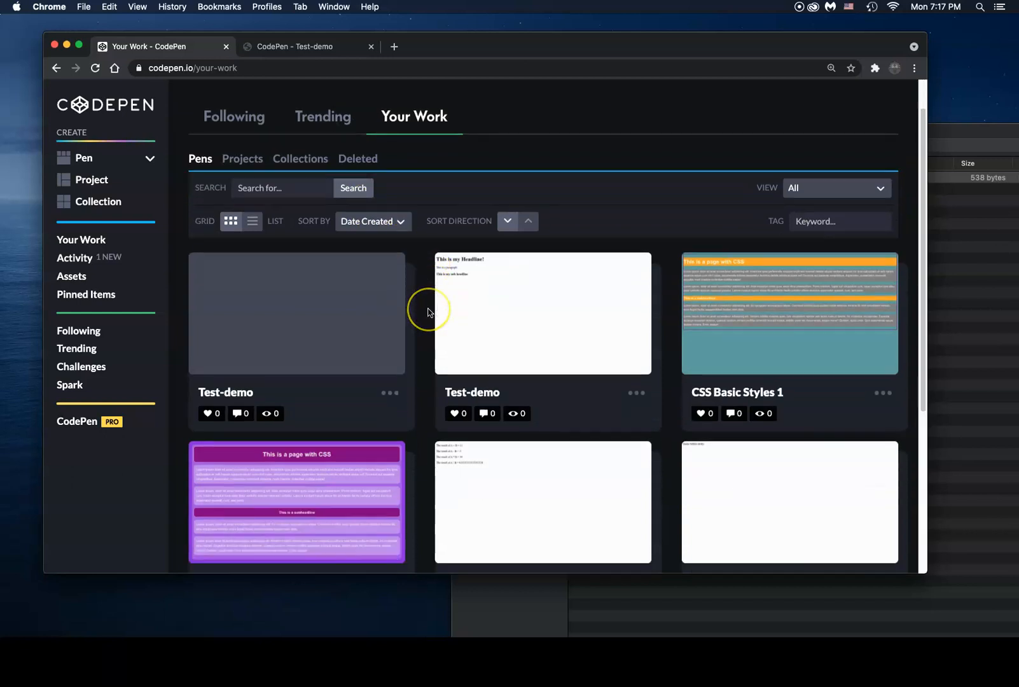
- Scroll down Your Work to see the original Test-demo pen and its fork
{"action": "scroll", "scroll_direction": "down", "scroll_amount": 3}
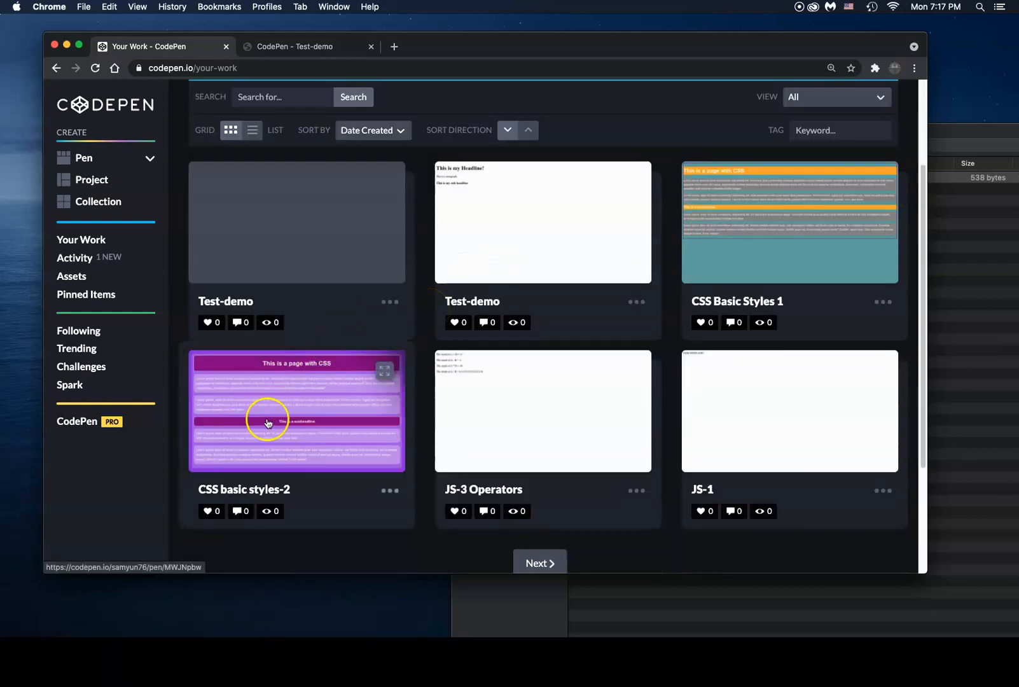
{"action": "mouse_move", "coordinate": [356, 216]}
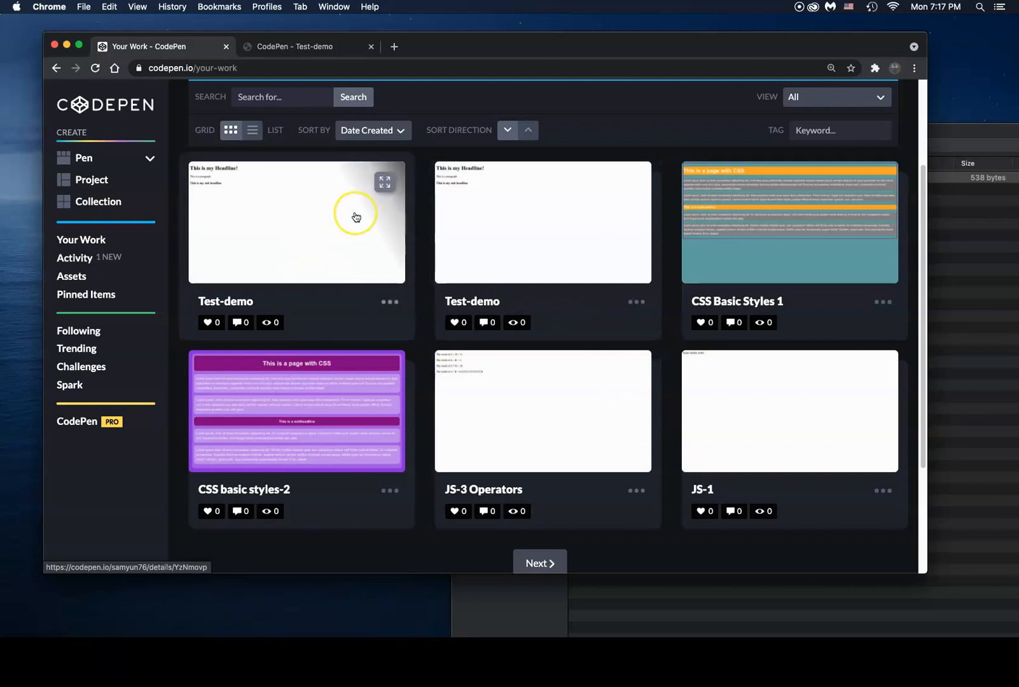
{"action": "mouse_move", "coordinate": [355, 216]}
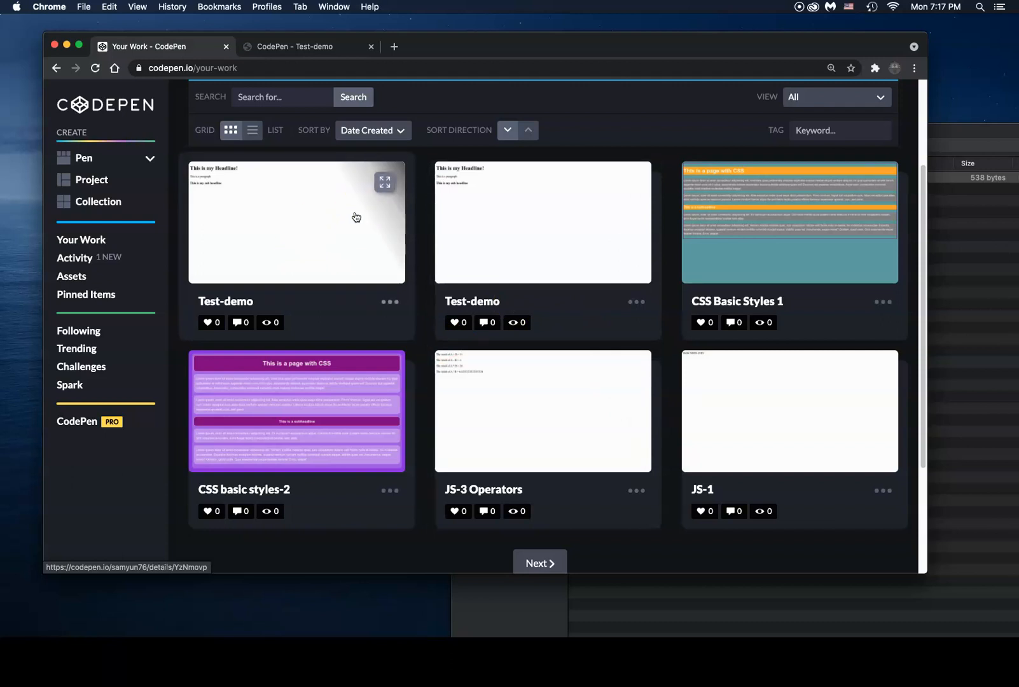
{"action": "mouse_move", "coordinate": [23, 610]}
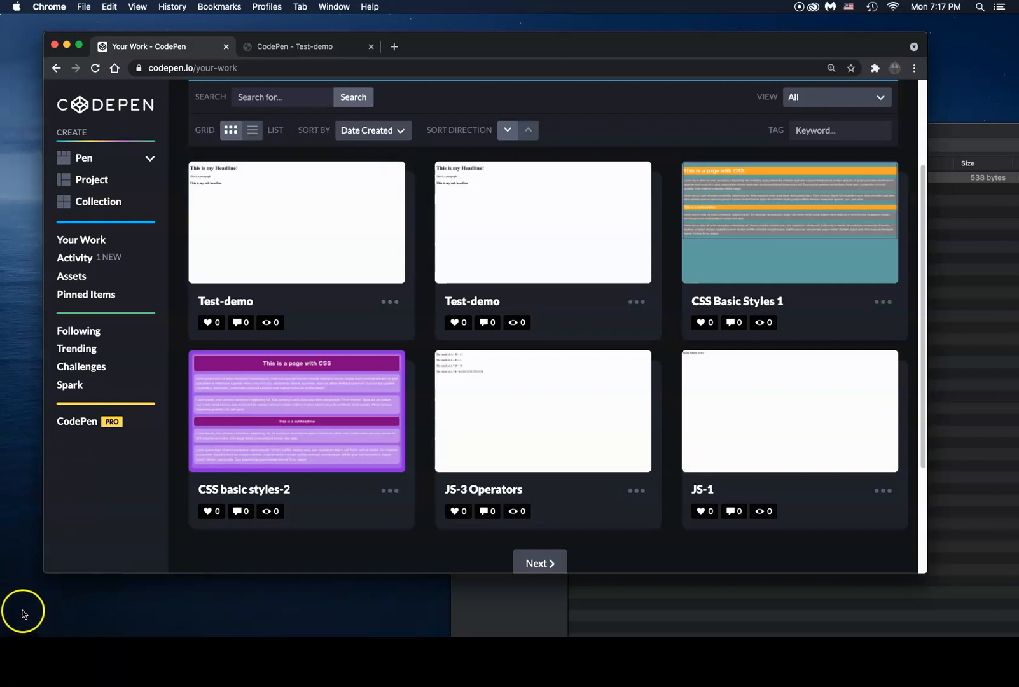